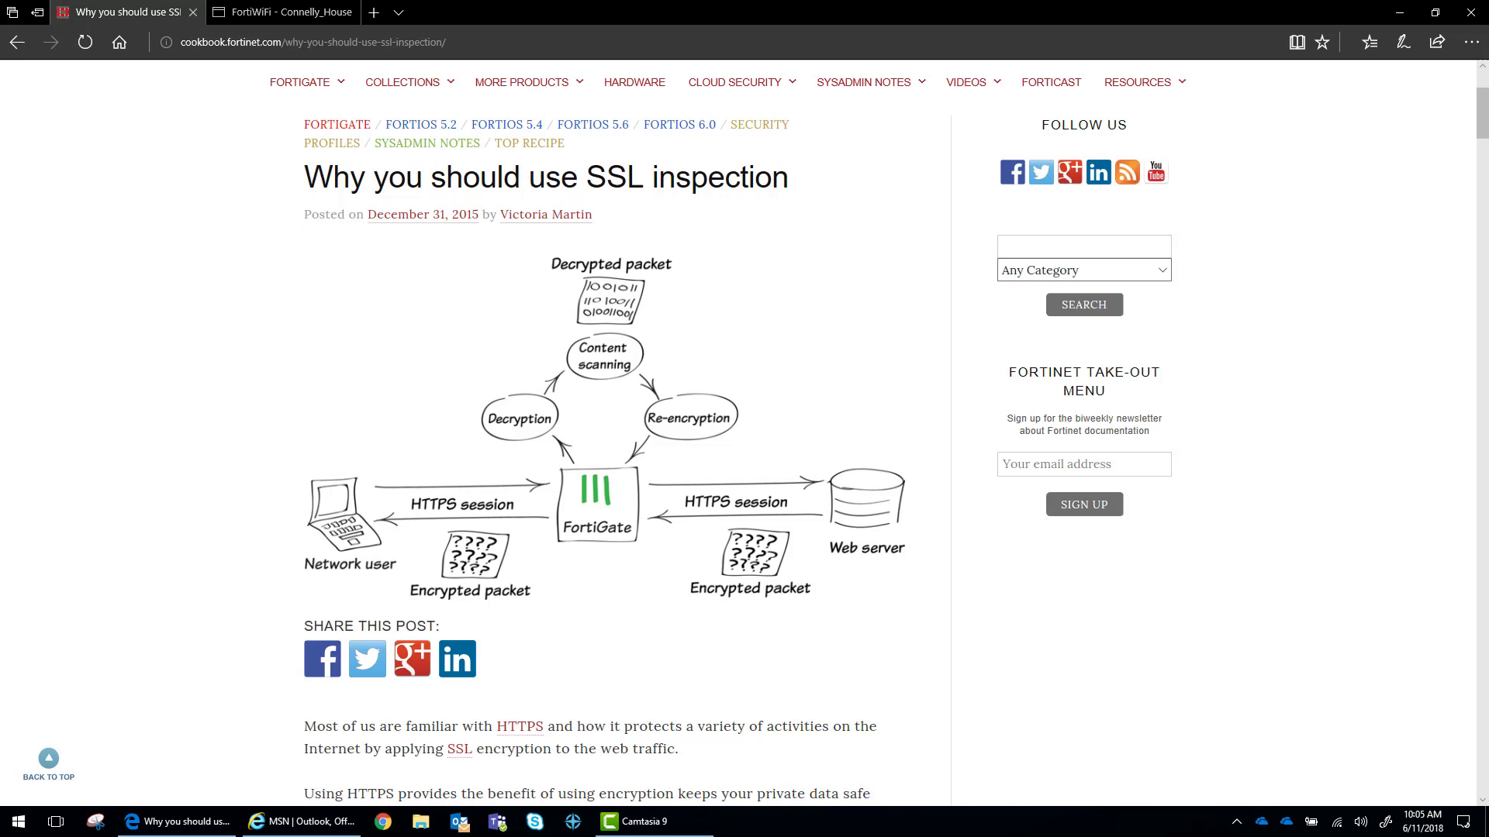
mouse_move(848, 777)
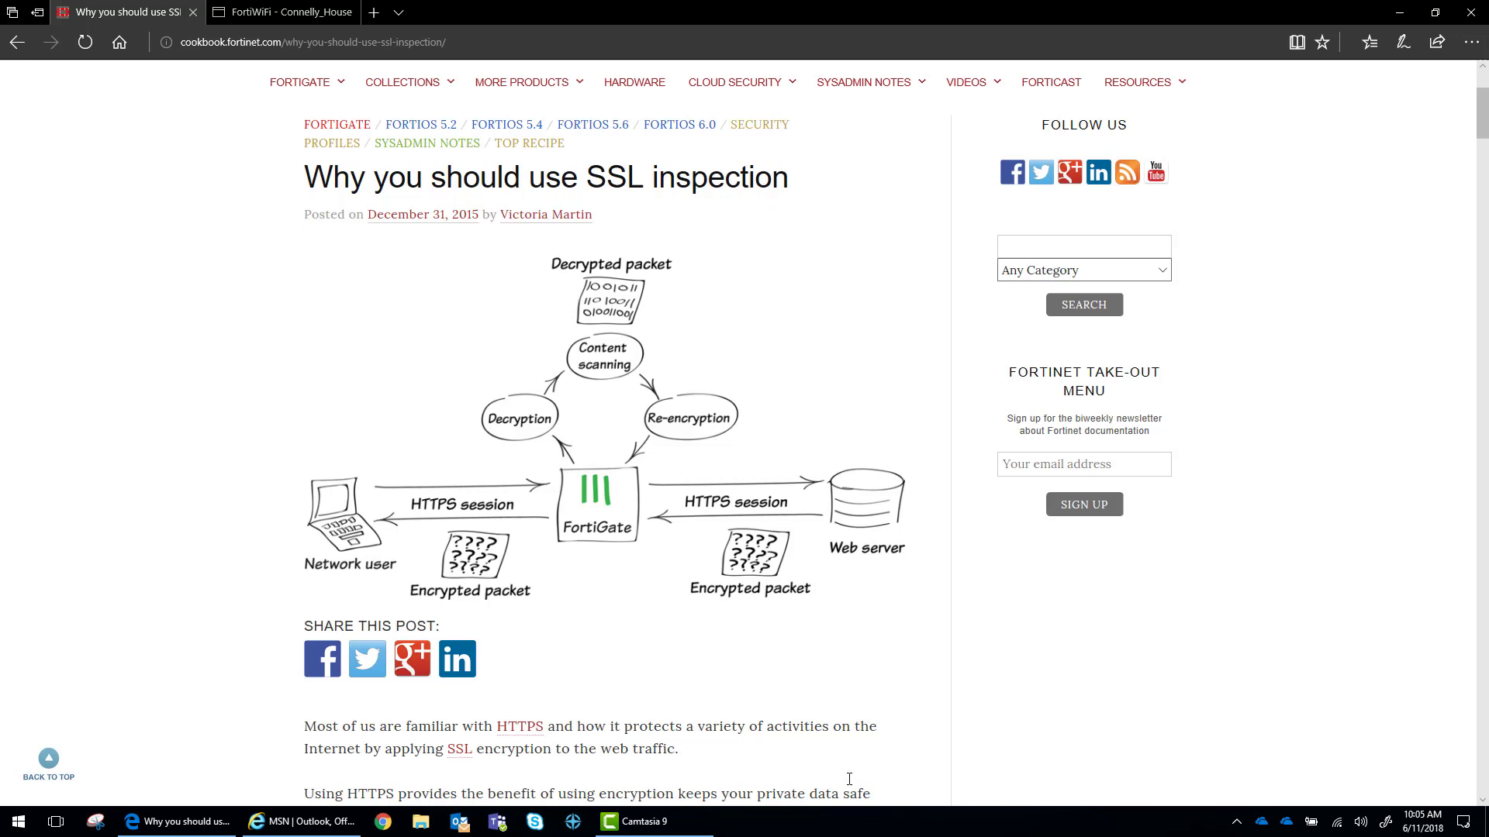
mouse_move(431, 351)
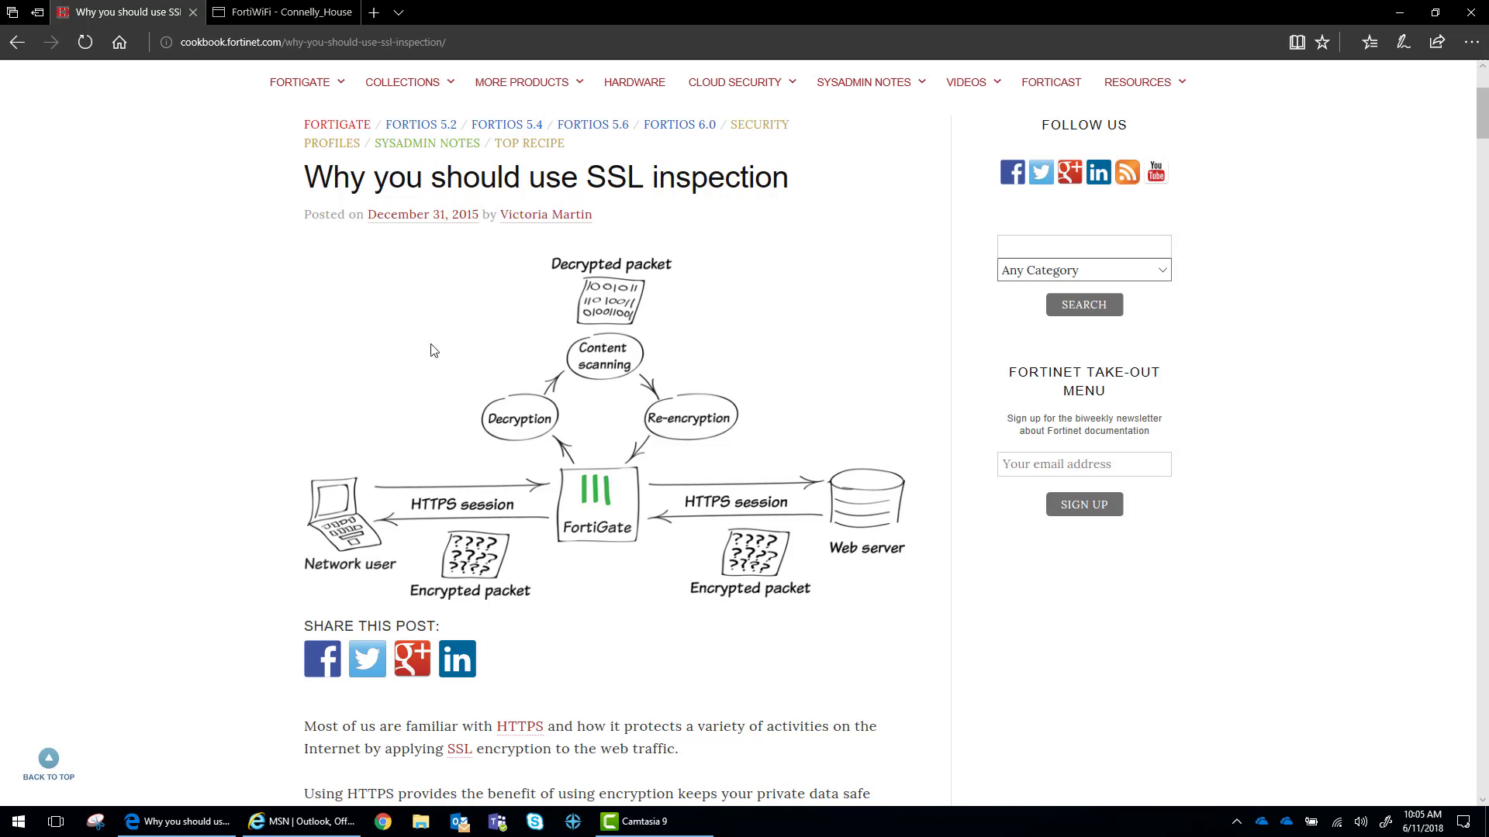
mouse_move(398, 331)
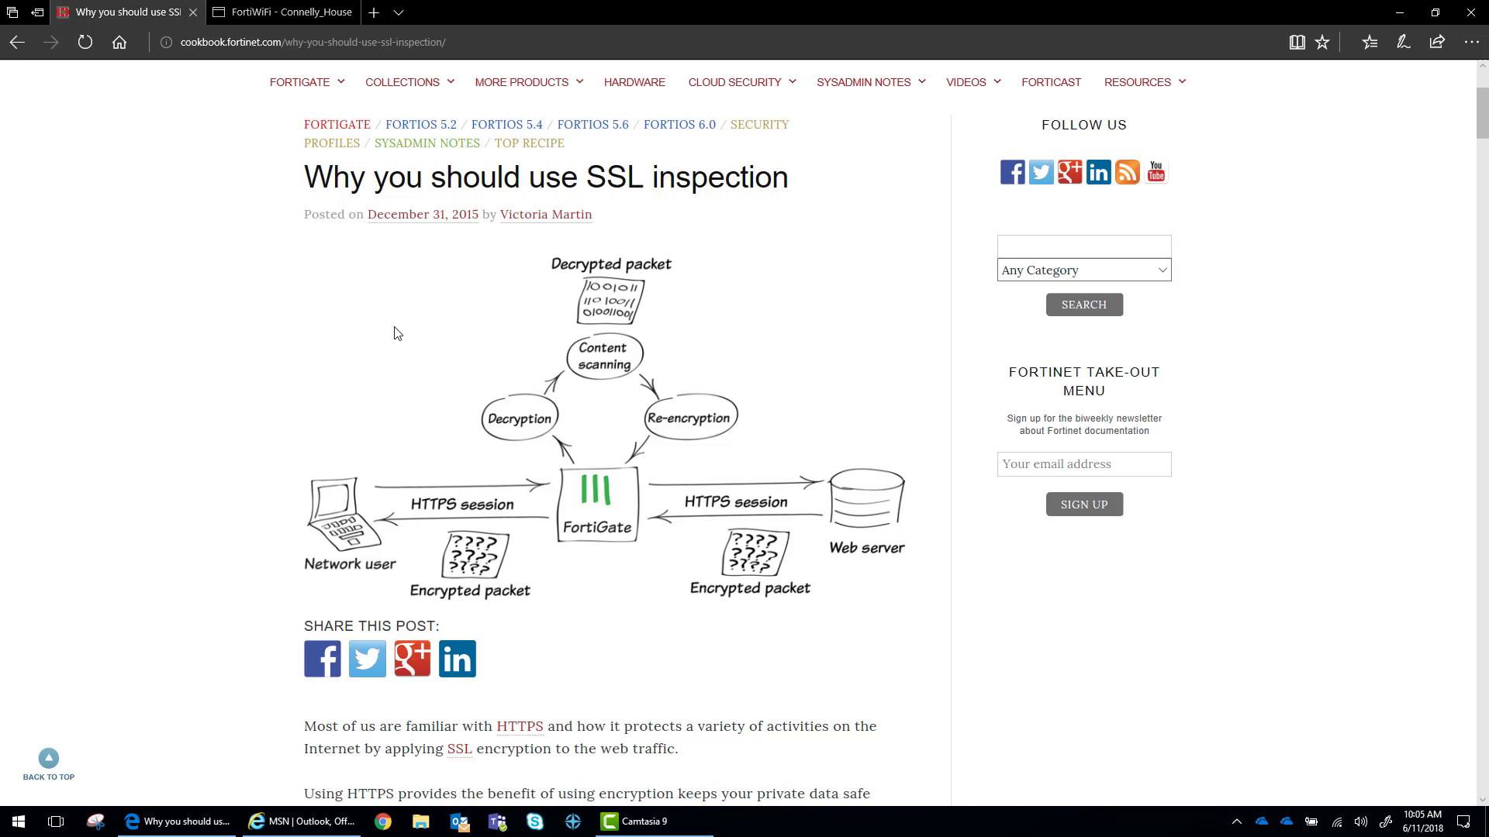
mouse_move(442, 524)
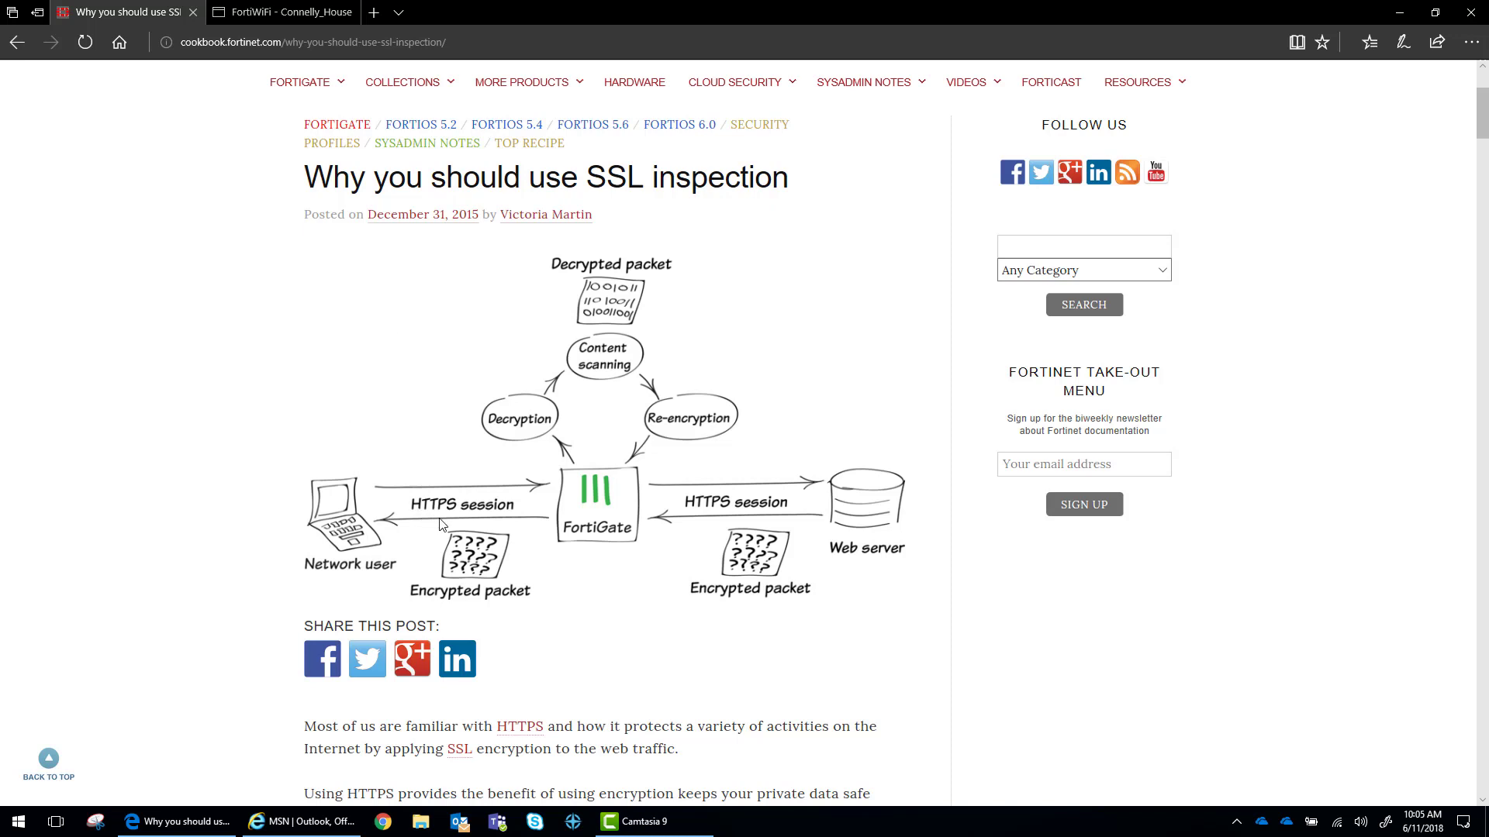
mouse_move(475, 572)
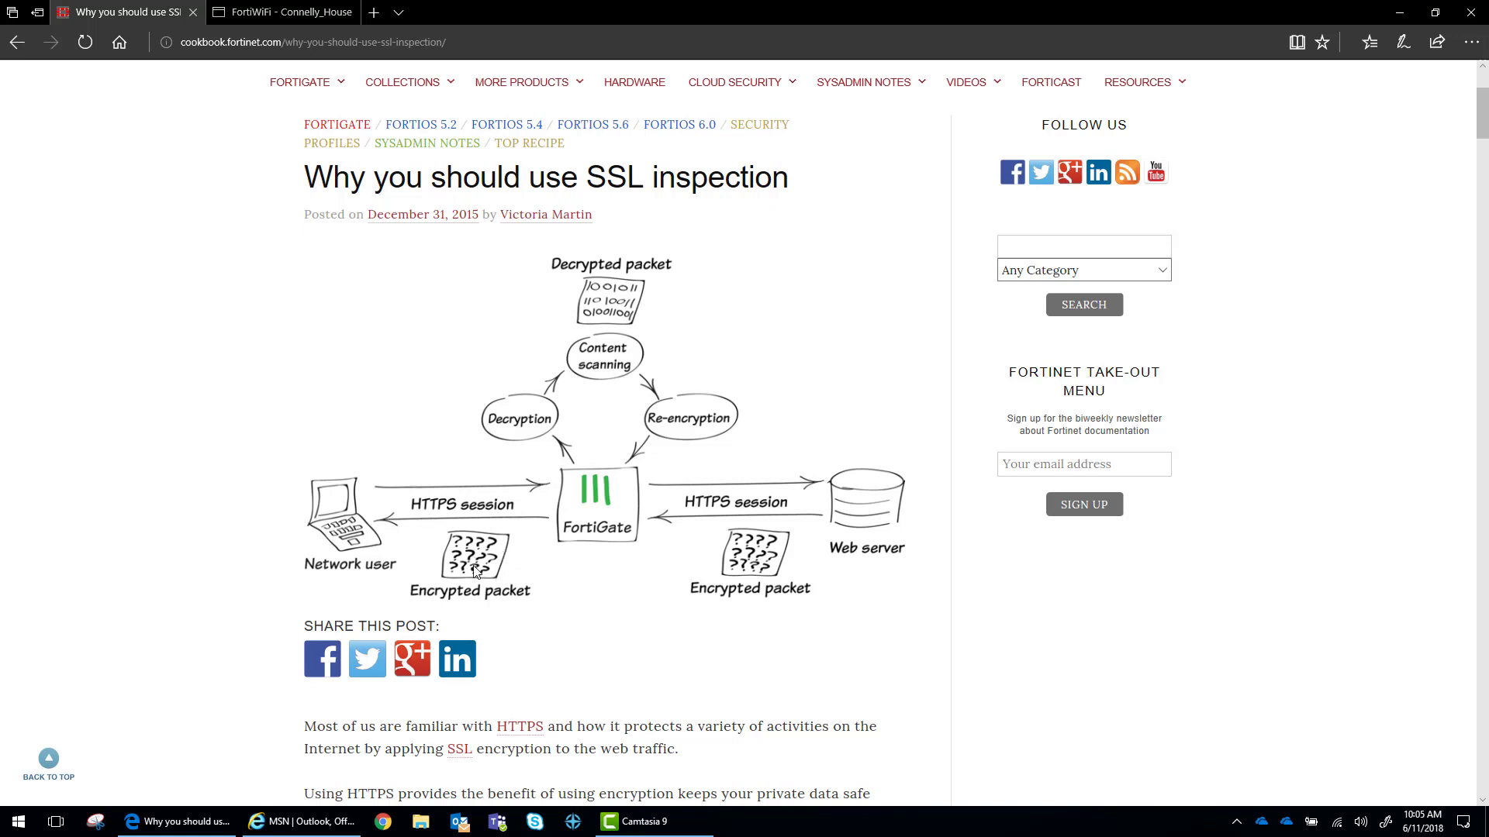
mouse_move(591, 344)
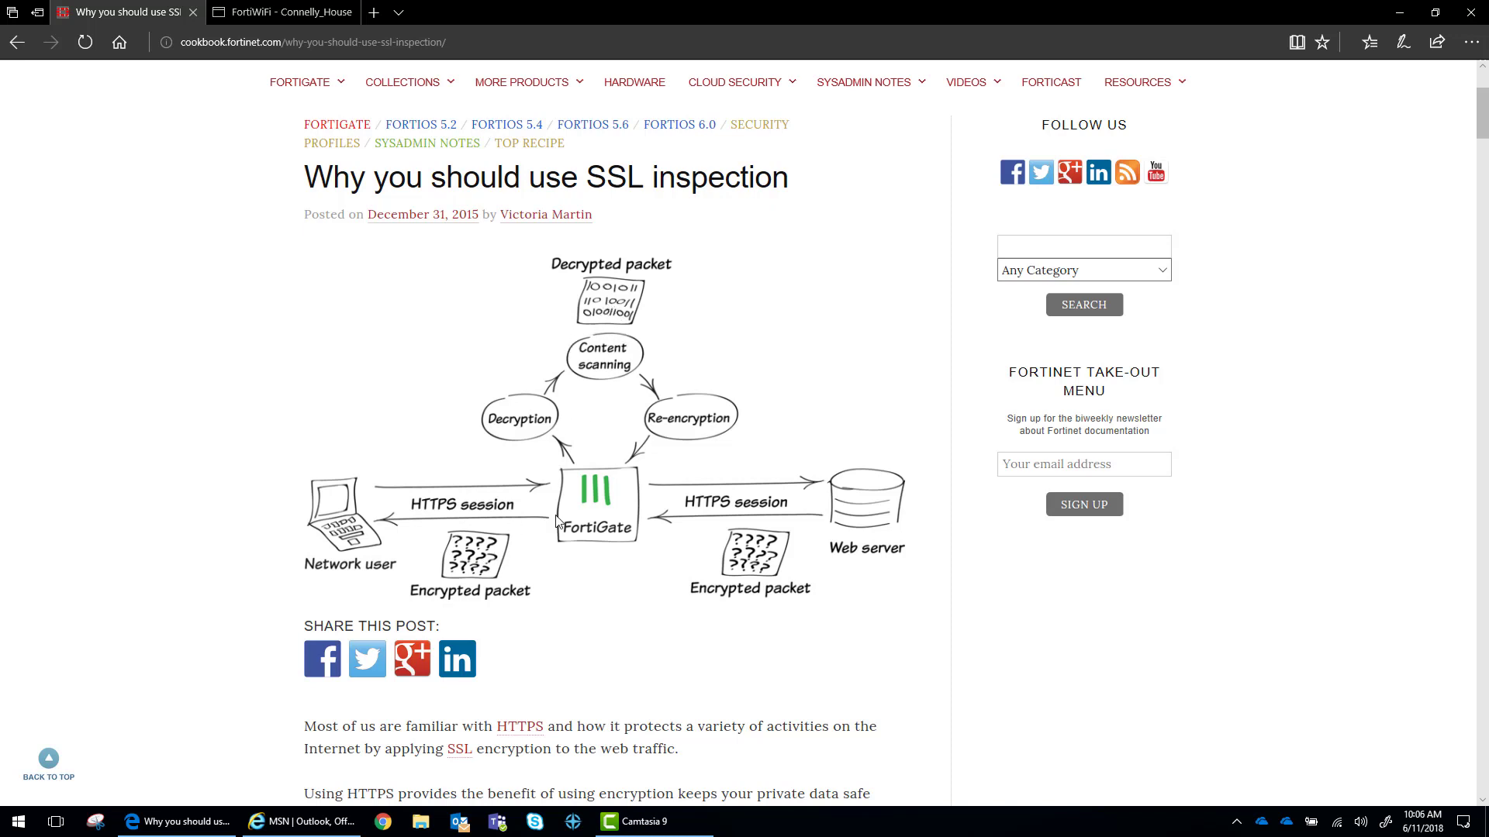
mouse_move(481, 567)
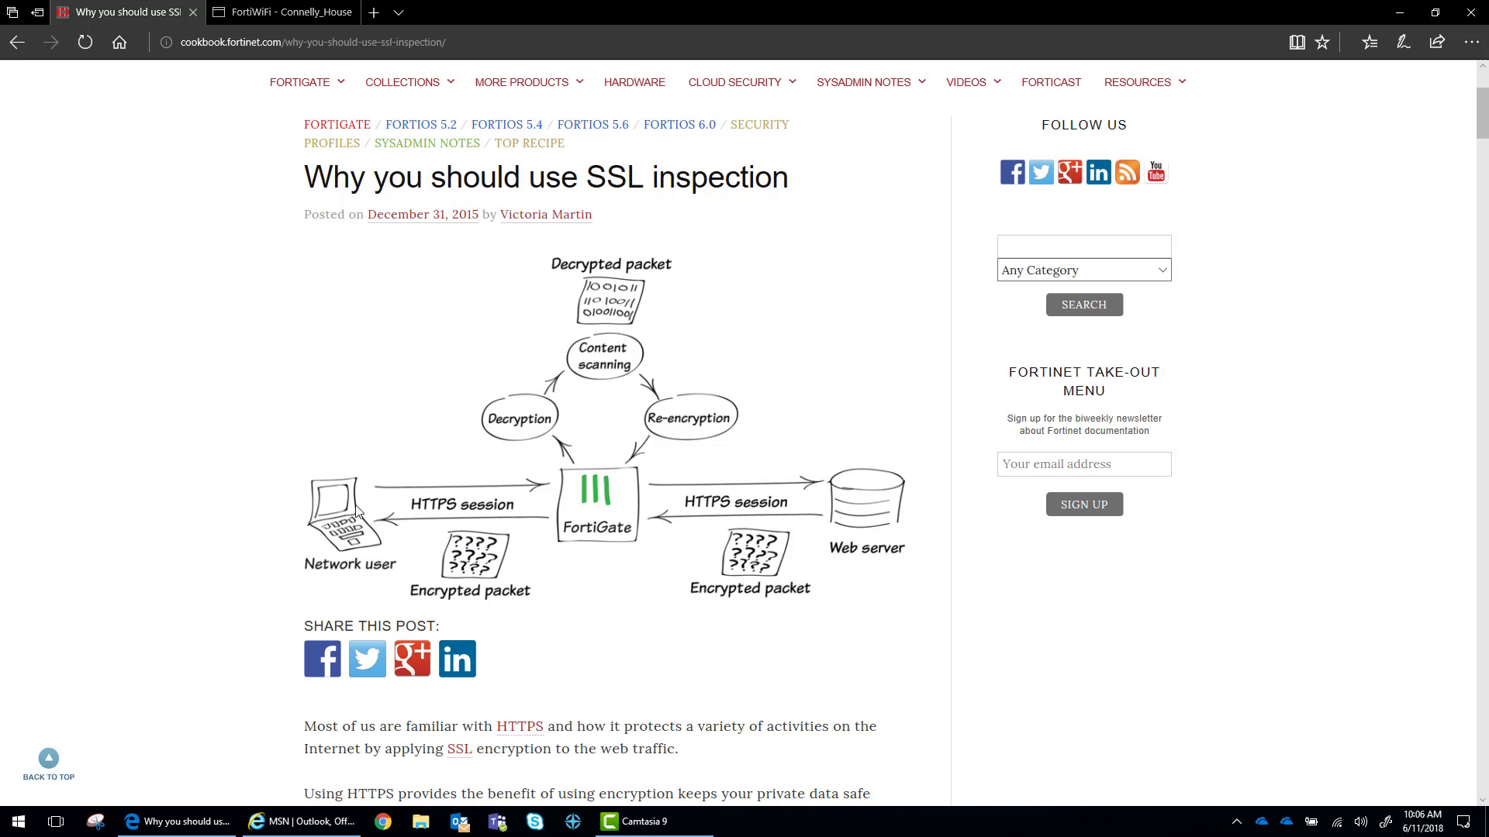
mouse_move(415, 490)
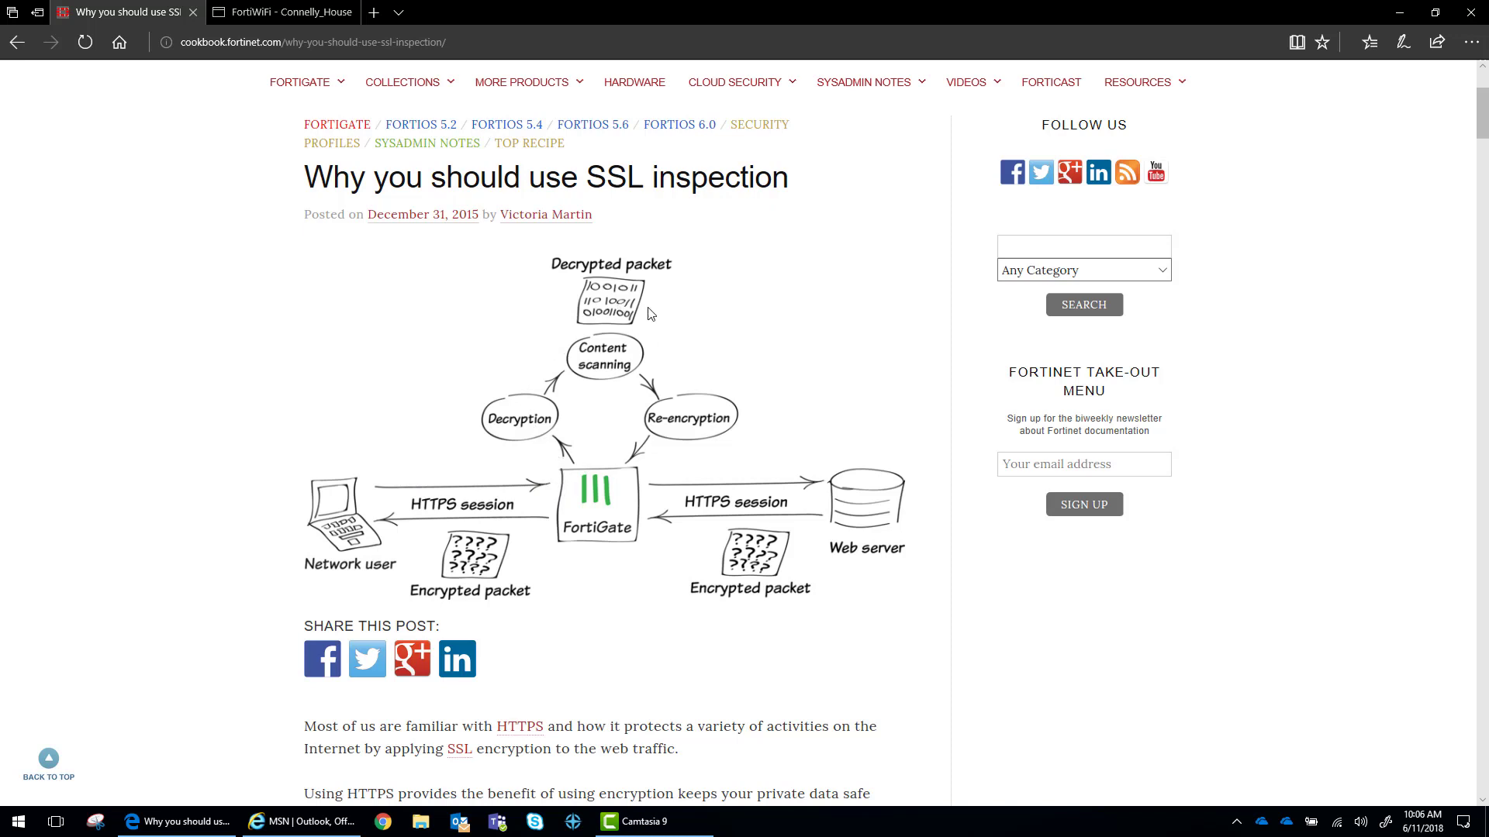
mouse_move(685, 399)
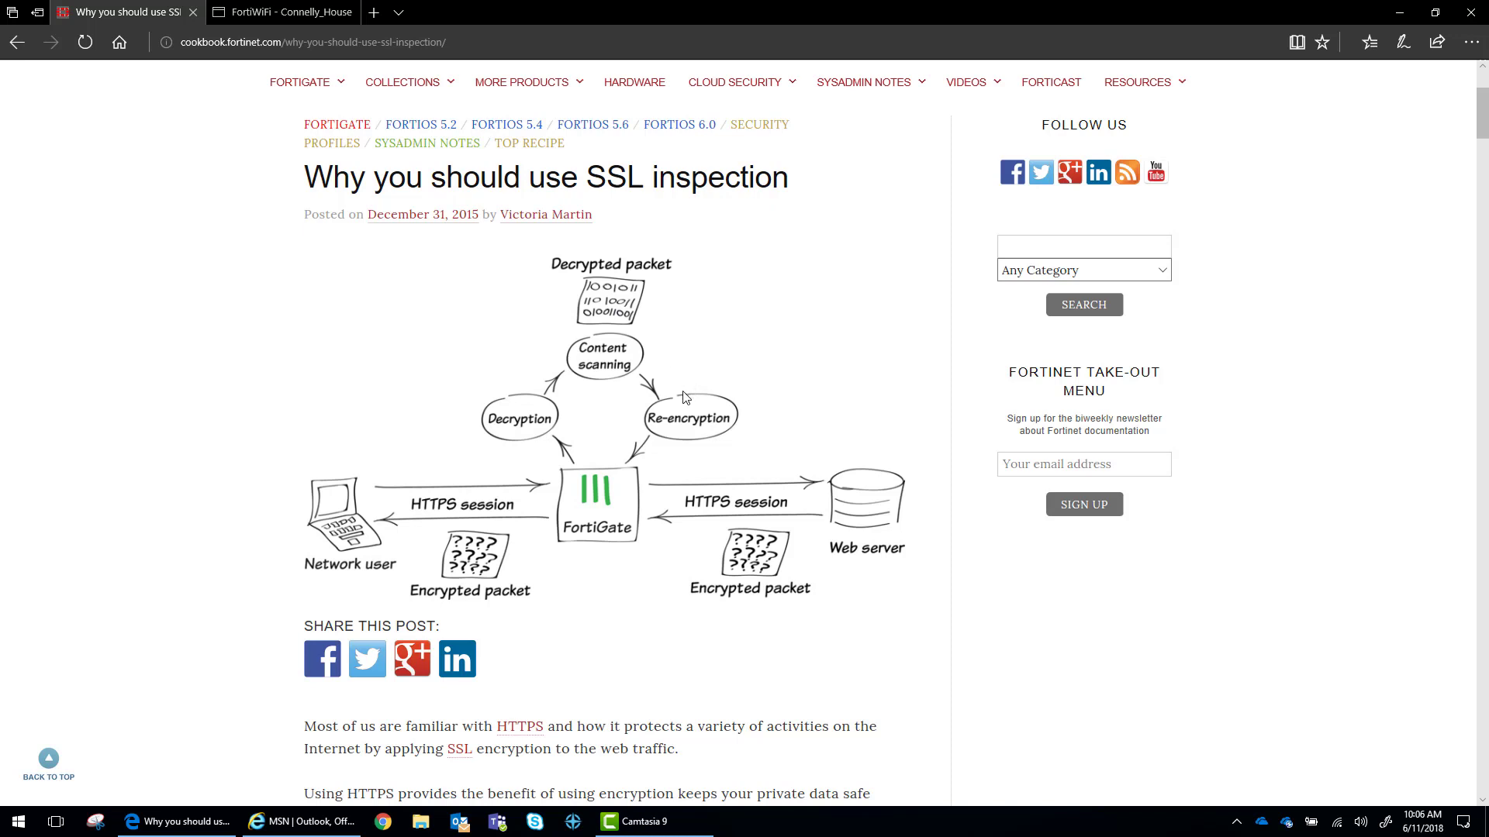
mouse_move(857, 493)
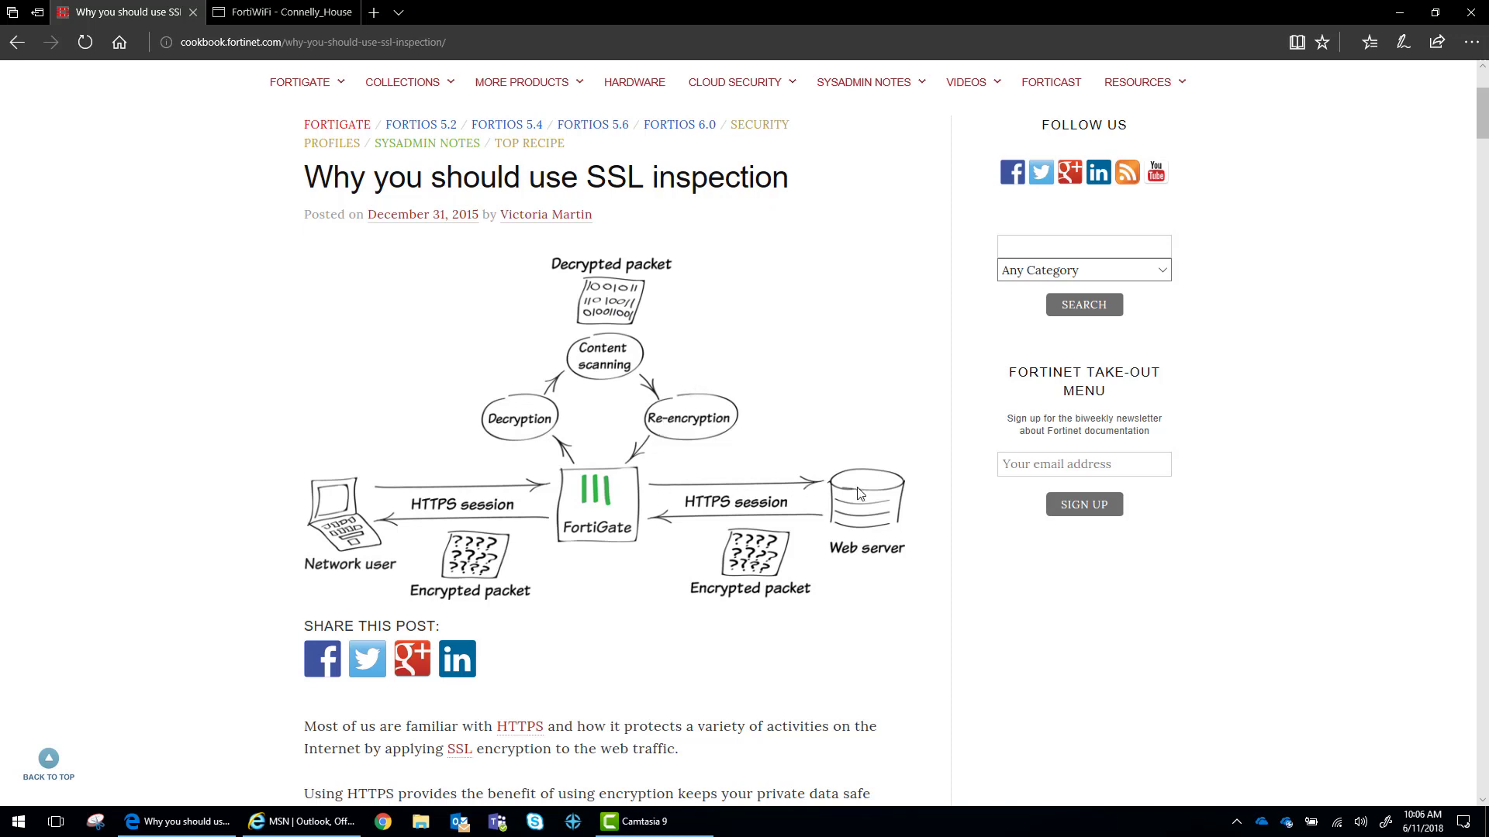
mouse_move(707, 525)
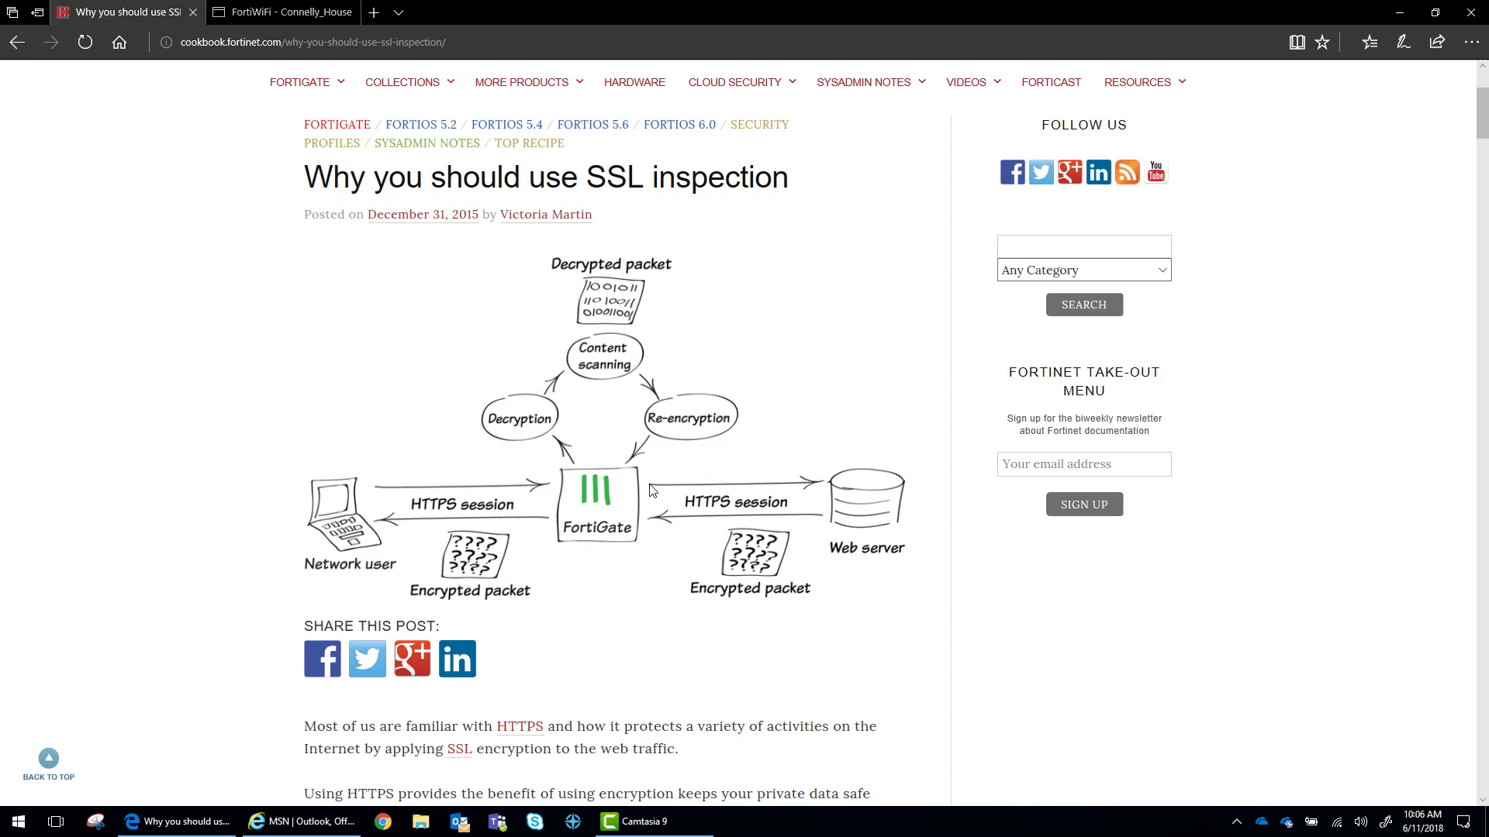
mouse_move(574, 545)
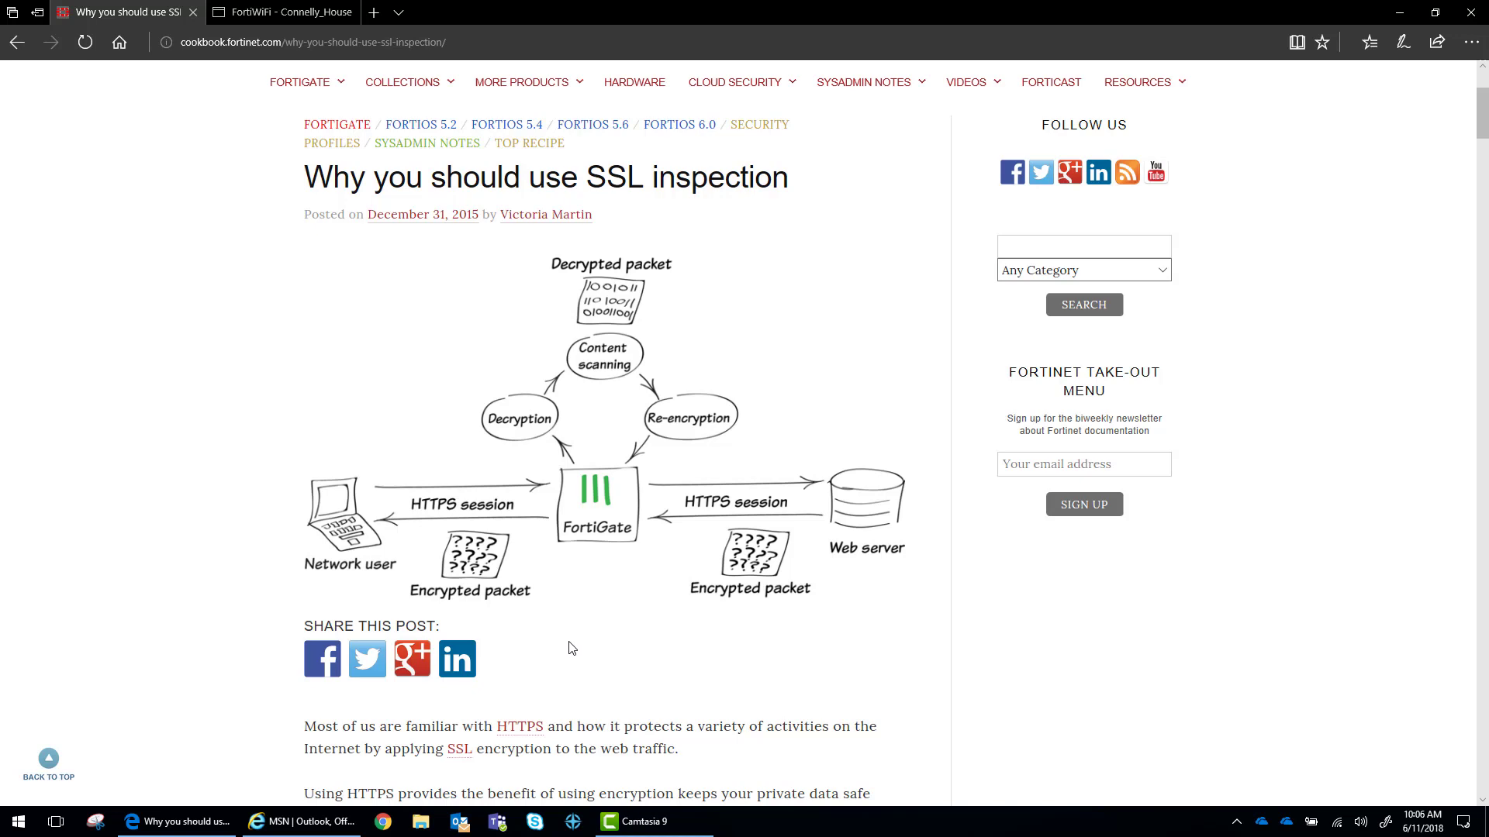
mouse_move(546, 608)
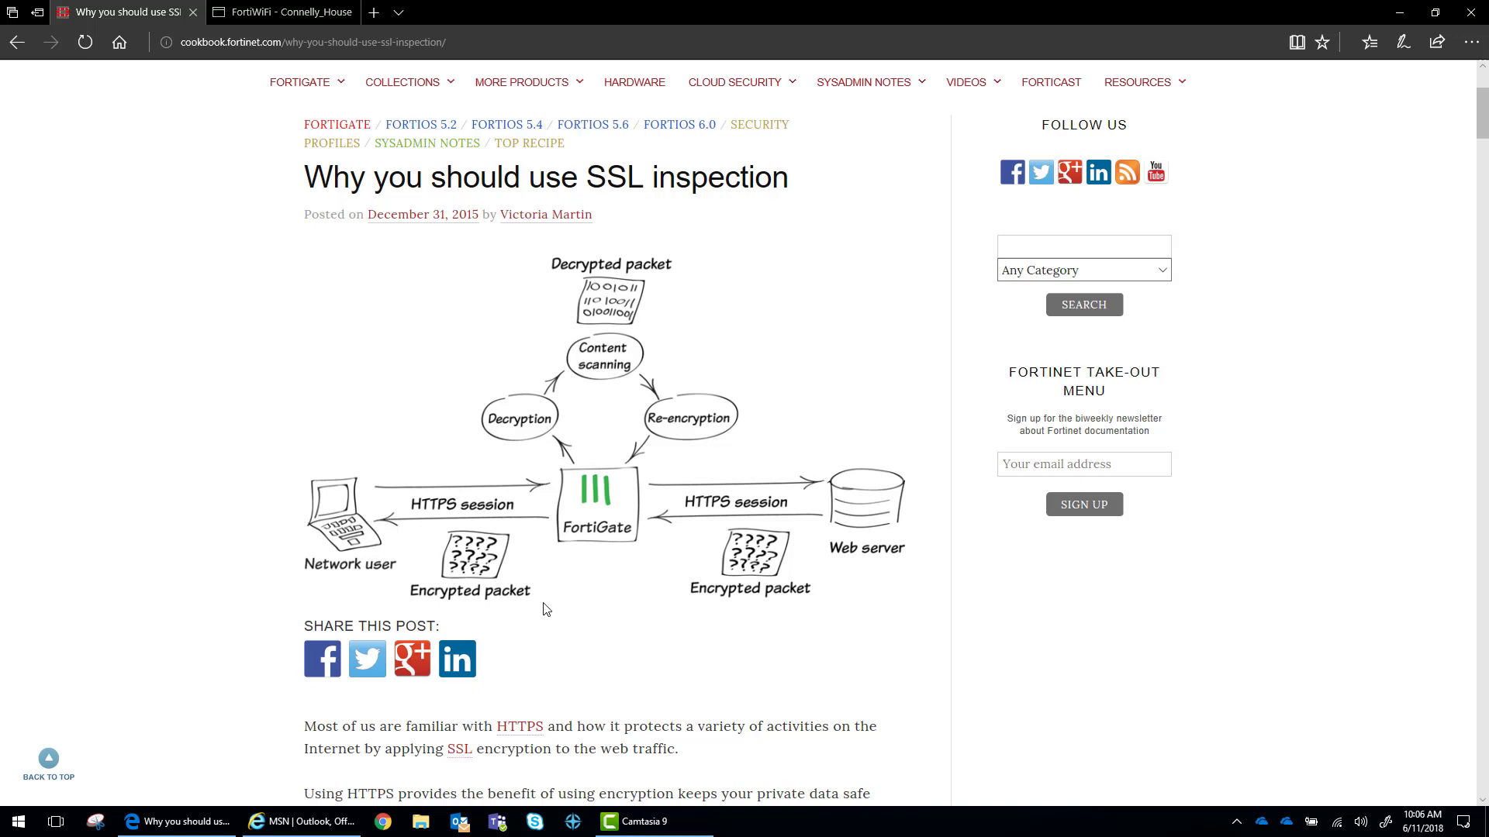
In Security Profiles > SSL/SSH Inspection, switch to the Default Deep Inspection profile
left_click(280, 11)
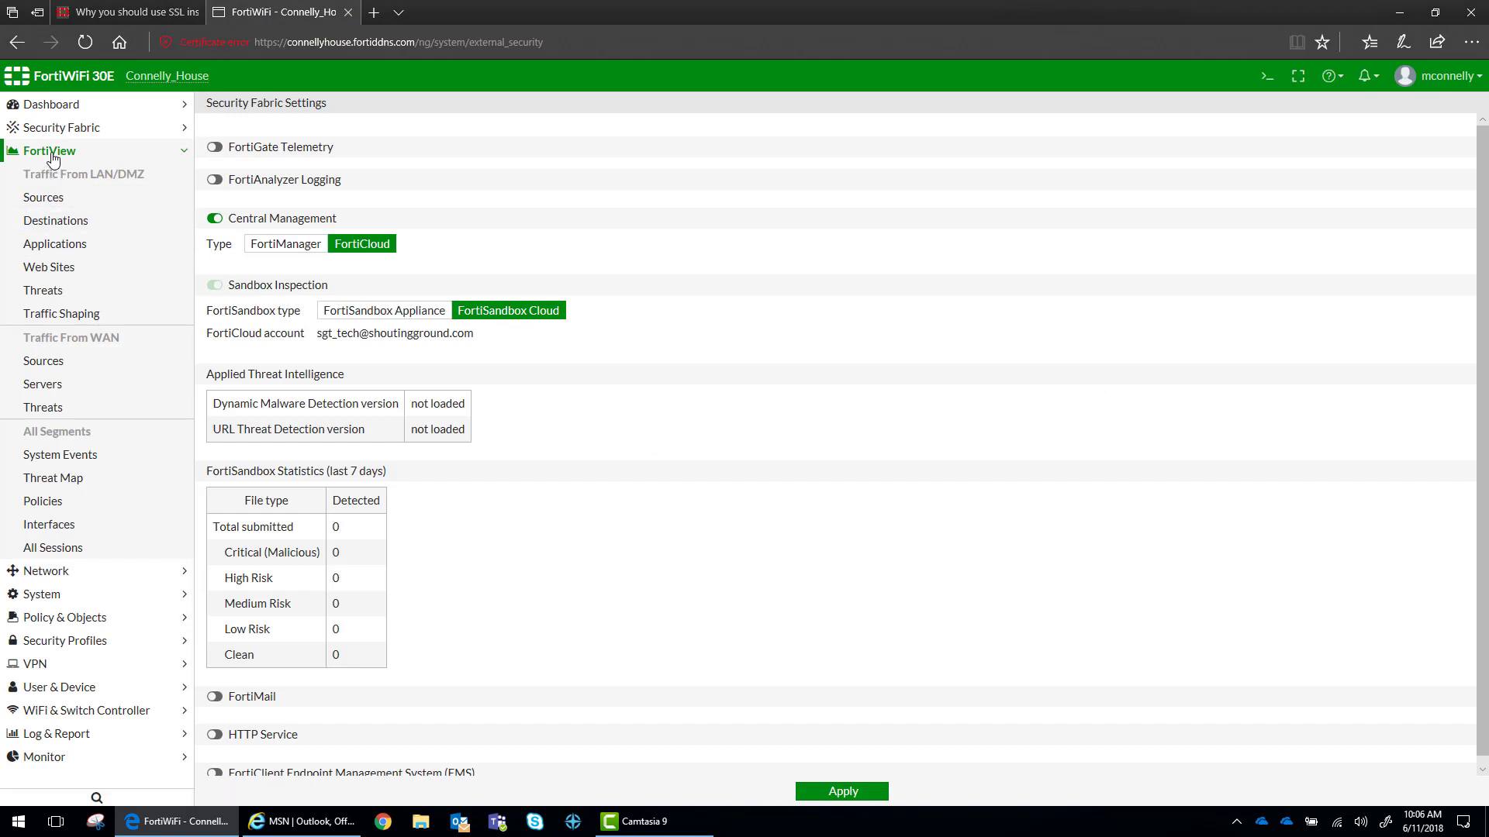
left_click(48, 150)
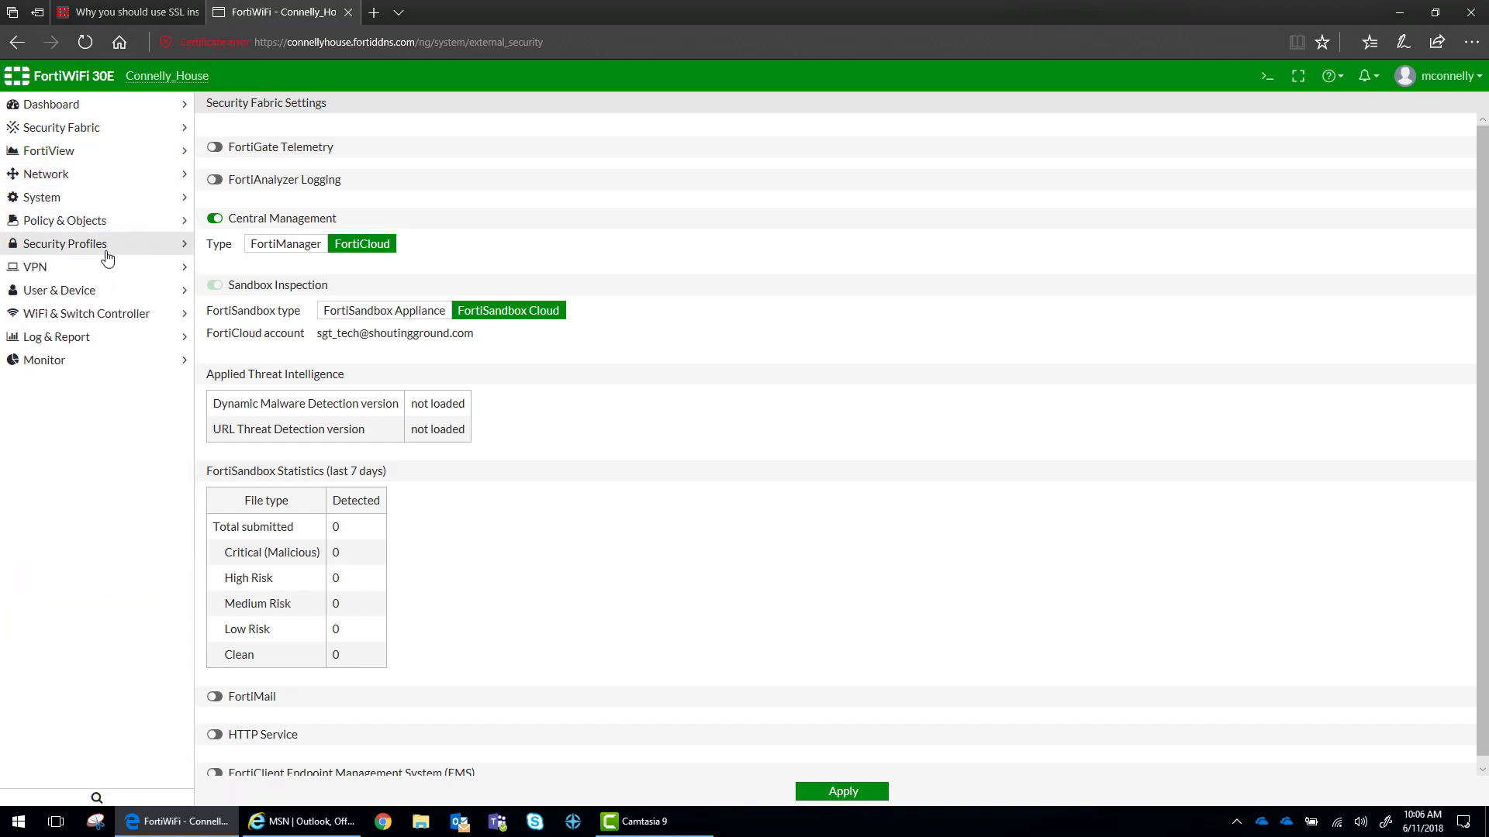
left_click(65, 243)
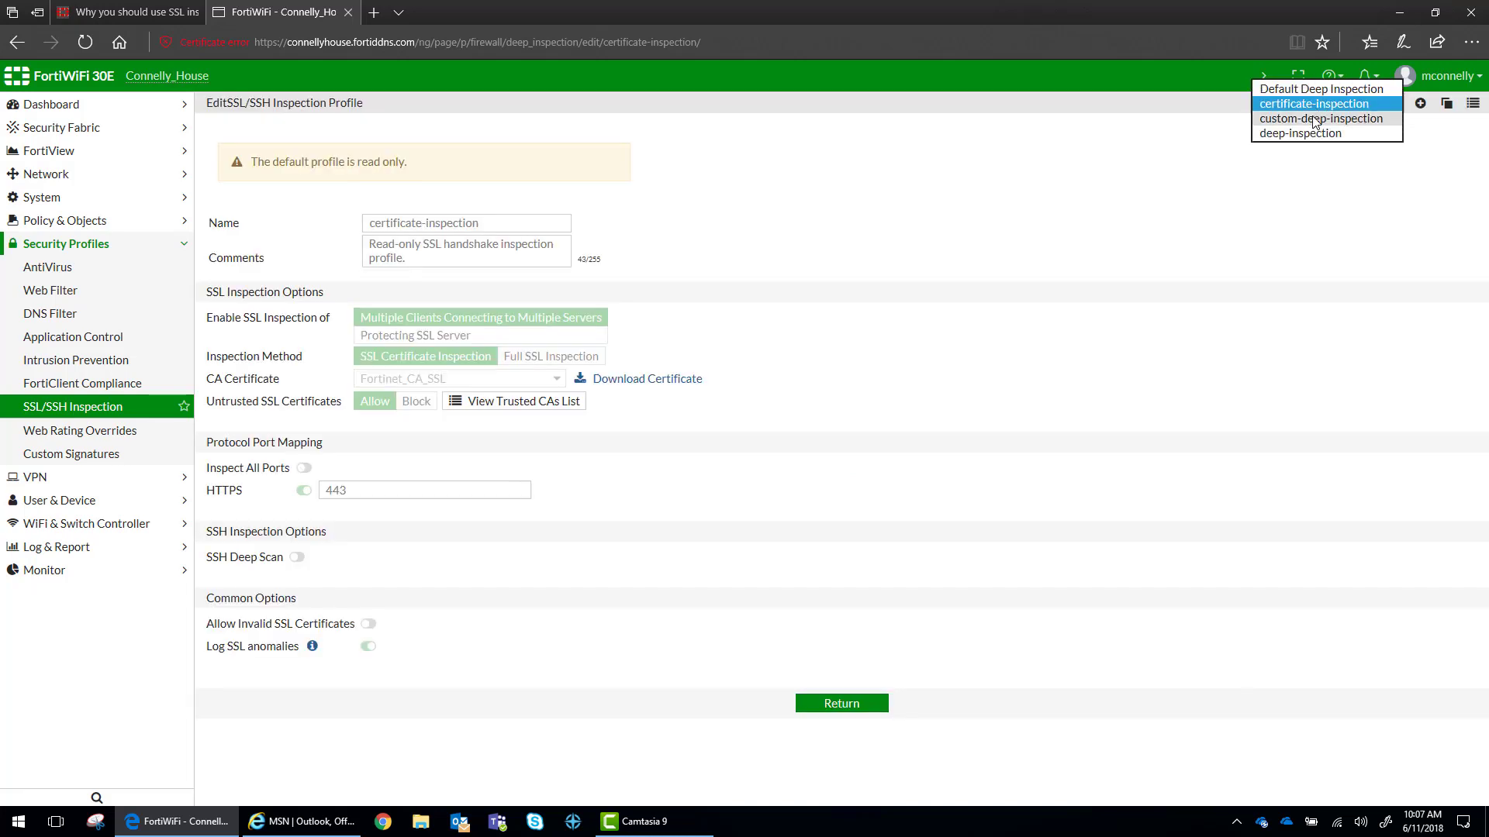
left_click(1314, 89)
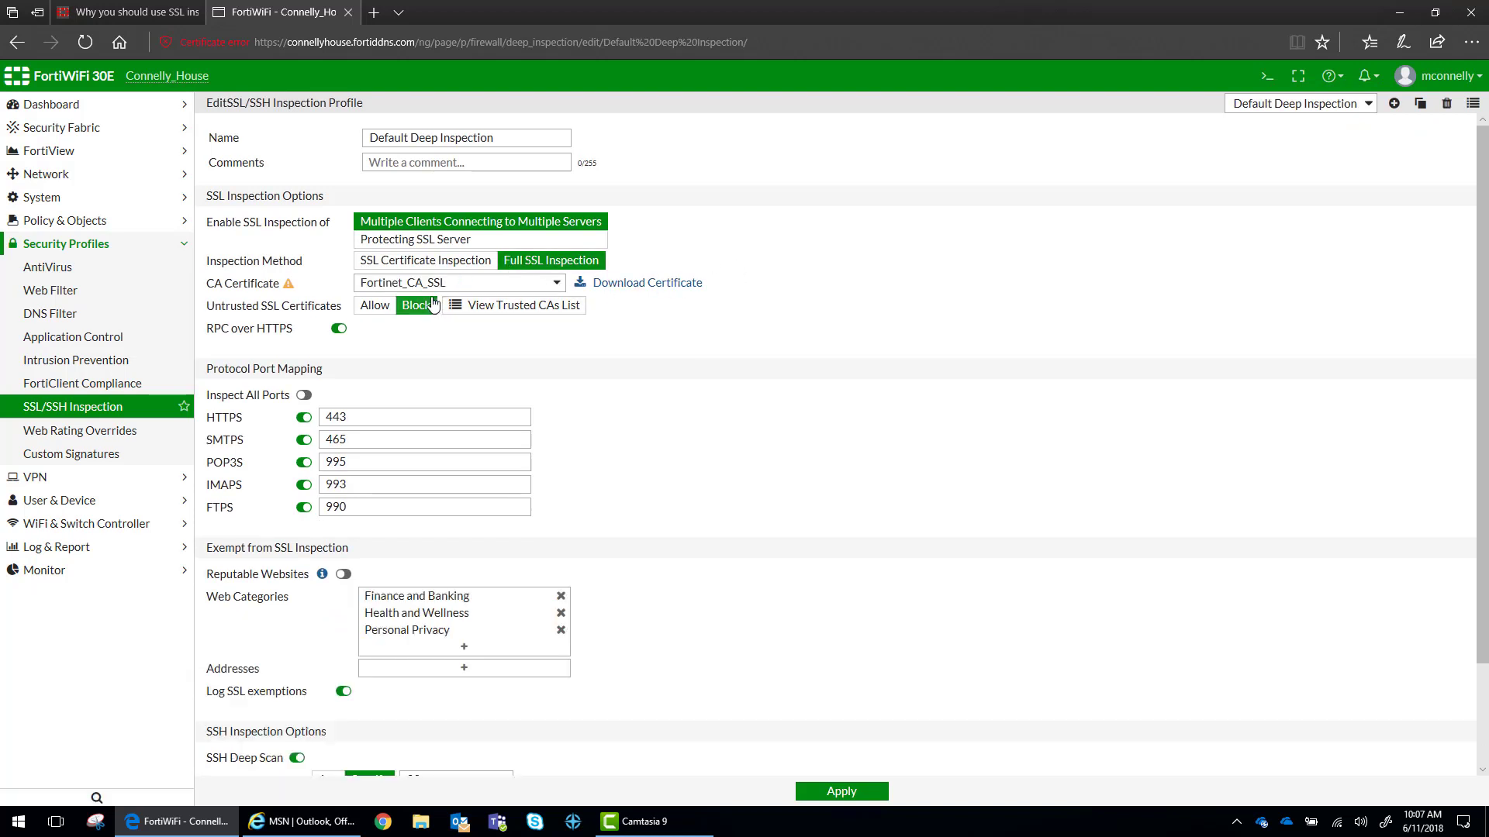
mouse_move(479, 211)
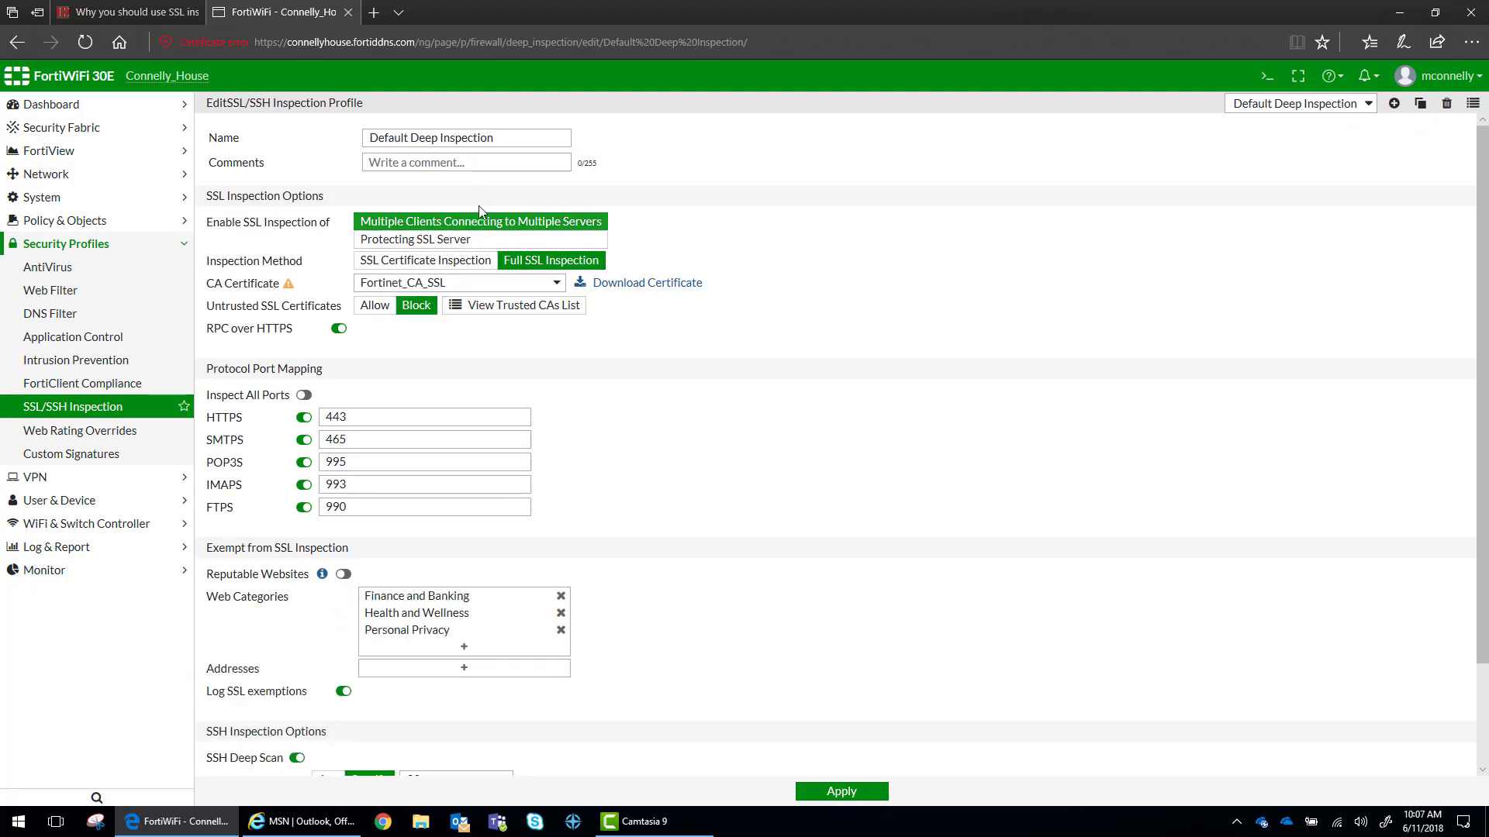
mouse_move(612, 214)
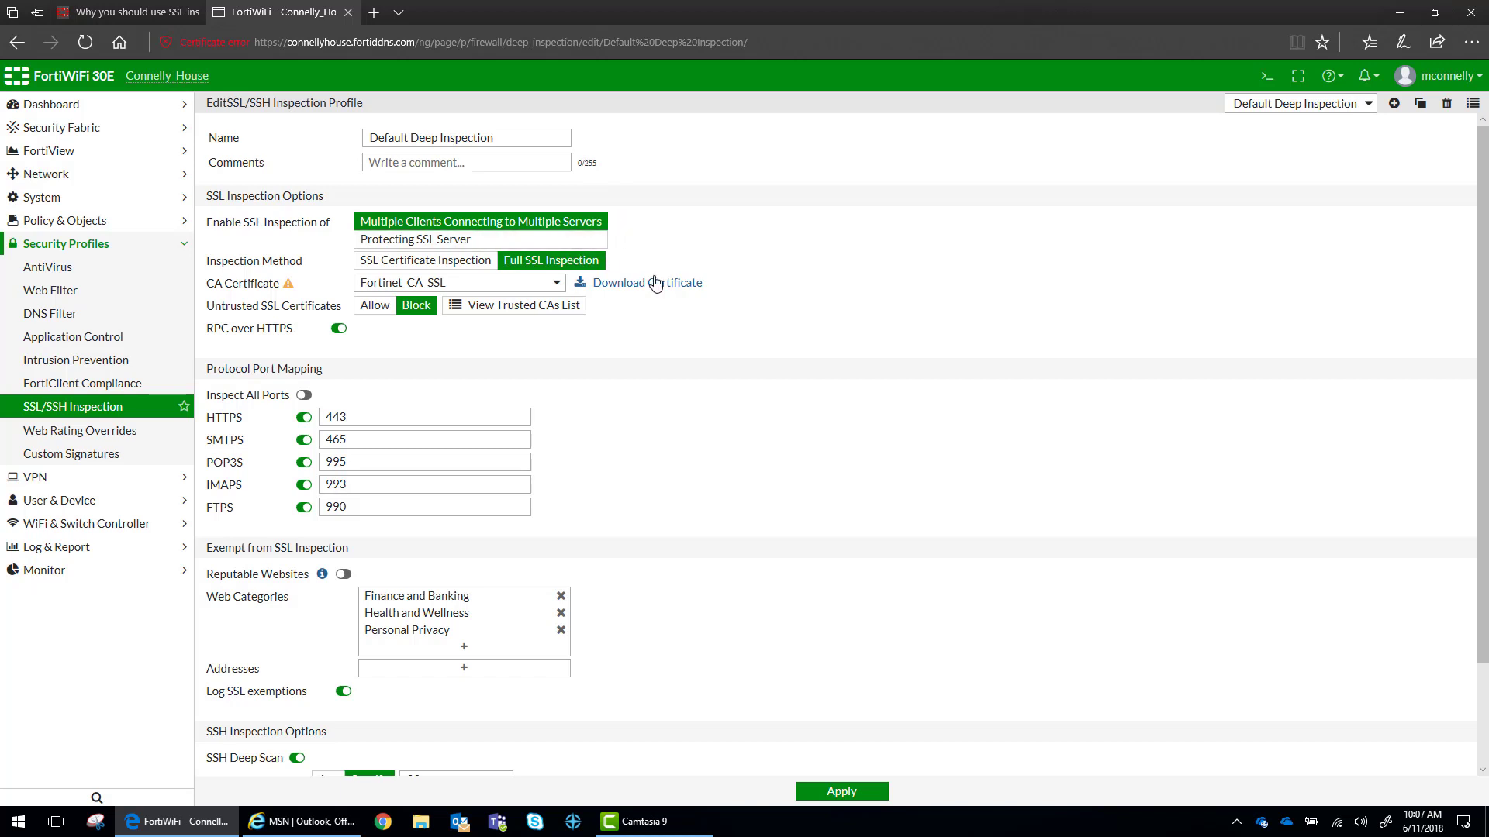
mouse_move(550, 260)
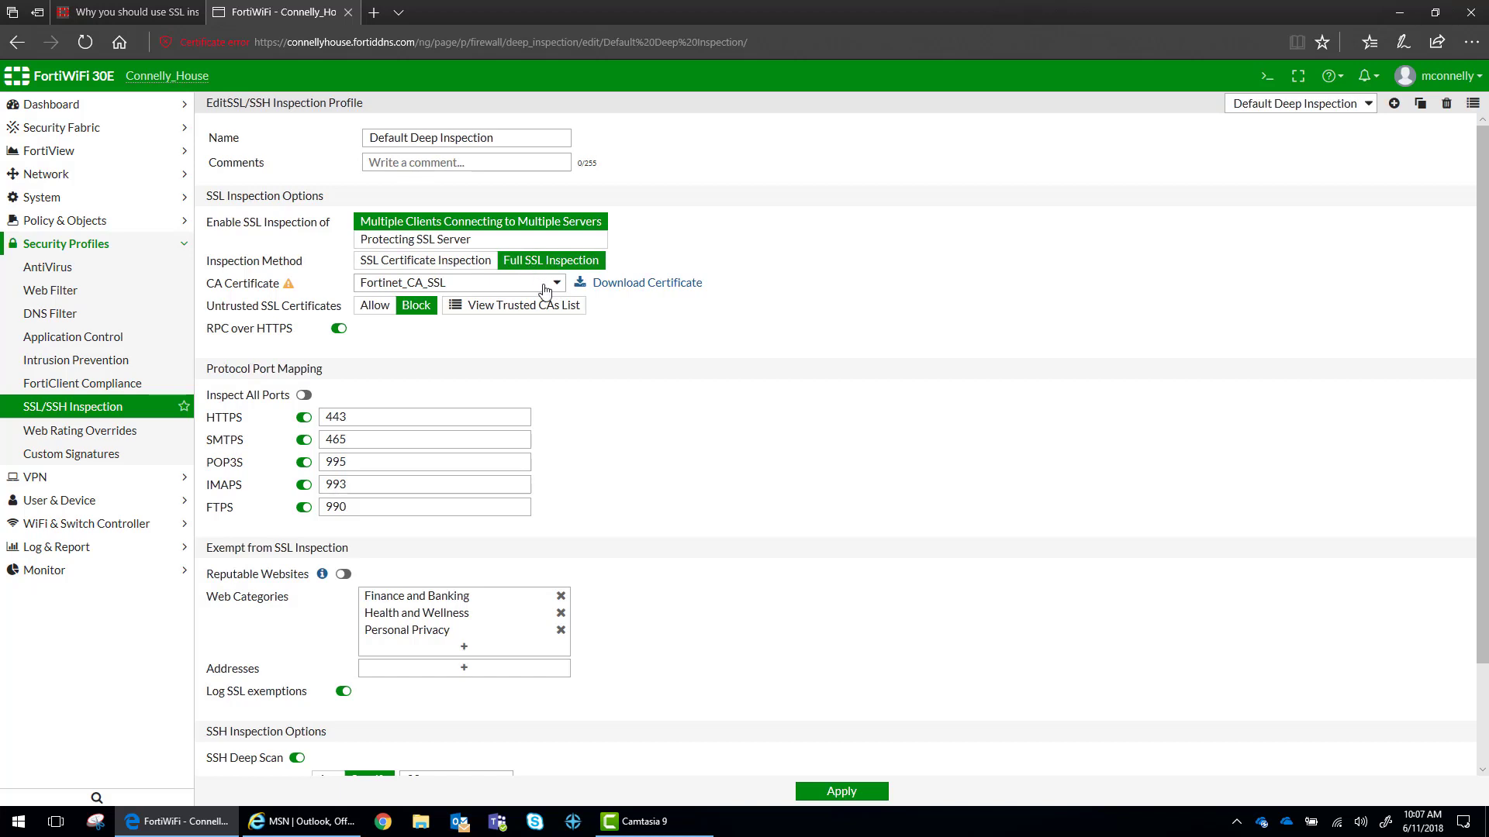
Review the CA certificate list and keep Fortinet_CA_SSL selected unchanged
left_click(555, 282)
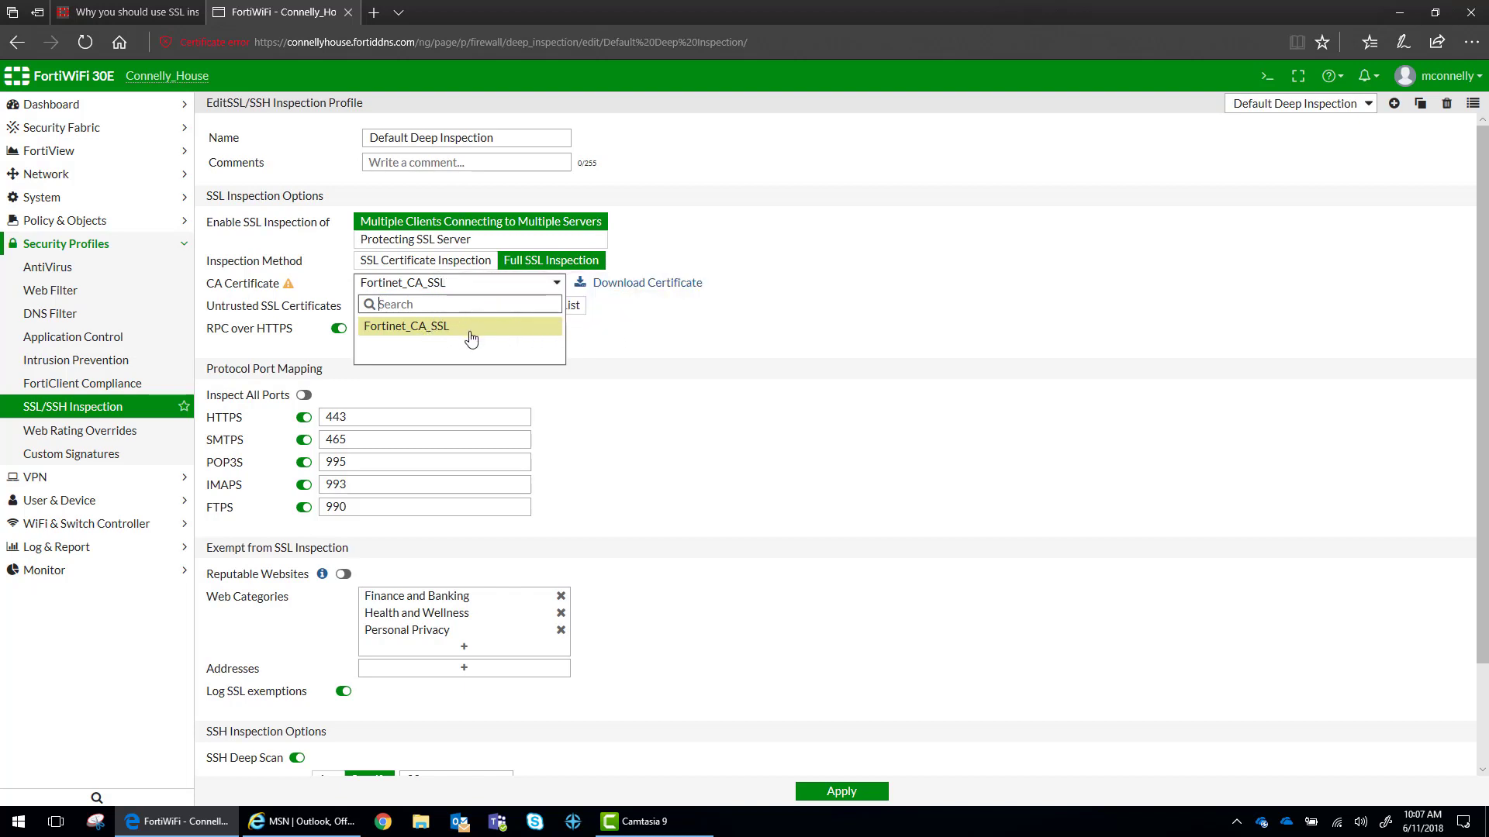
mouse_move(586, 334)
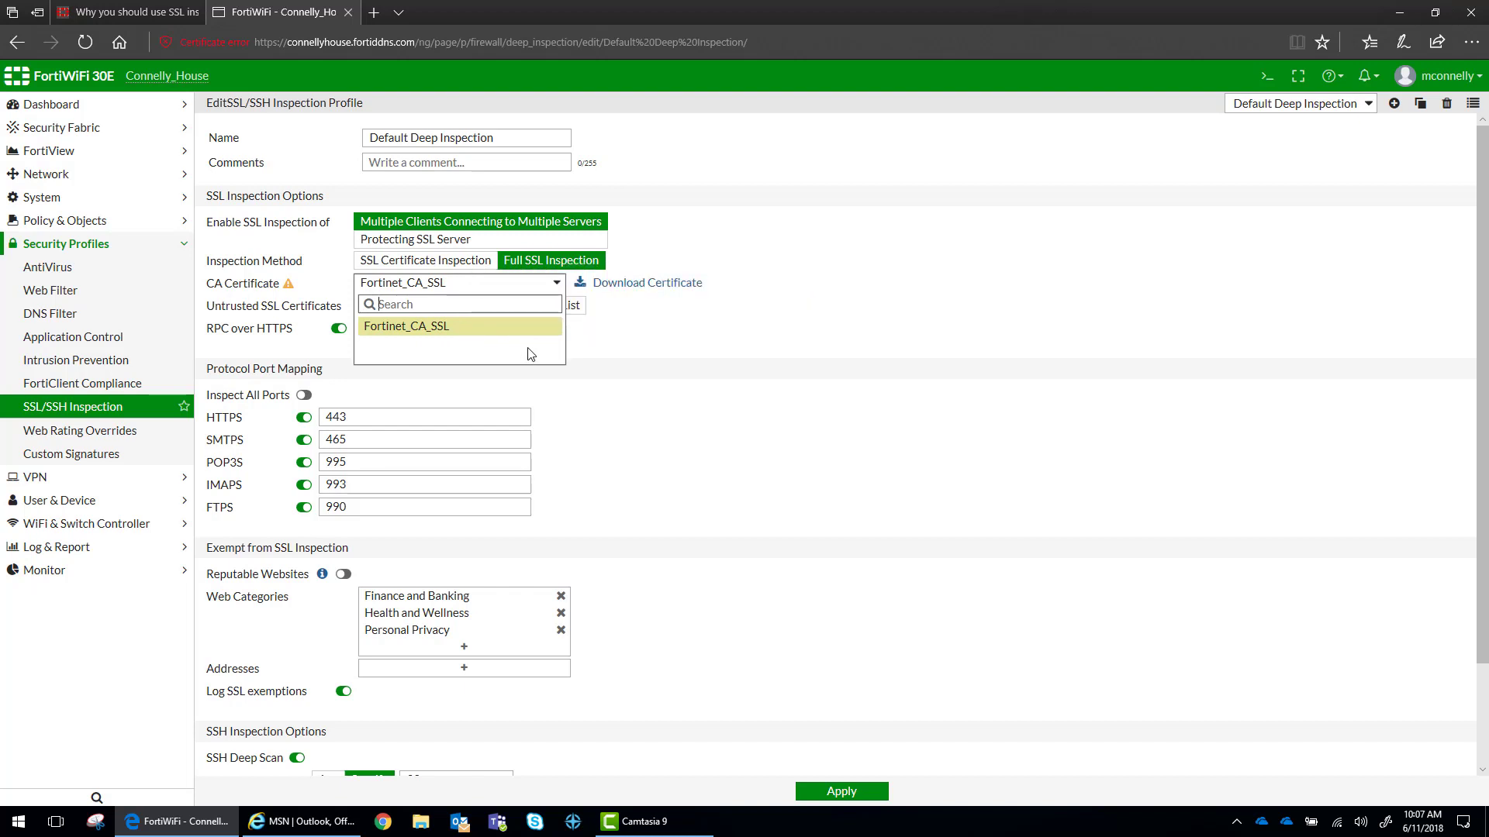
left_click(404, 326)
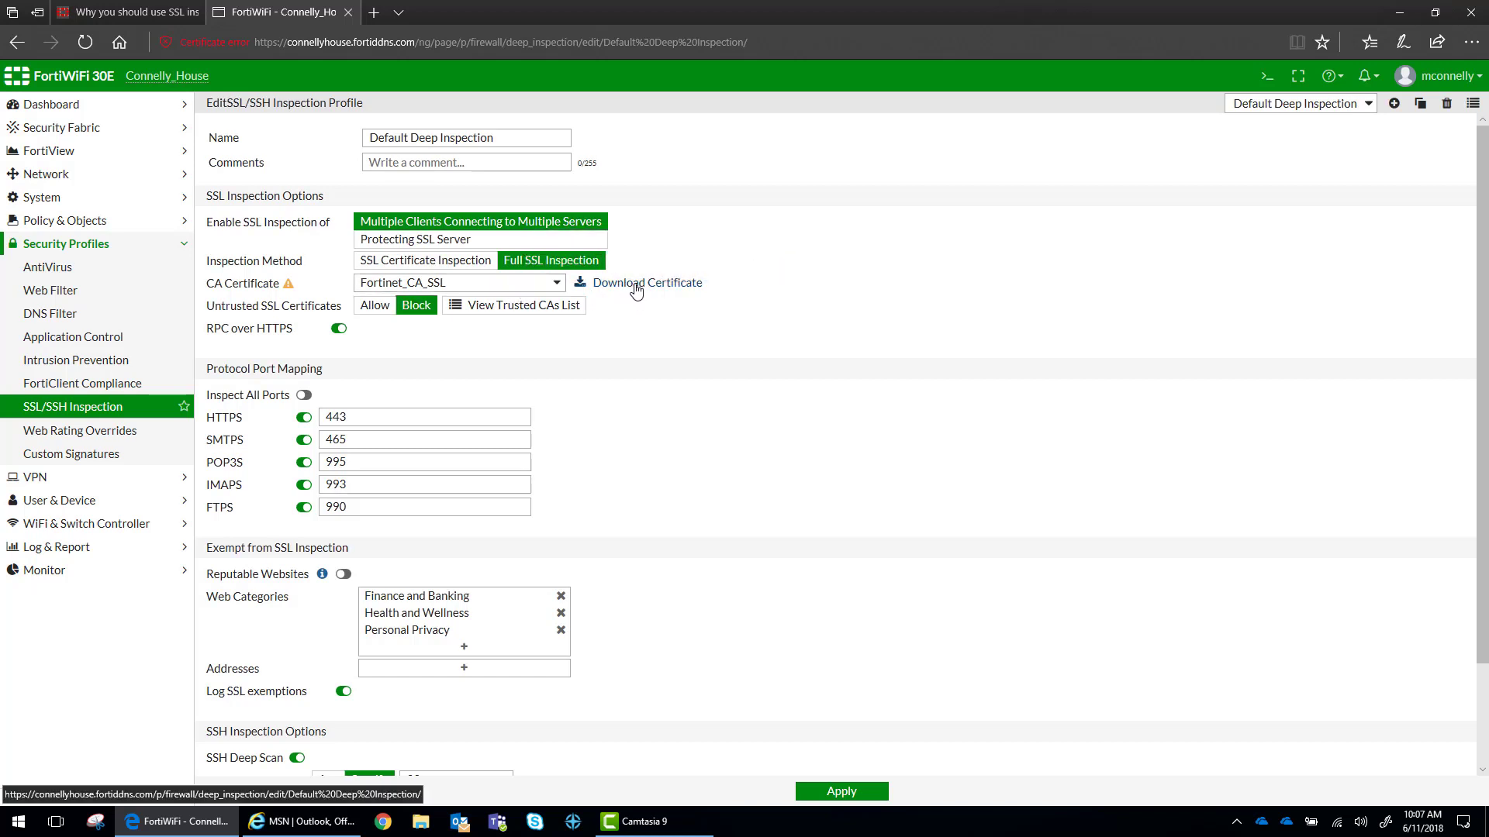
Download the Fortinet_CA_SSL certificate and save it to the desktop
left_click(646, 283)
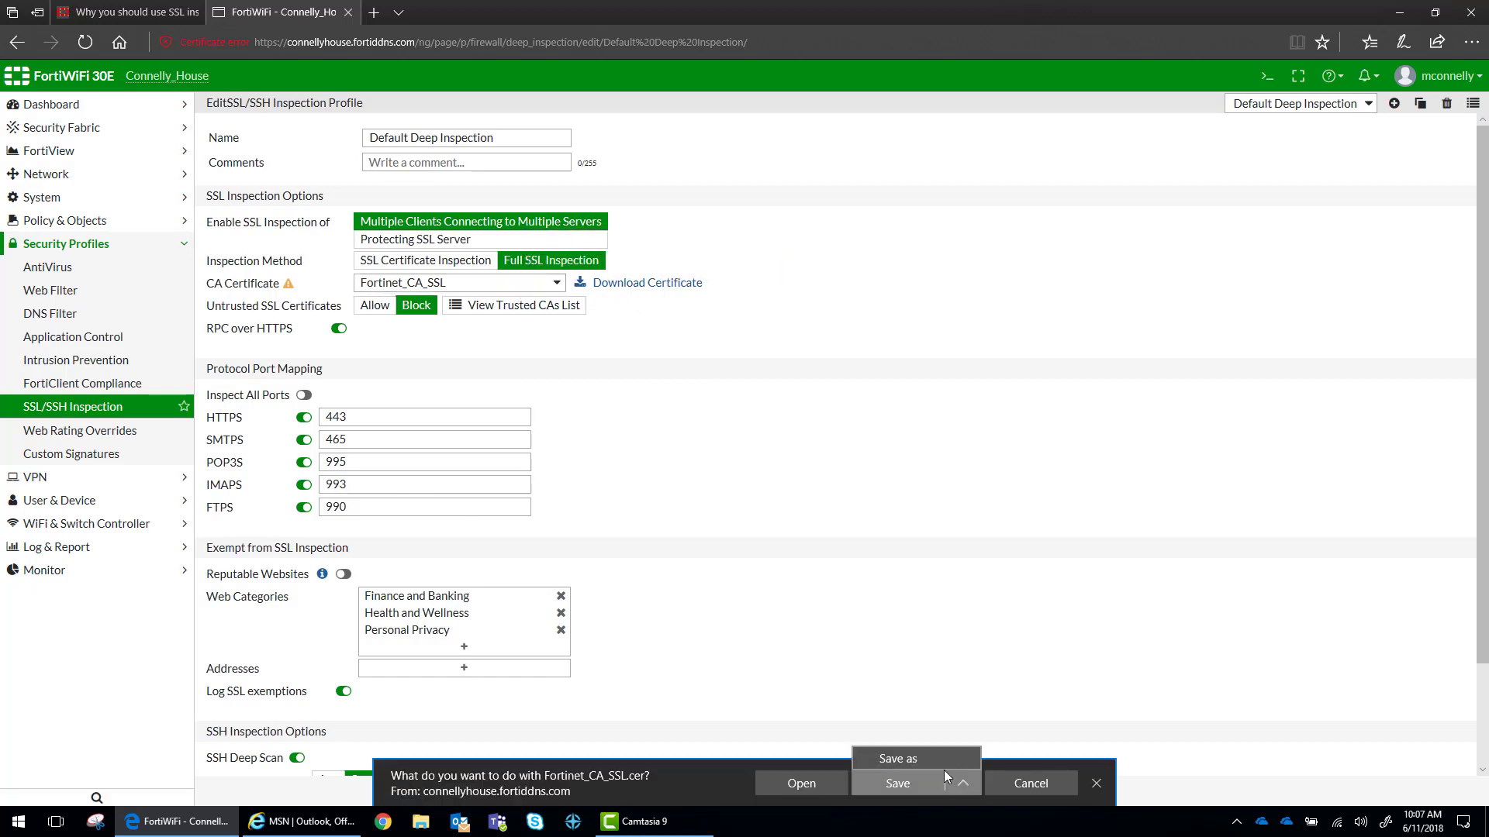
left_click(896, 758)
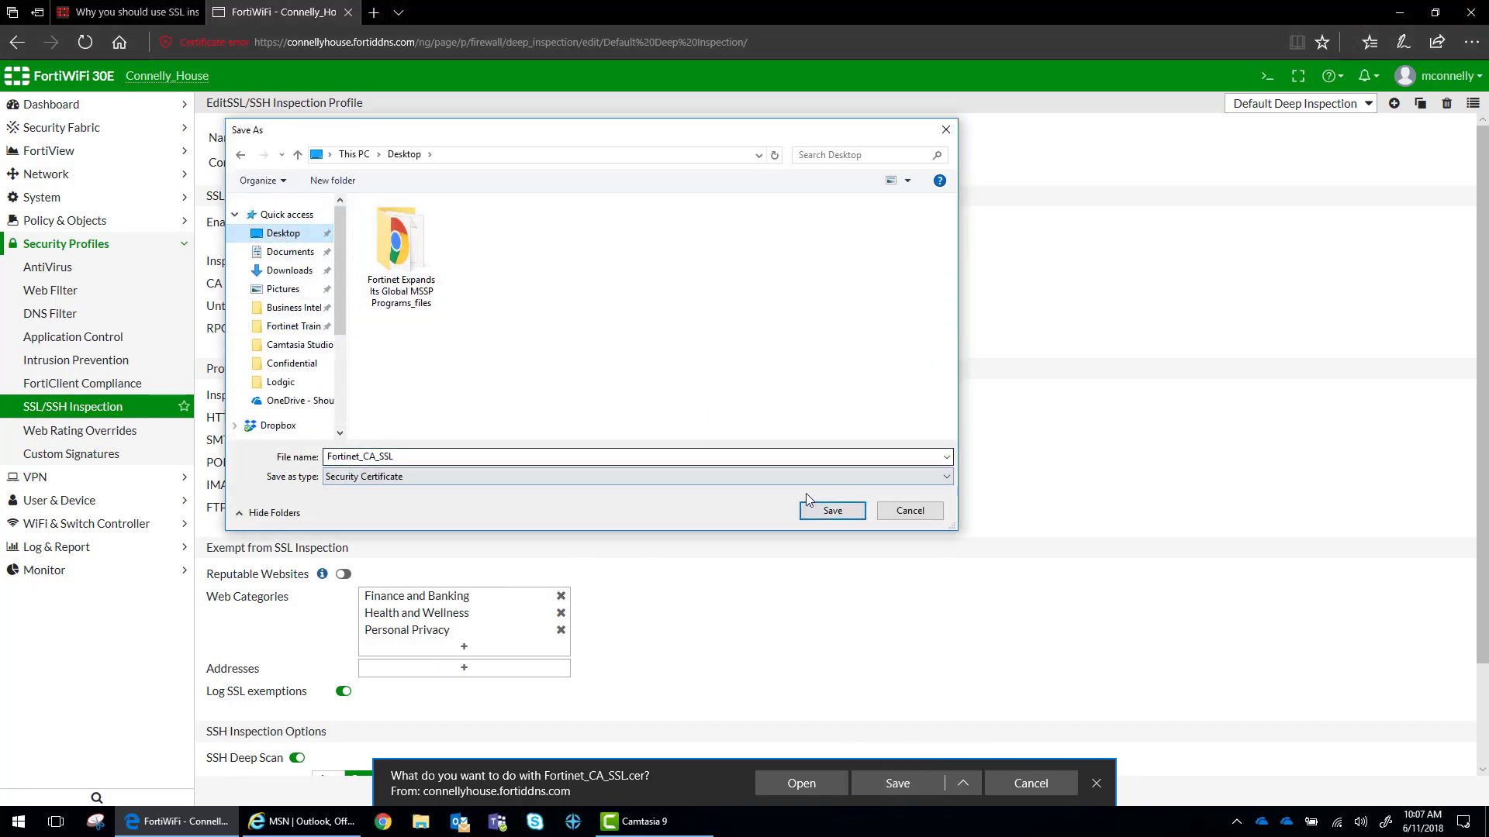
left_click(832, 510)
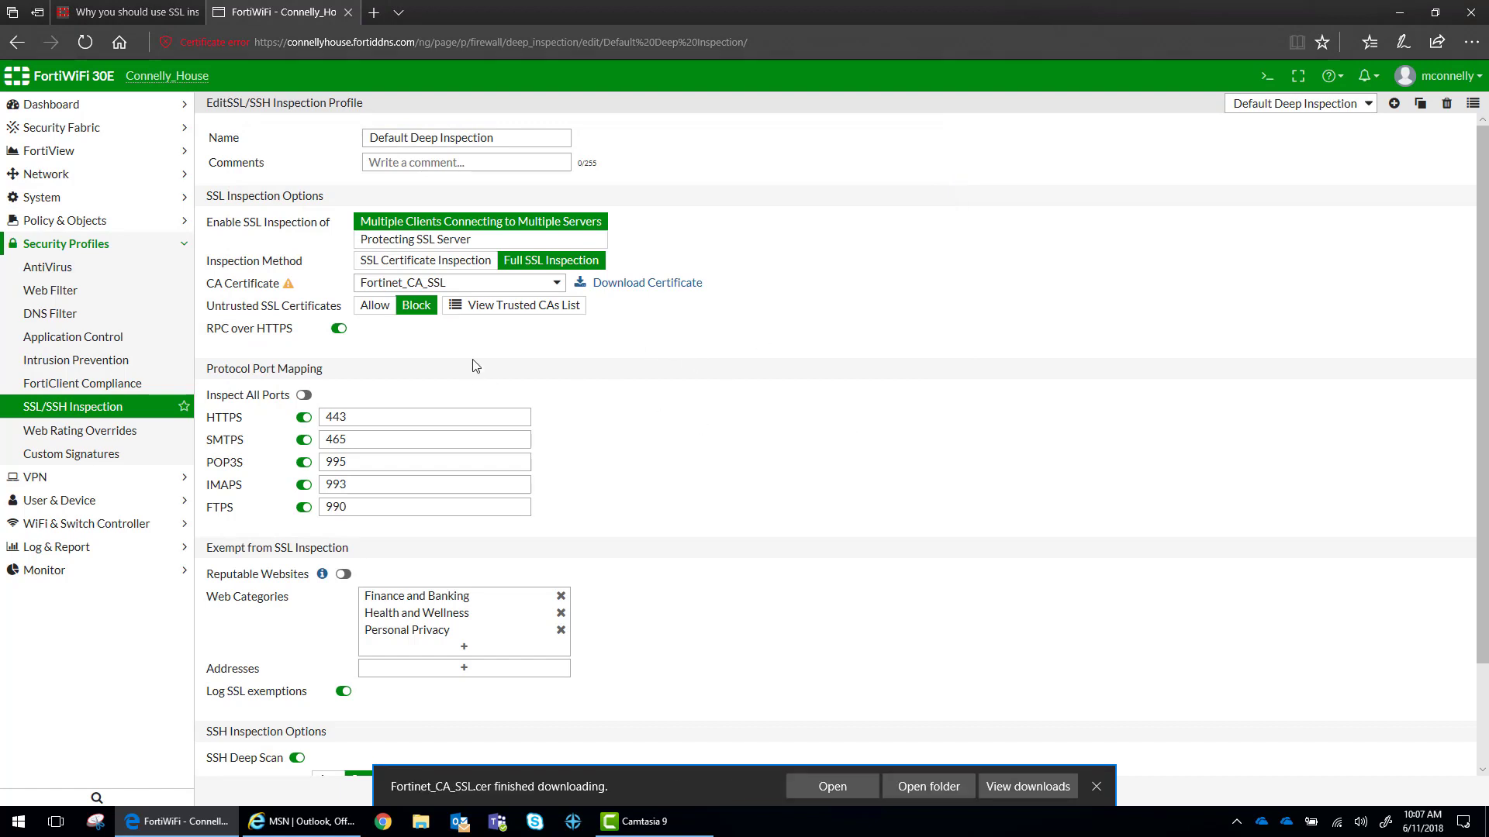
mouse_move(376, 352)
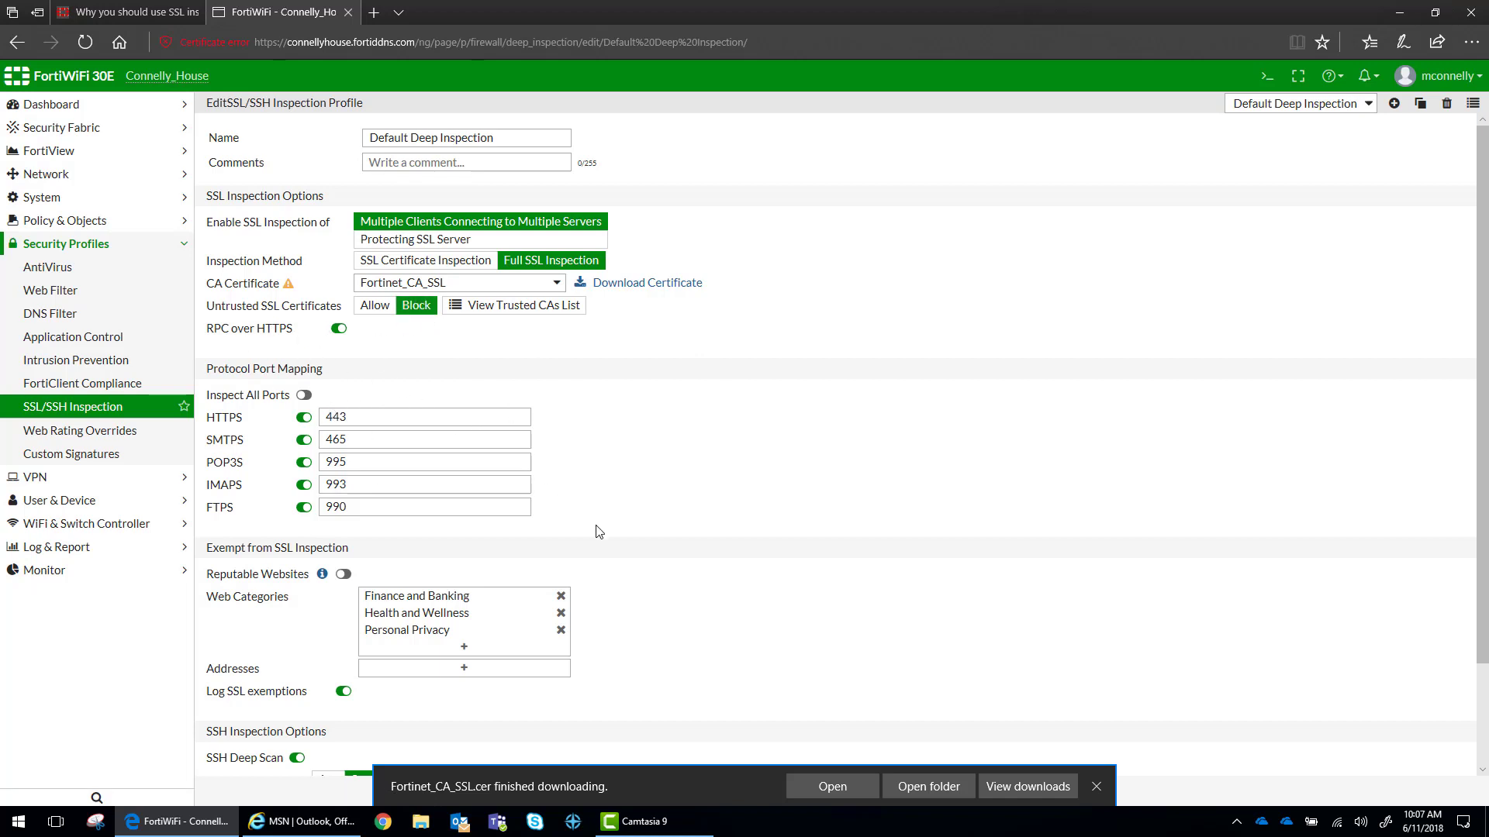
mouse_move(634, 470)
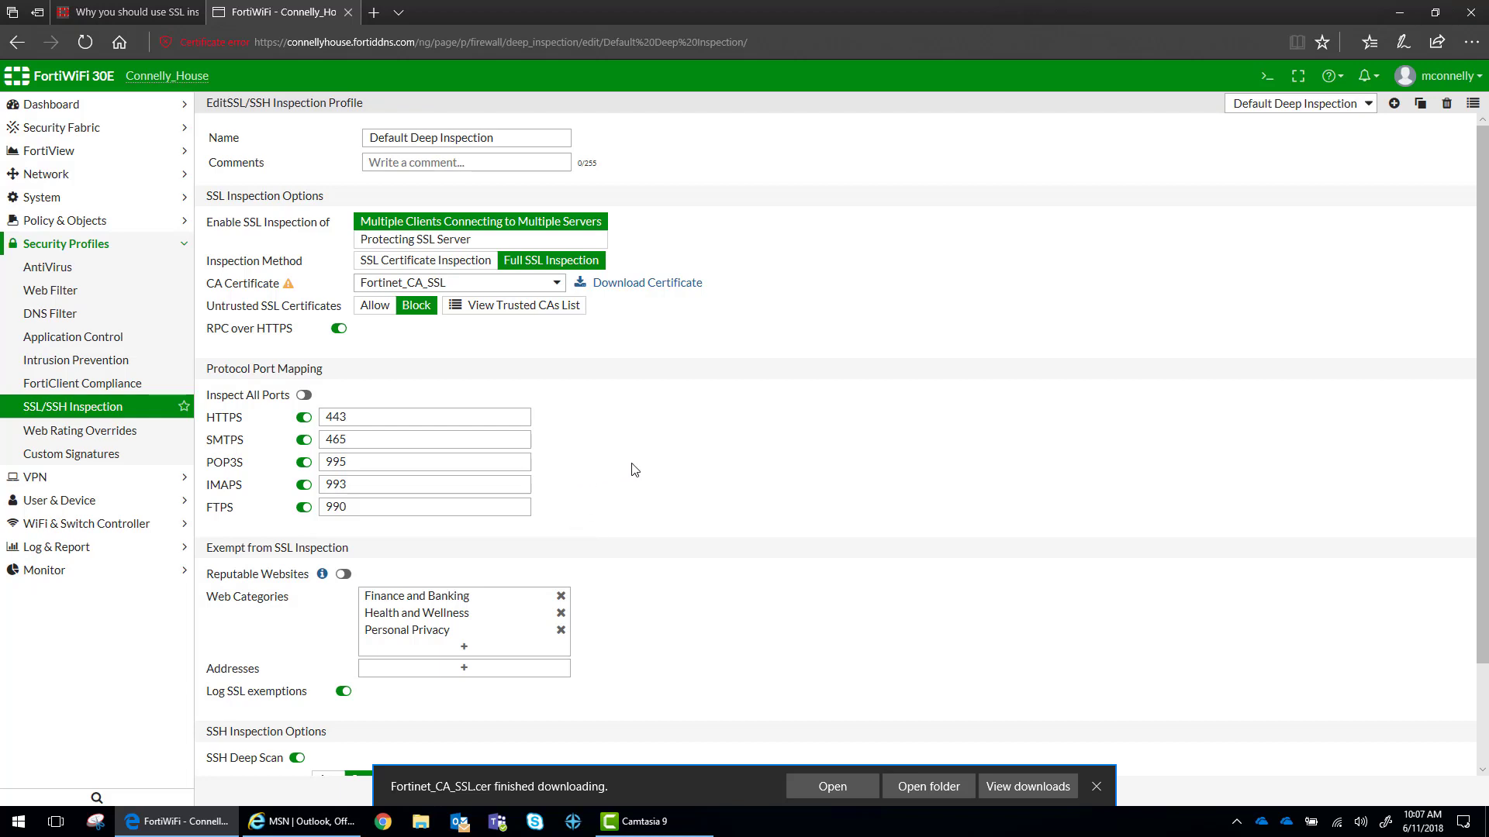
Turn off the reputable-websites exemption and leave exempt categories and addresses empty
scroll("down", 3)
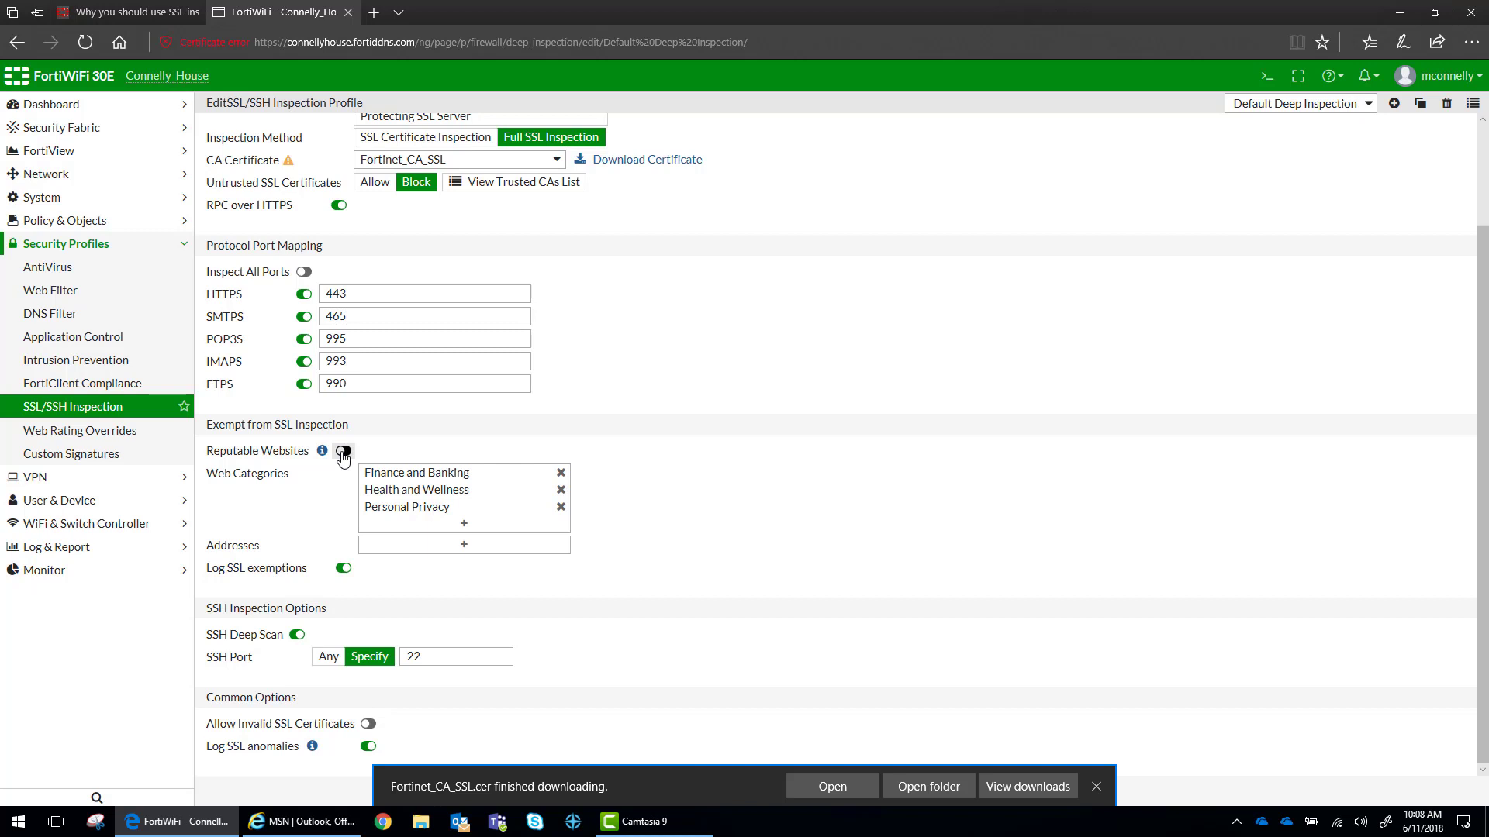
left_click(342, 451)
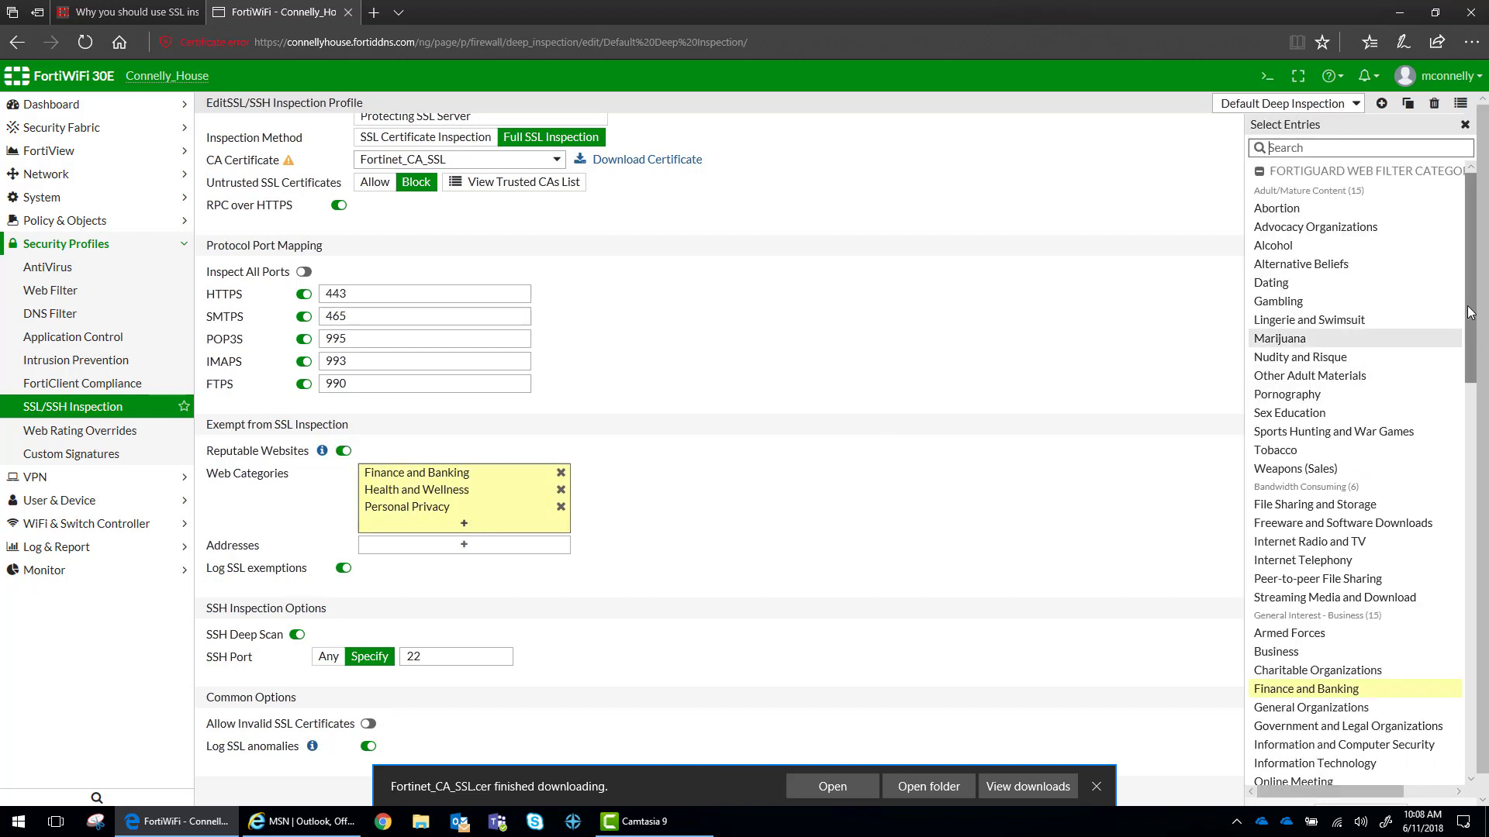
scroll("down", 3)
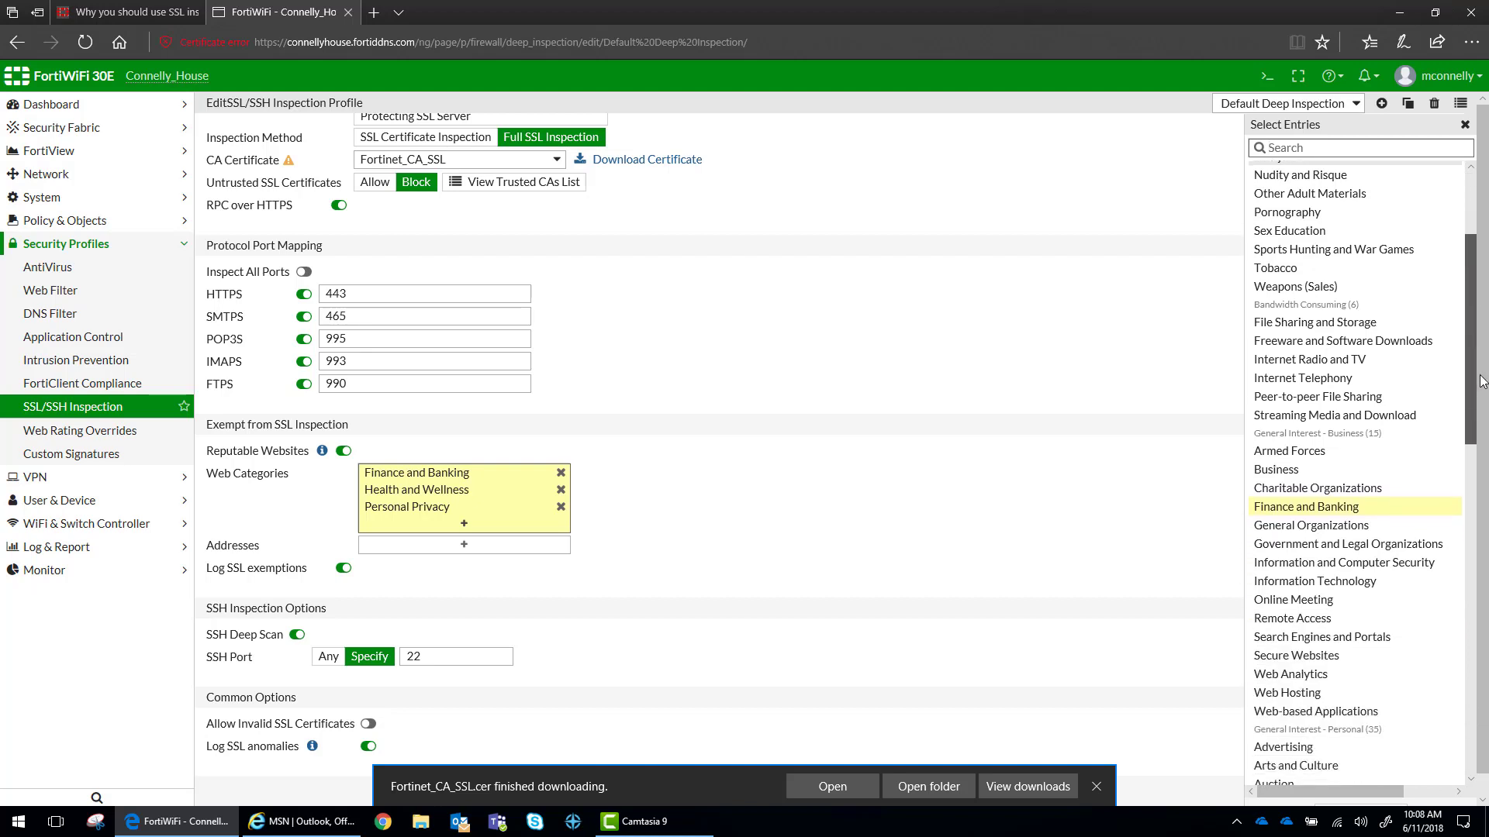
scroll("down", 3)
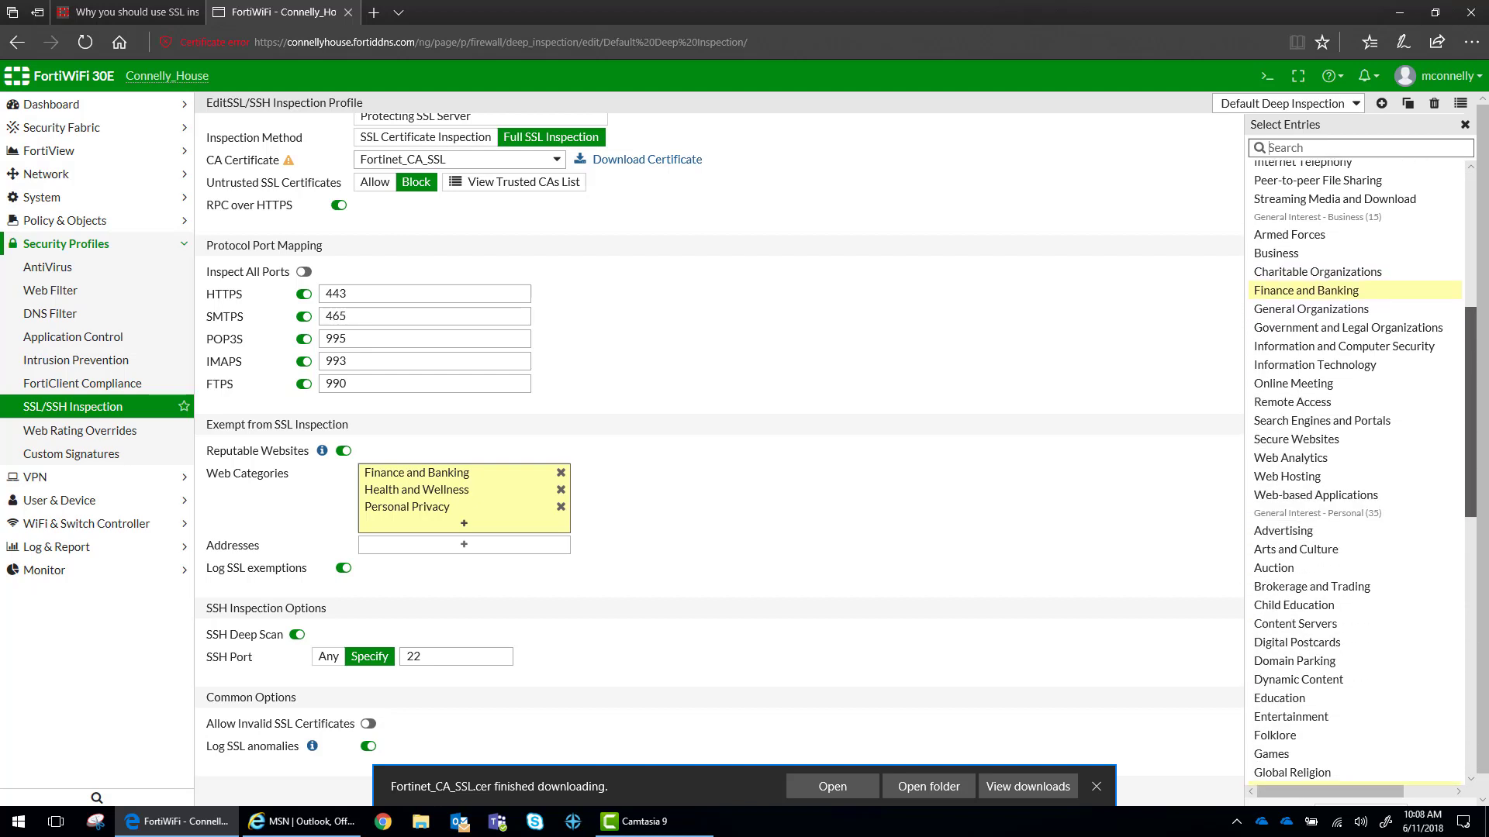
scroll("down", 3)
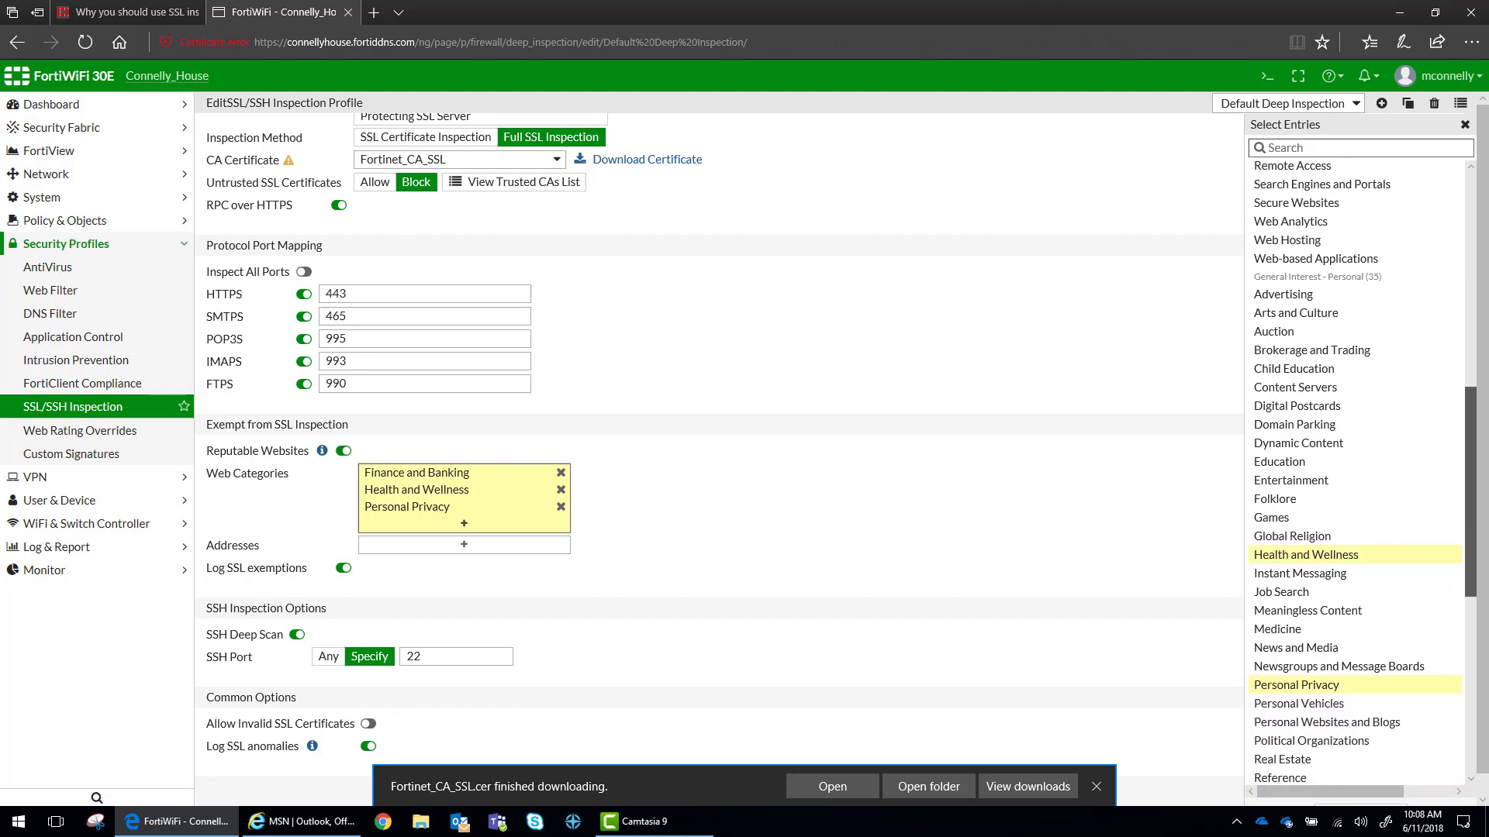
mouse_move(1279, 462)
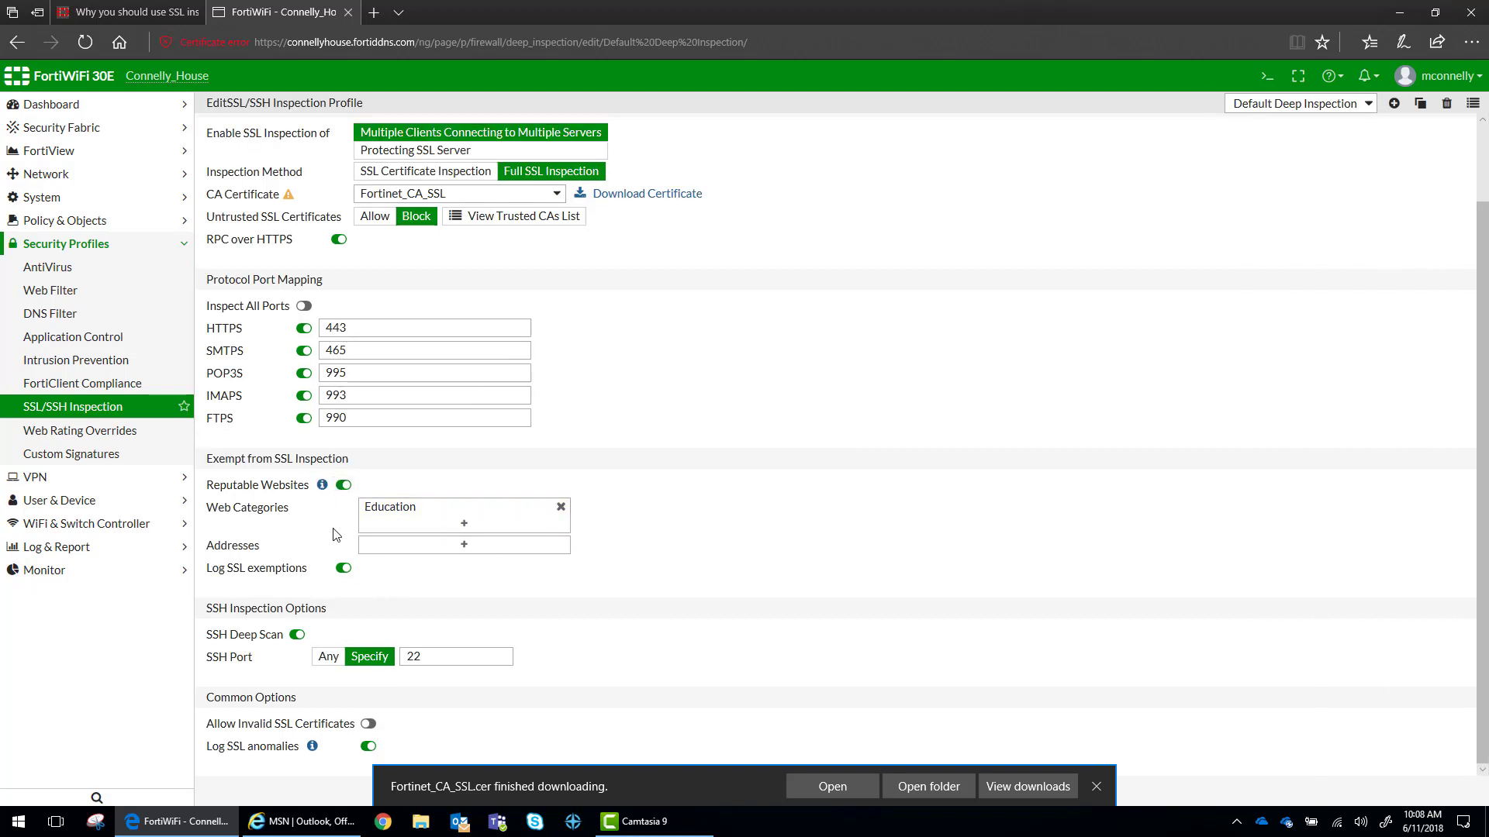
left_click(464, 544)
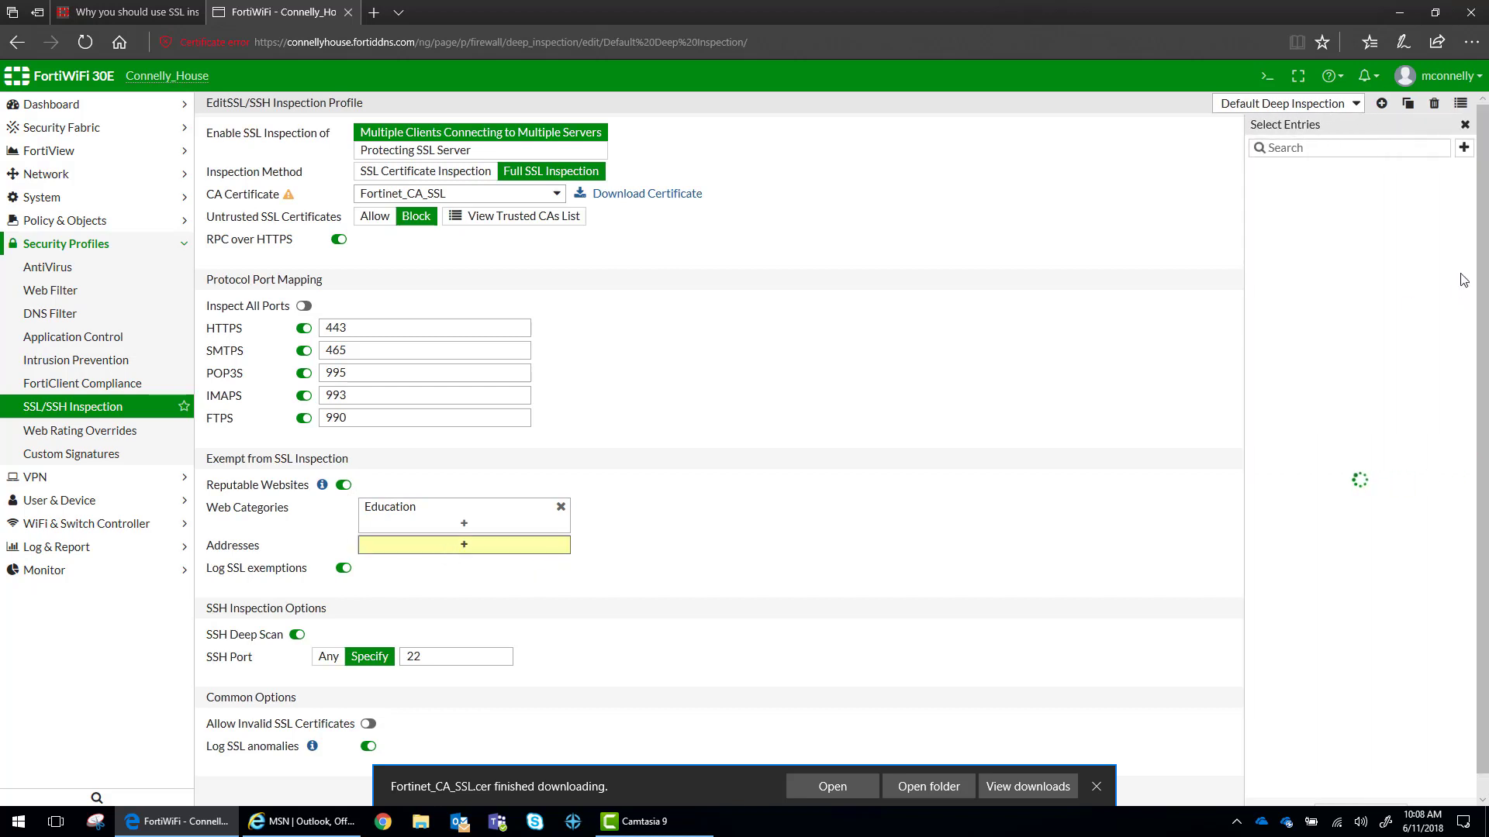
mouse_move(1308, 196)
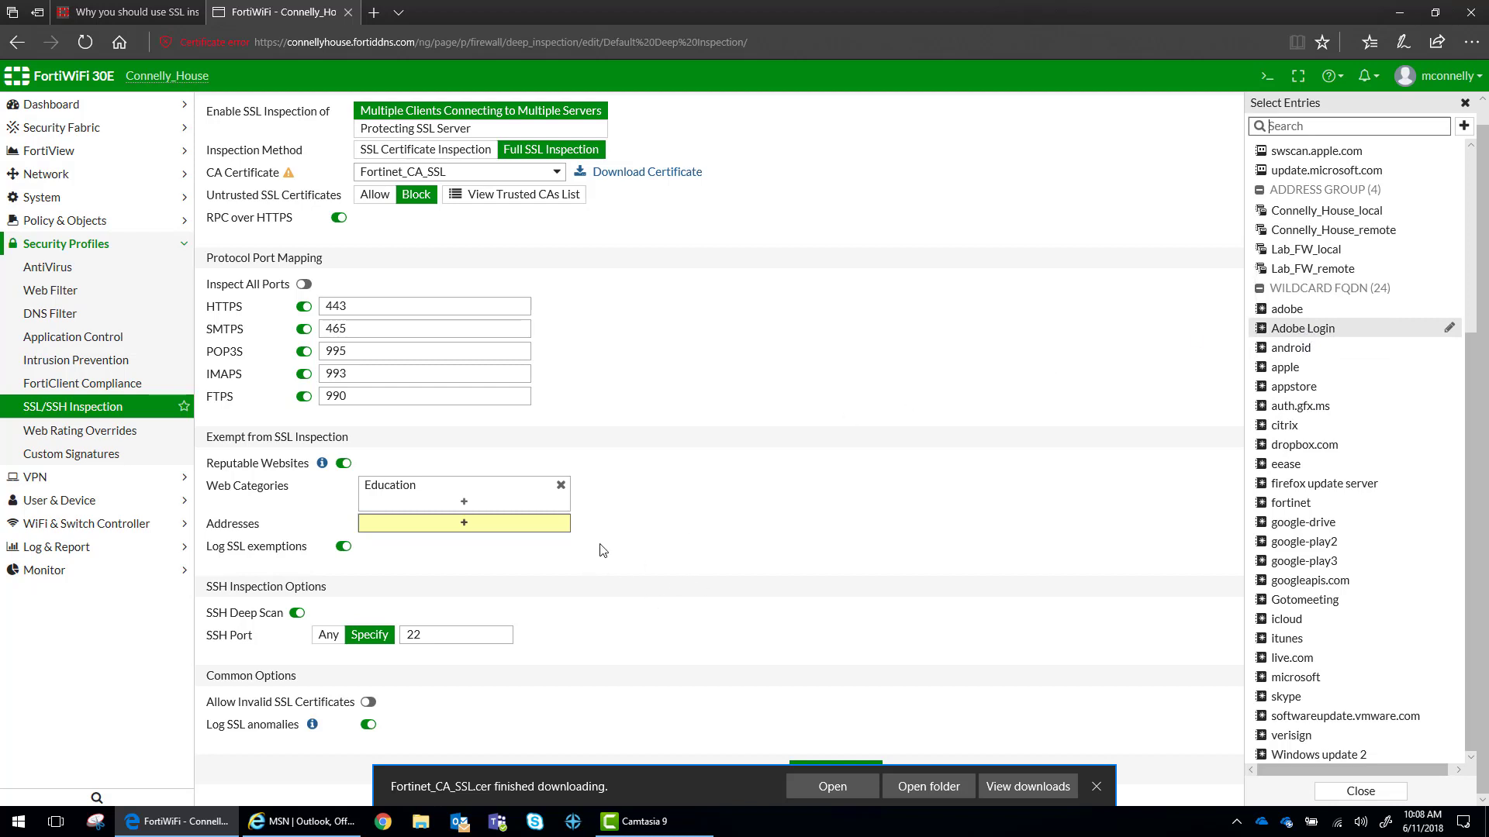
mouse_move(529, 540)
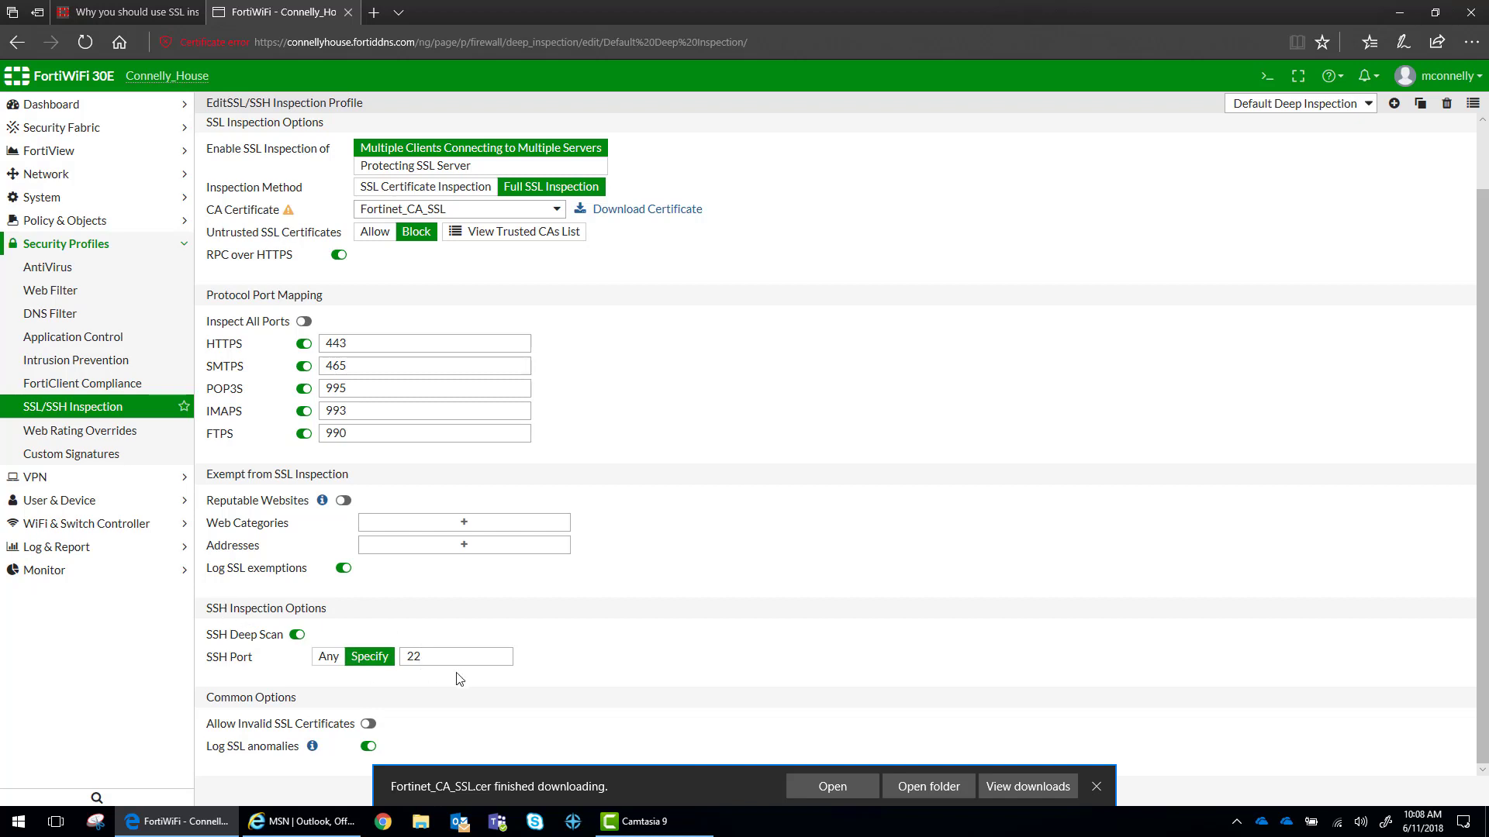
mouse_move(416, 729)
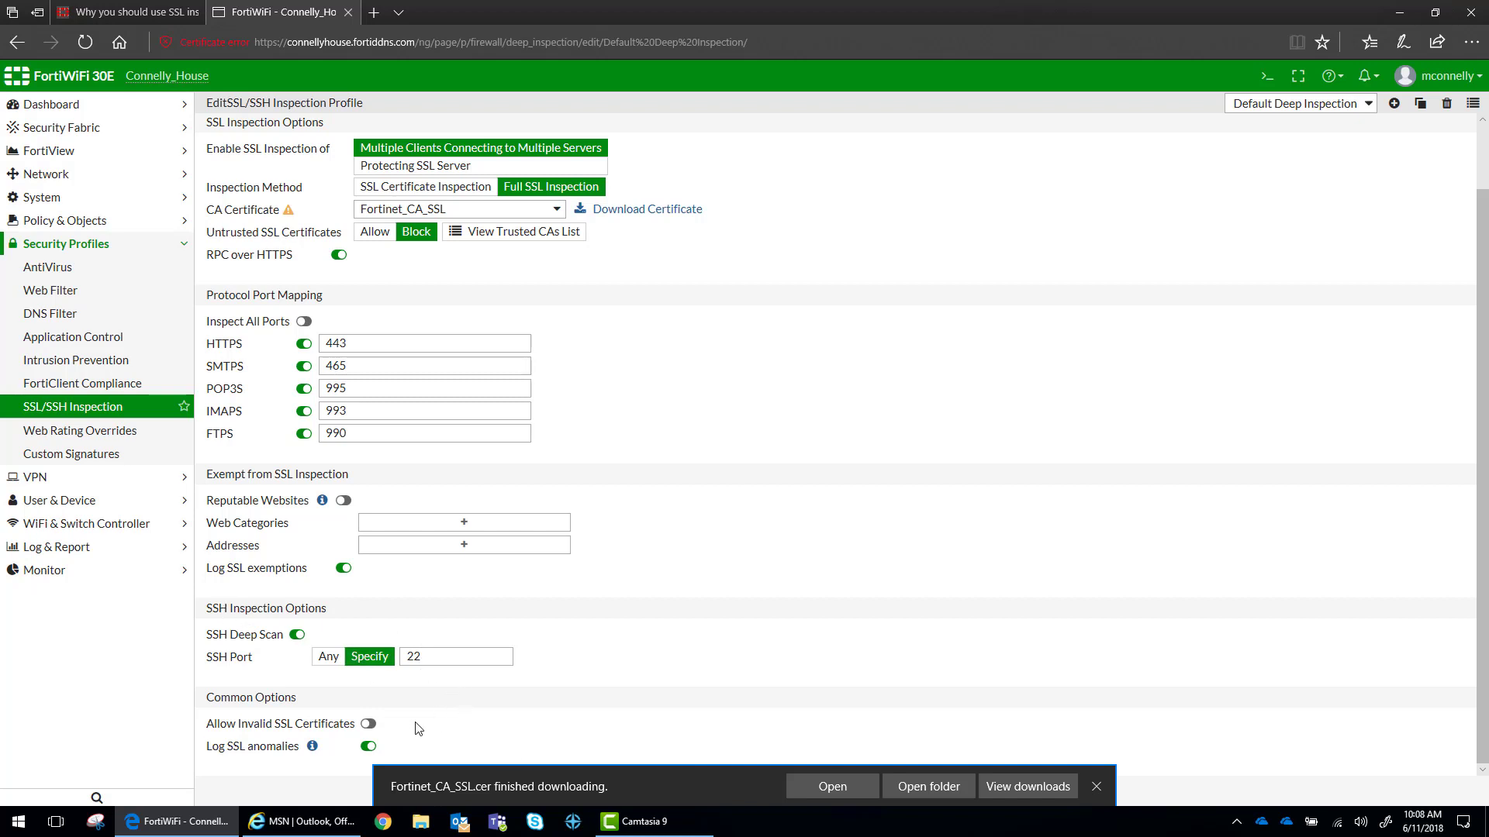
Apply the Default Deep Inspection profile changes
left_click(1095, 786)
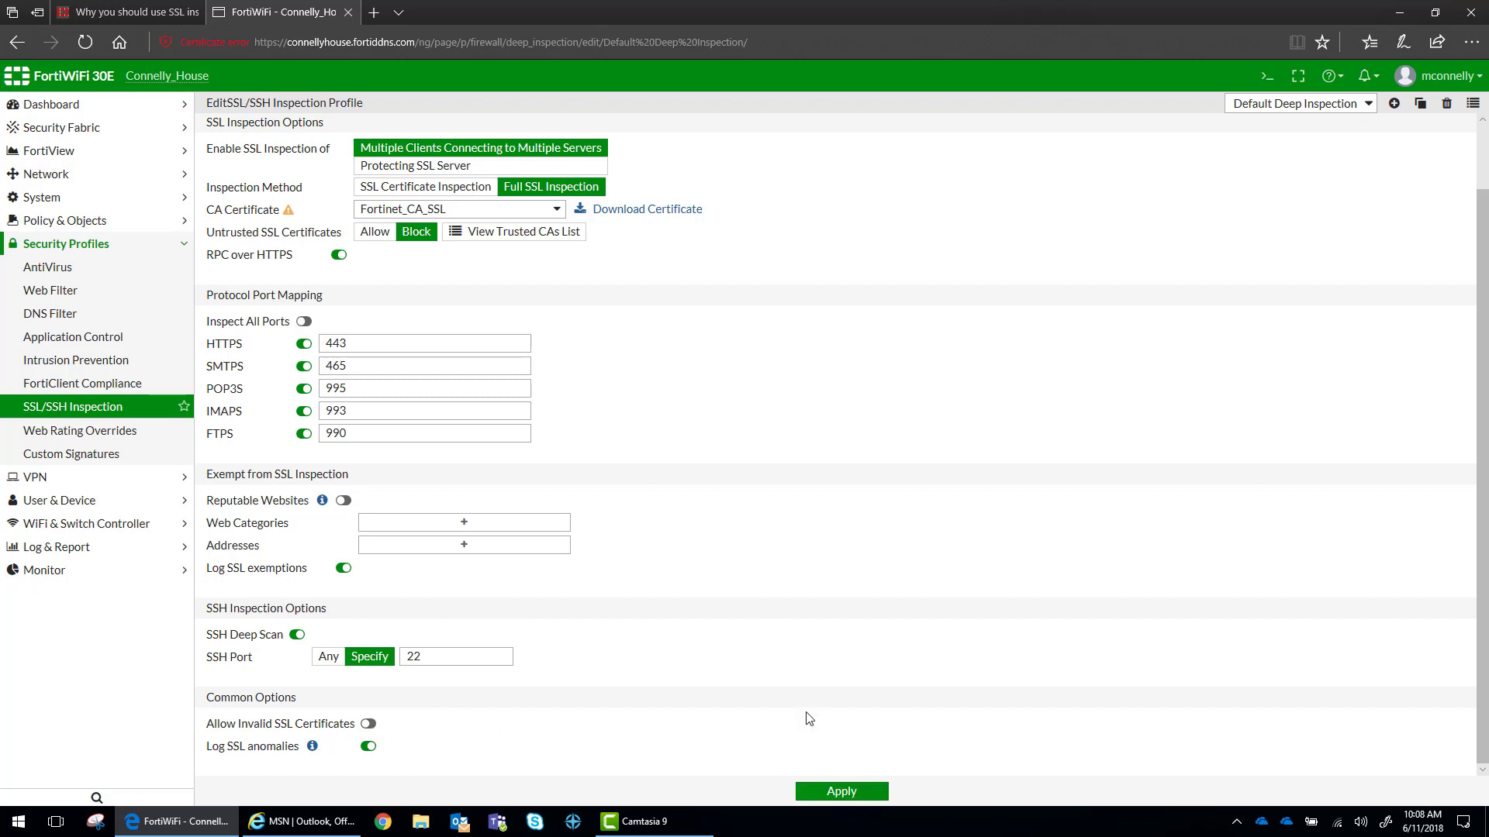
double_click(248, 722)
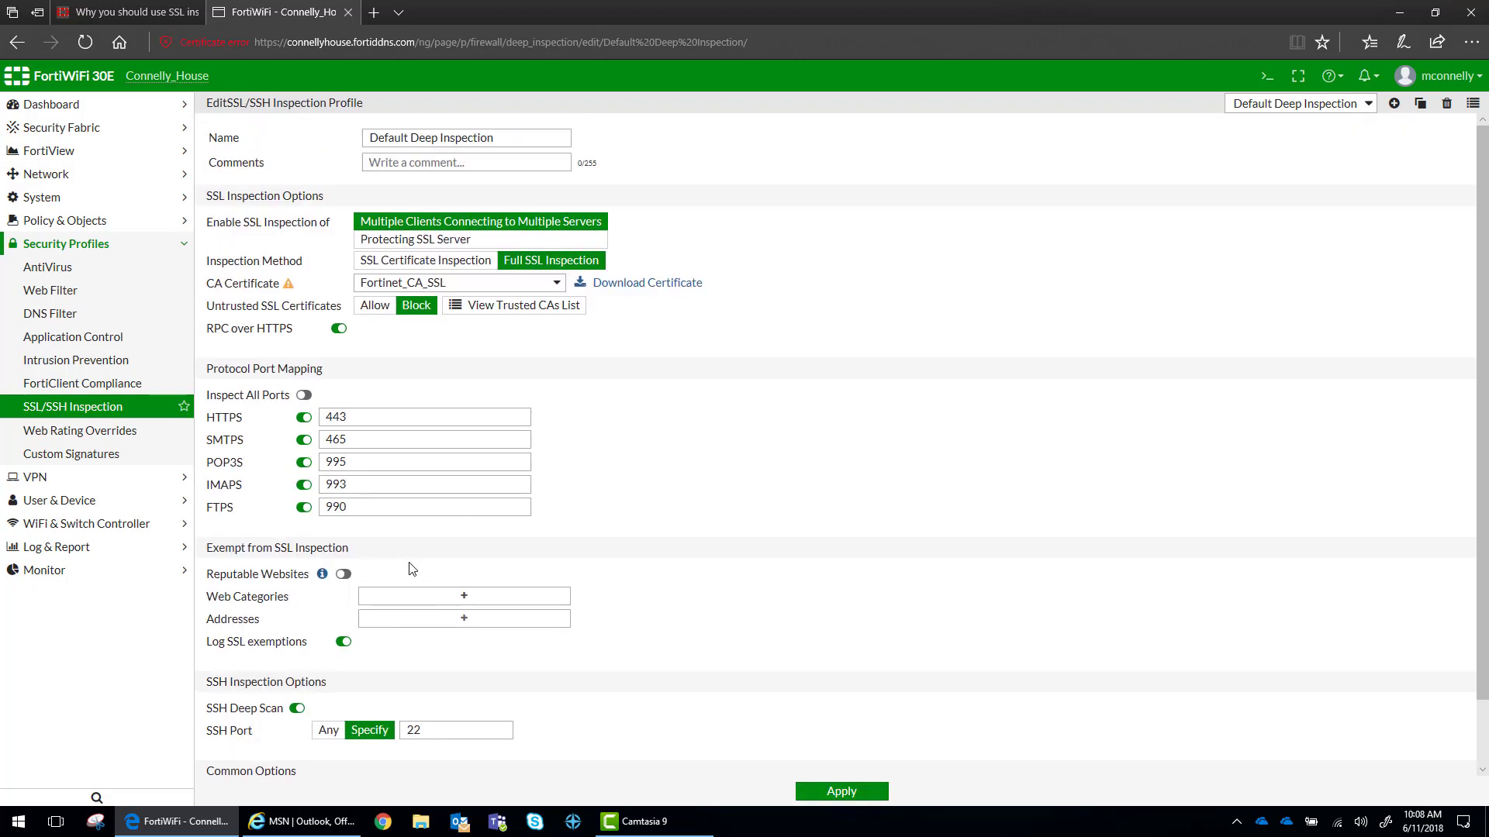
mouse_move(418, 537)
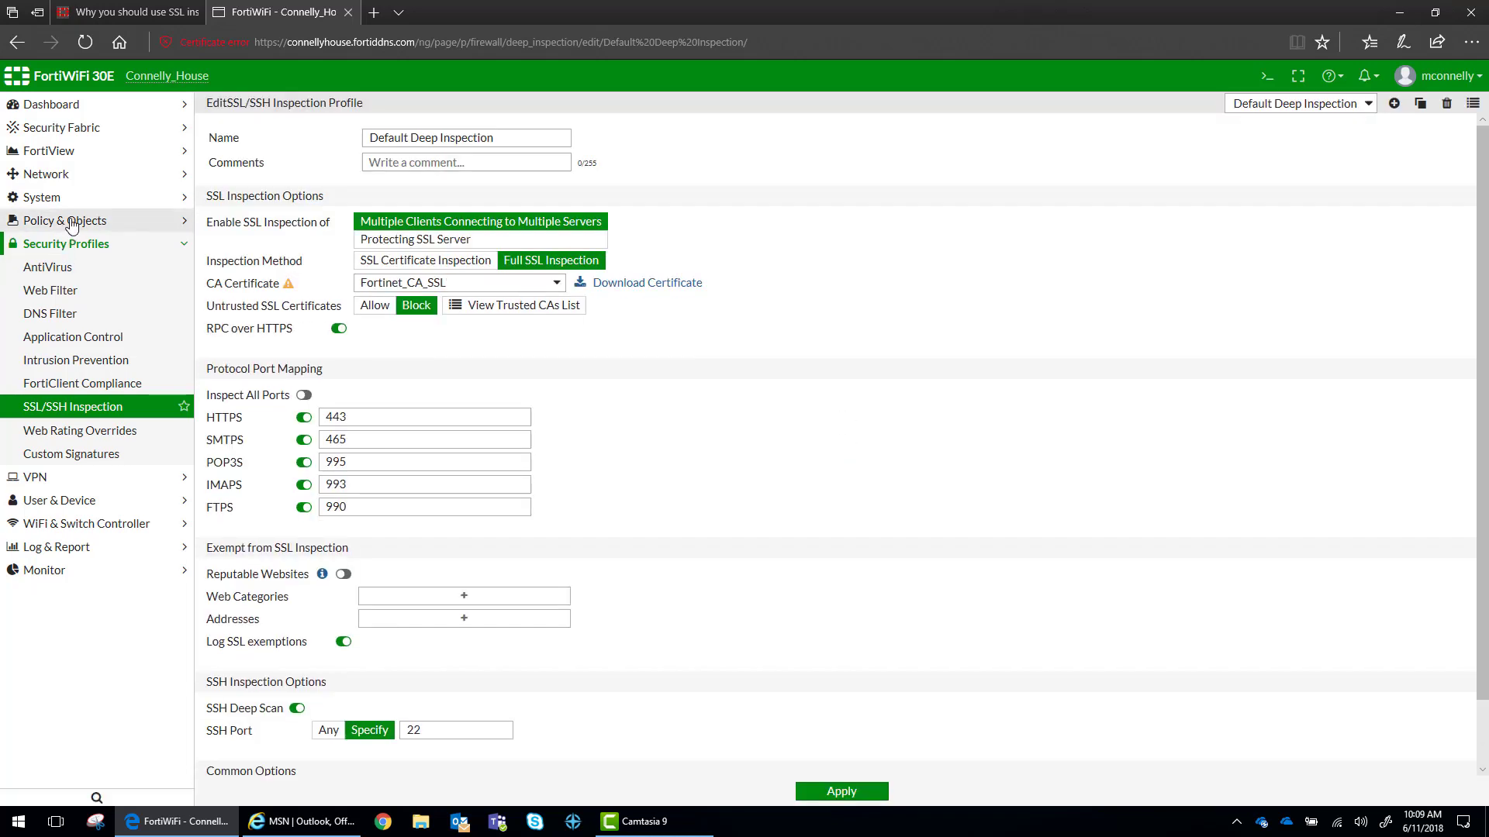
In Policy & Objects > IPv4 Policy, set policy 9 (Deep Packet Inspection) to log all sessions
left_click(66, 220)
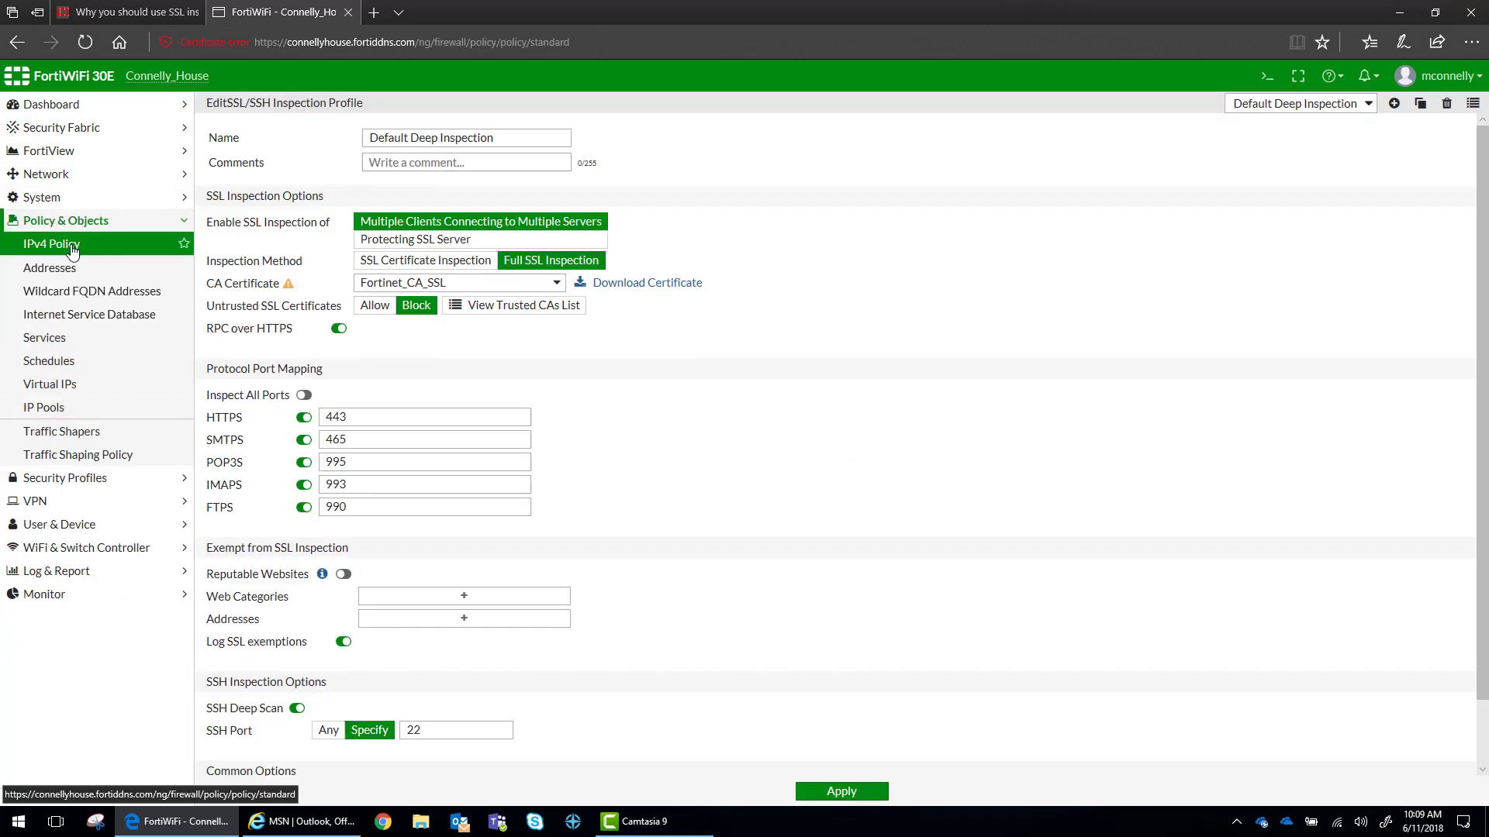
left_click(53, 243)
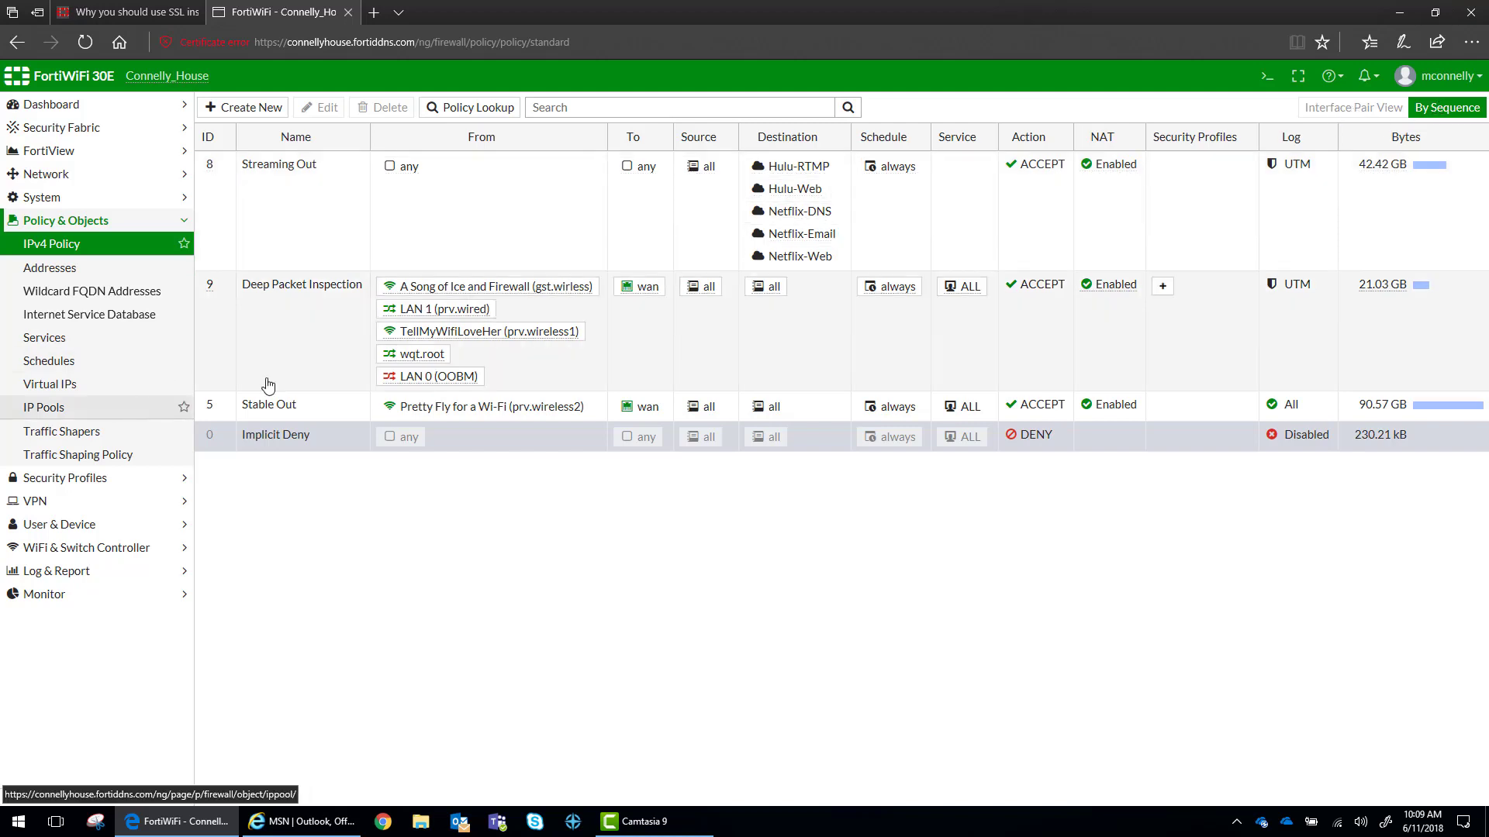
mouse_move(274, 295)
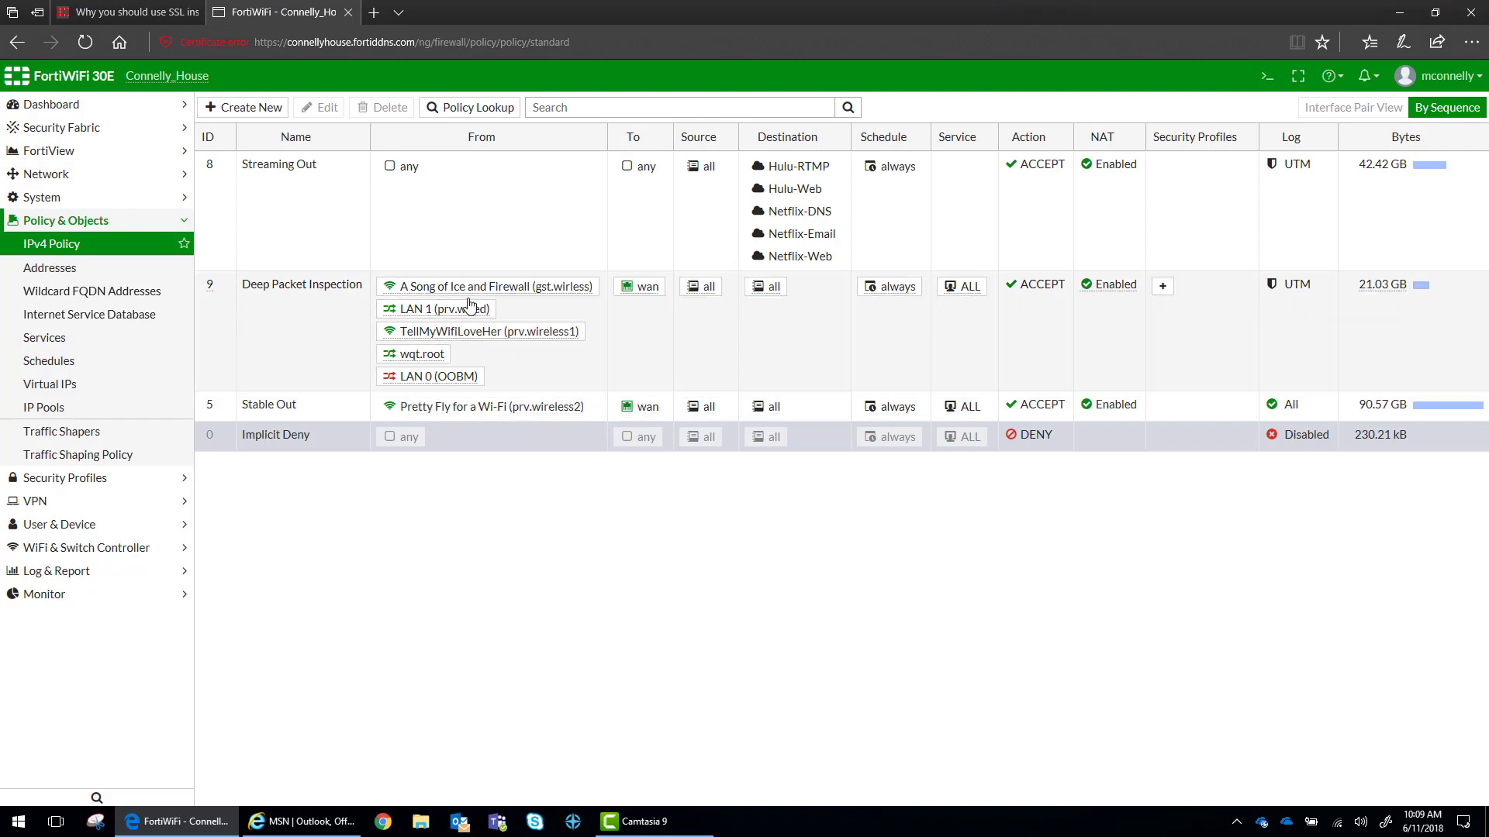
mouse_move(1382, 324)
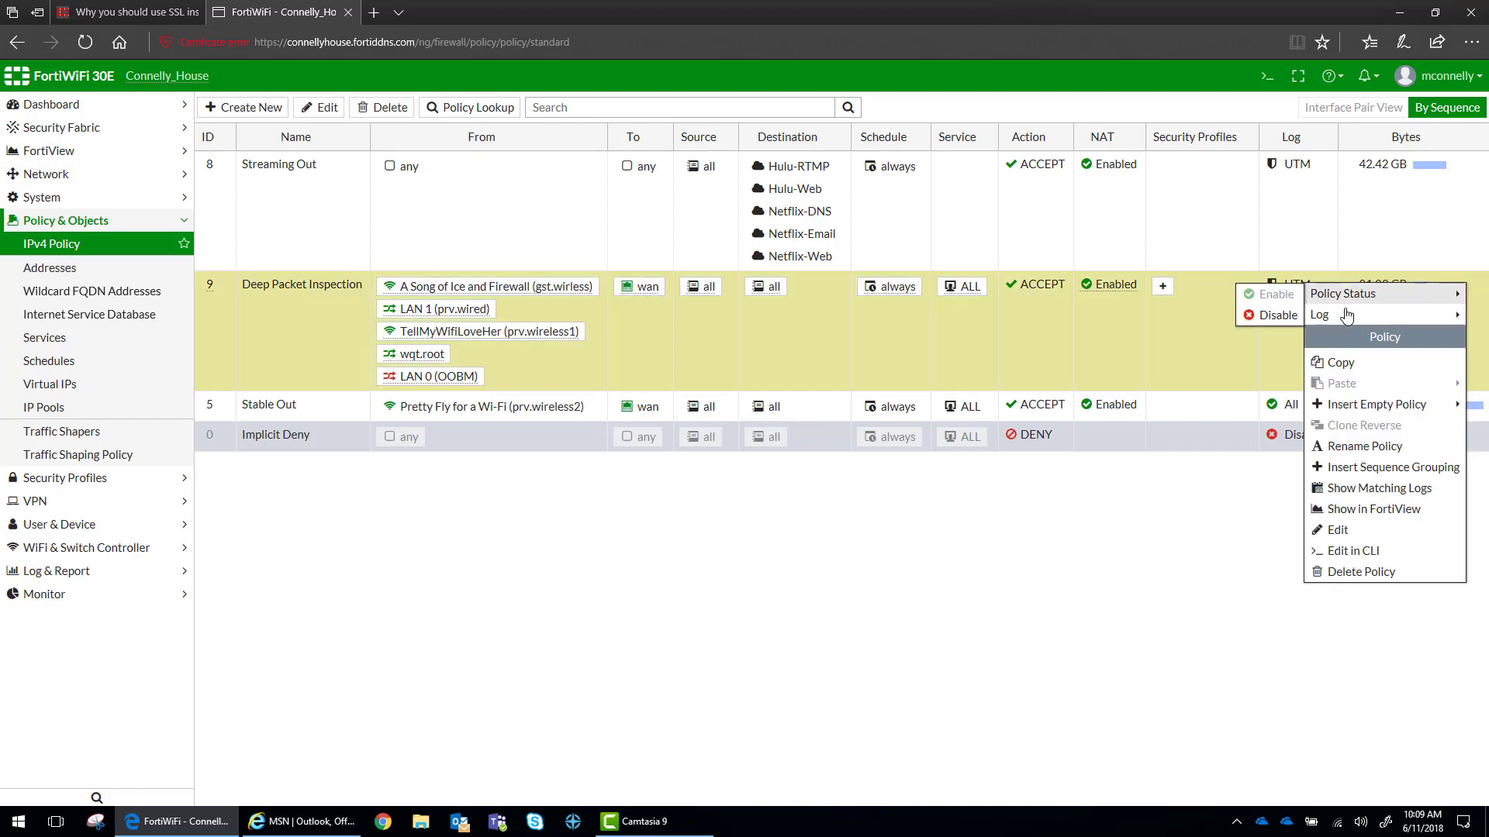
left_click(1361, 570)
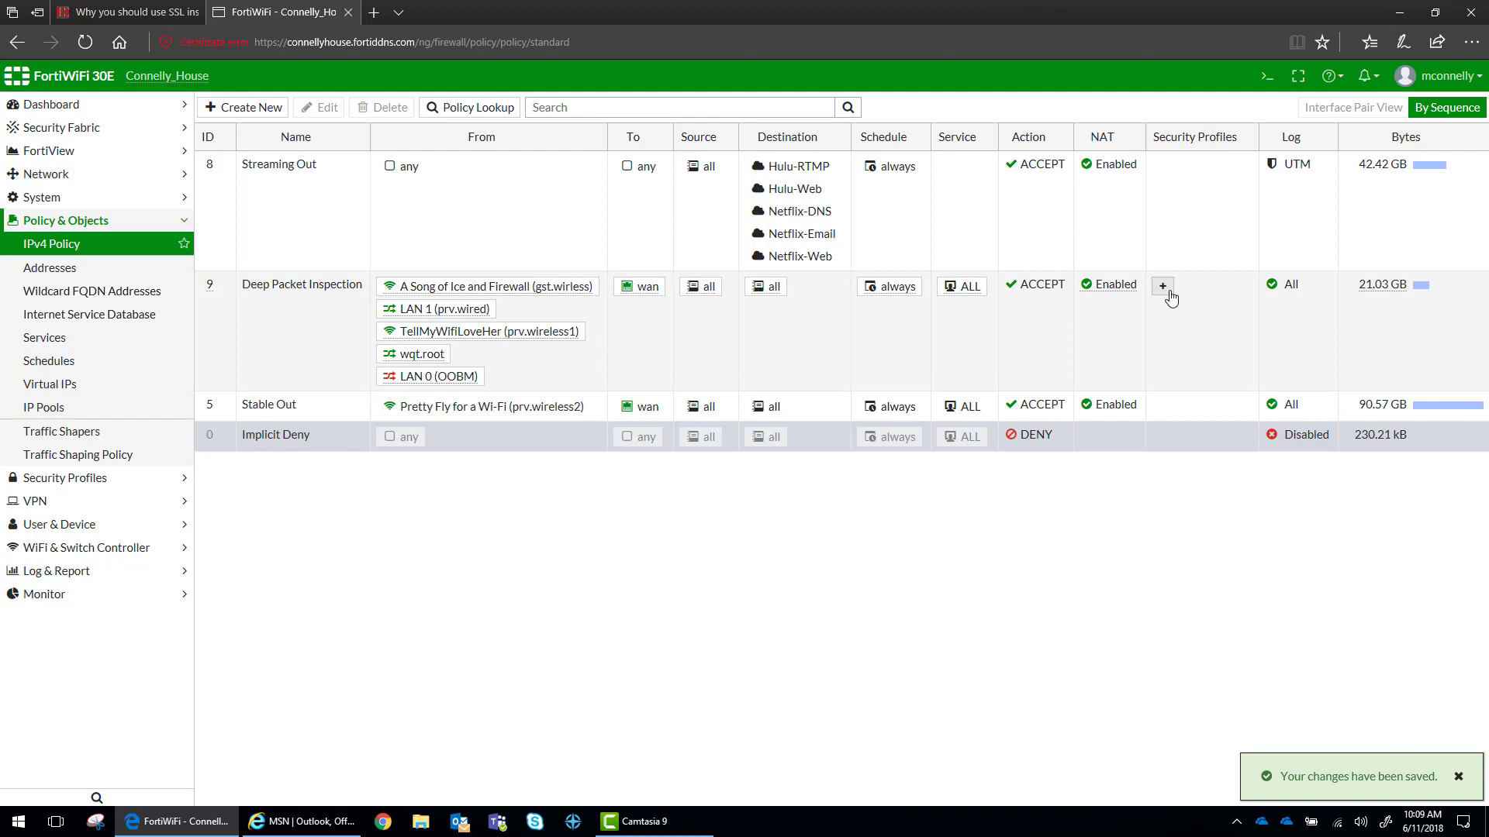
Attach the Default Deep Inspection SSL profile to policy 9 and confirm
left_click(1161, 285)
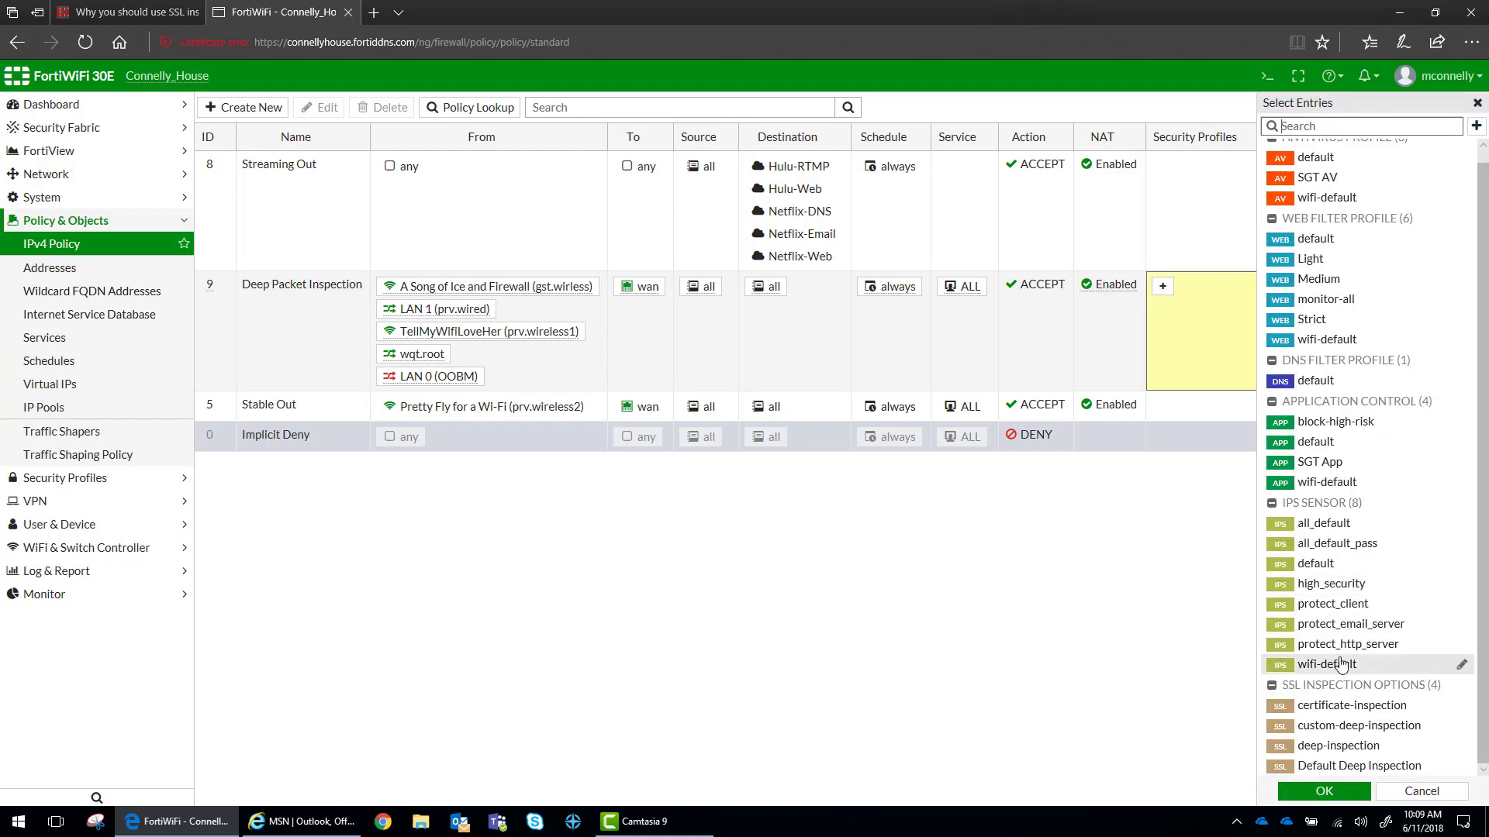
left_click(1360, 765)
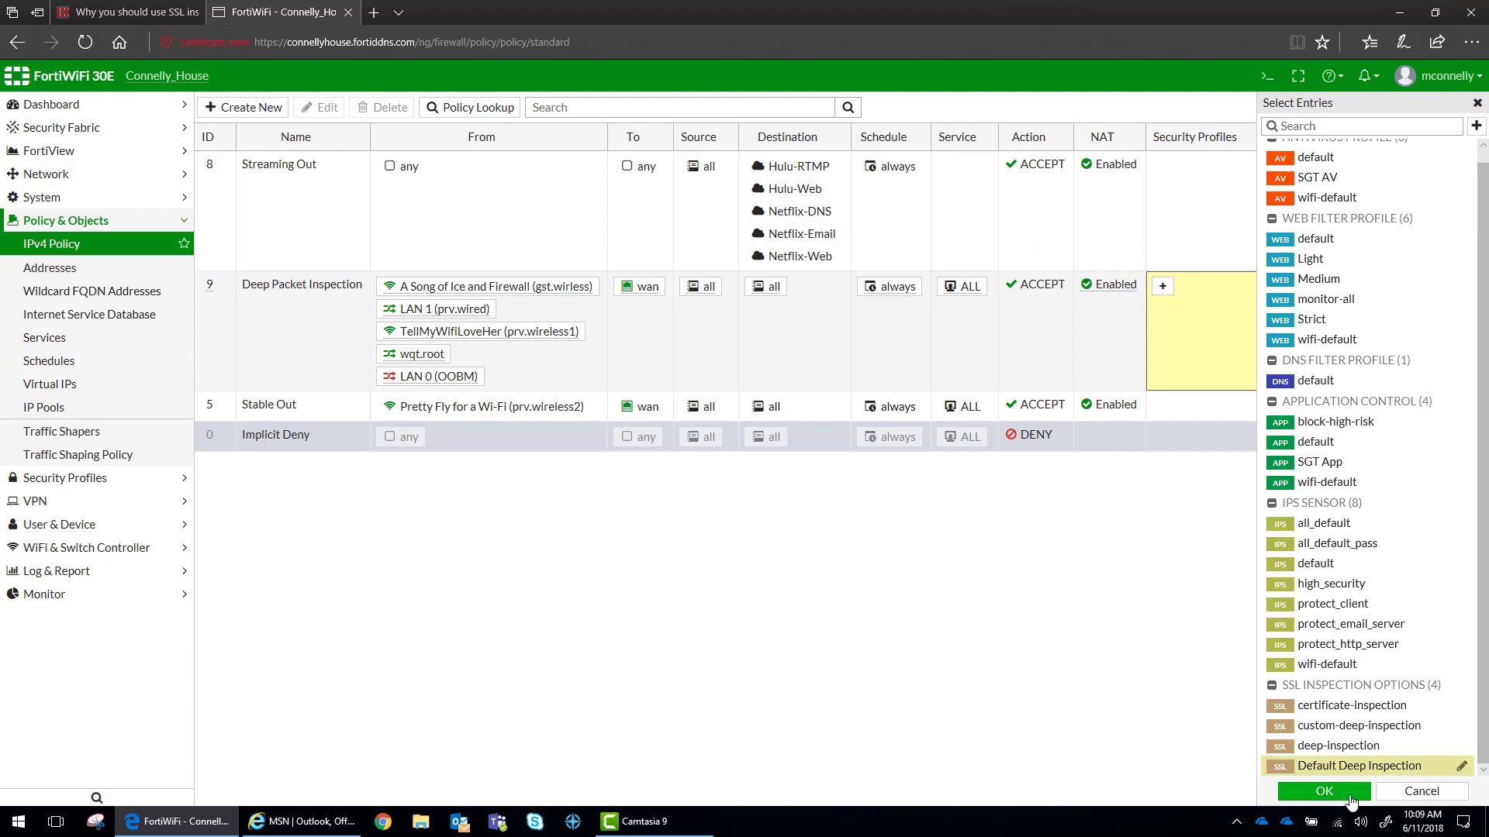
left_click(1323, 791)
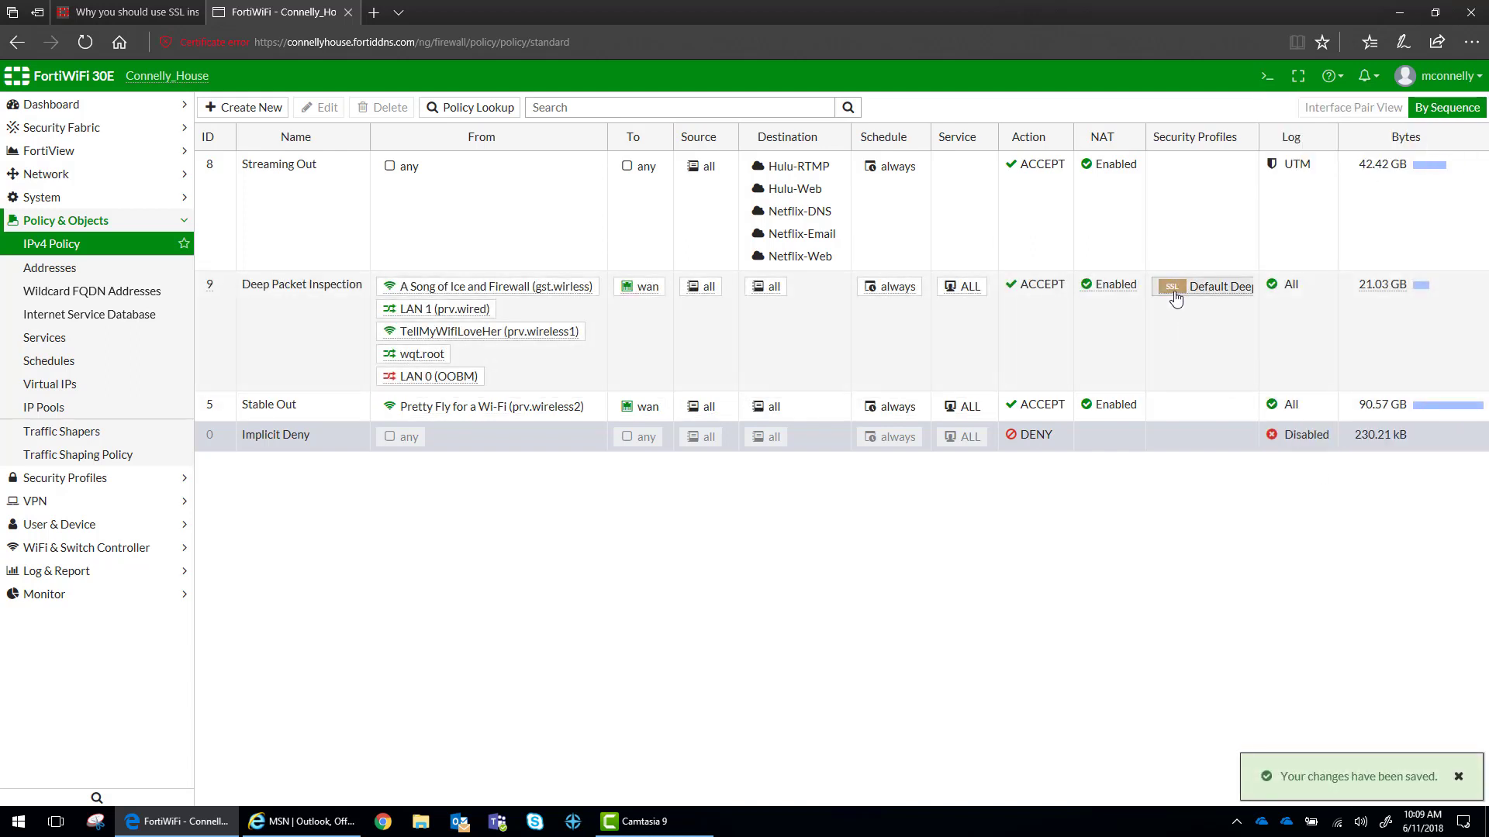
Edit policy 9 and enable AntiVirus (SGT AV) and Web Filter (monitor-all)
left_click(1200, 285)
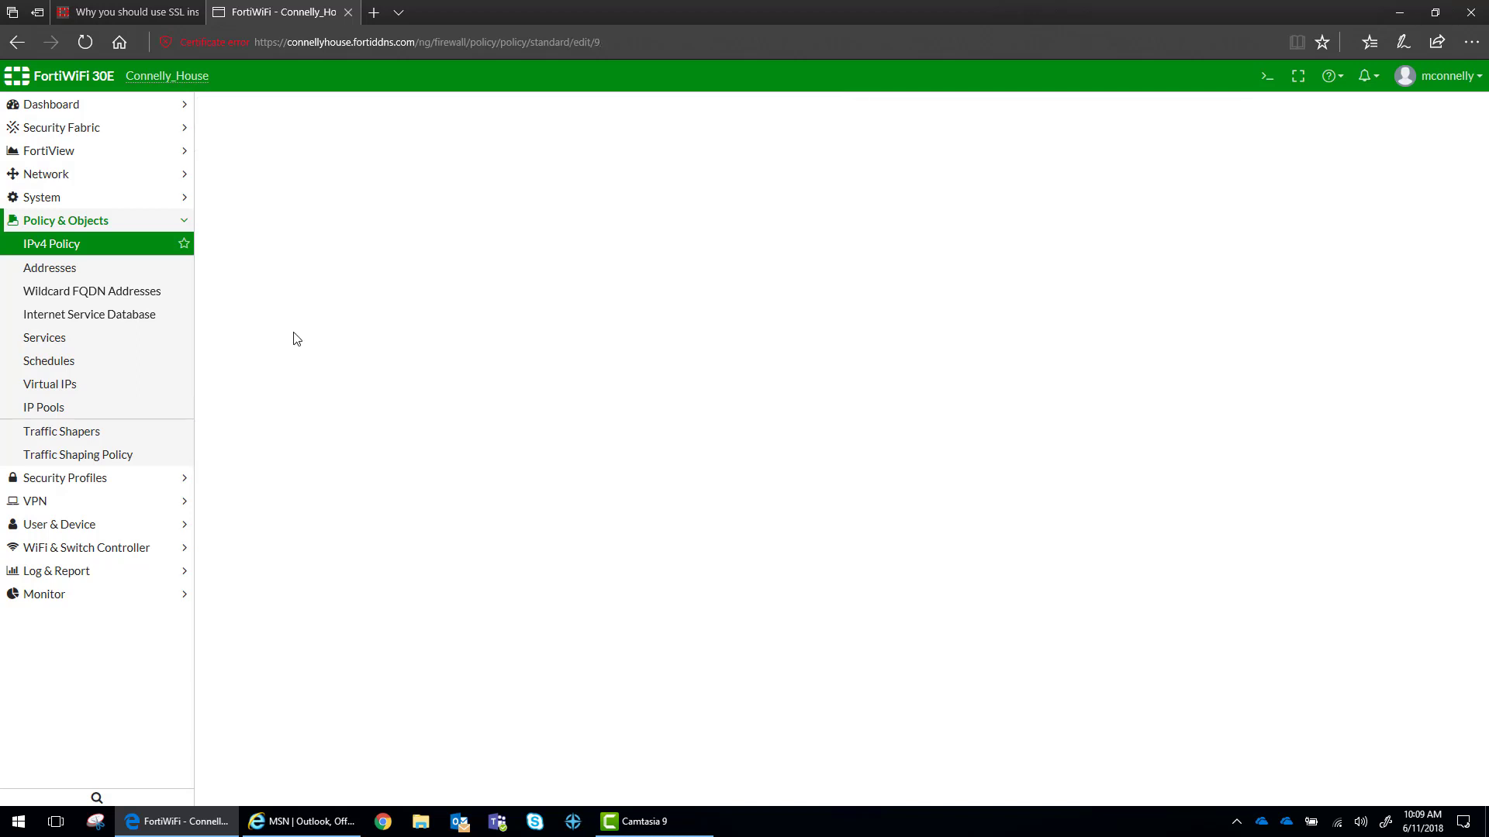
mouse_move(542, 396)
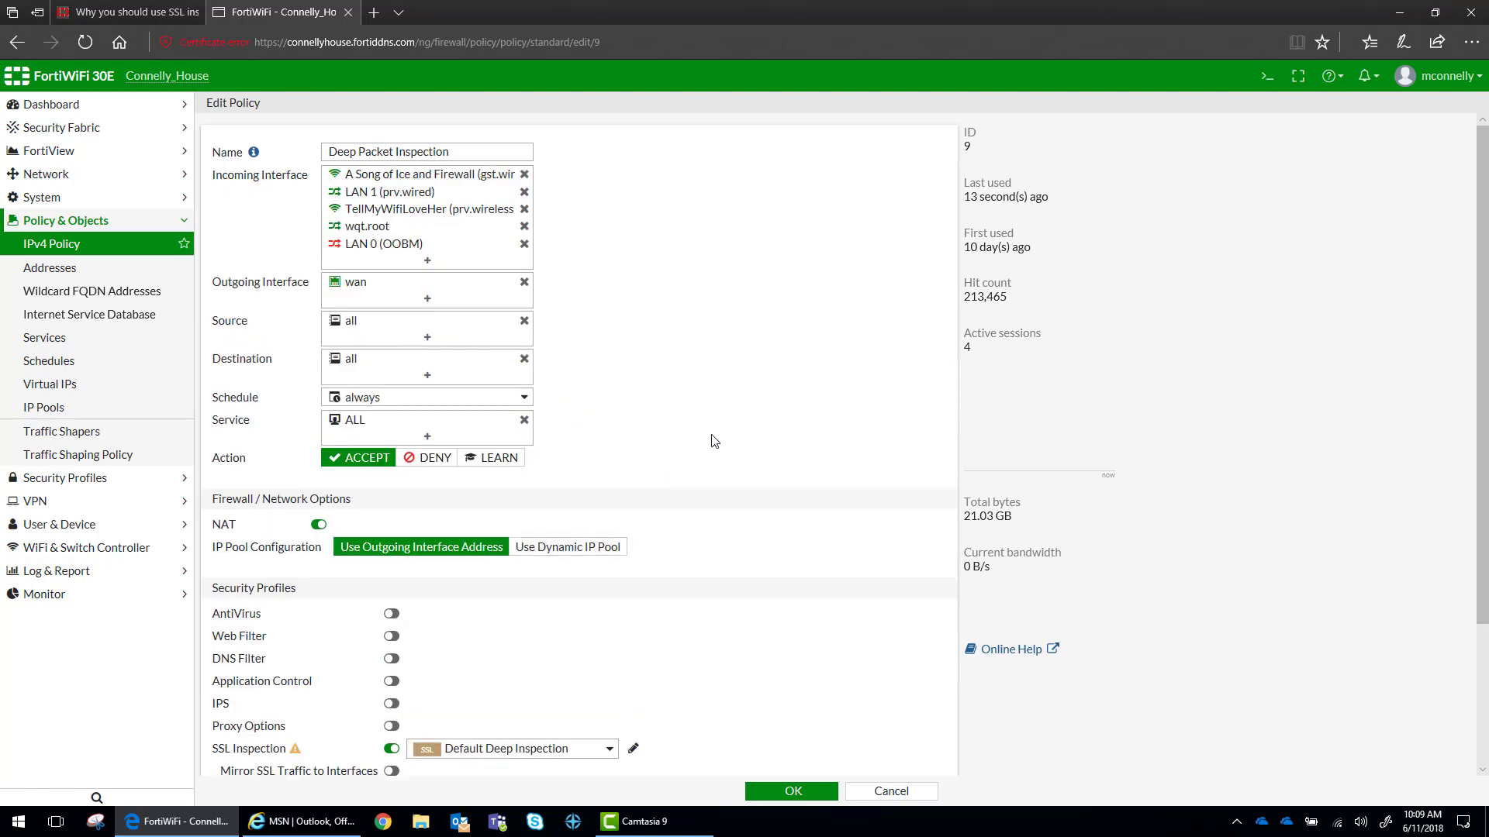
scroll("down", 3)
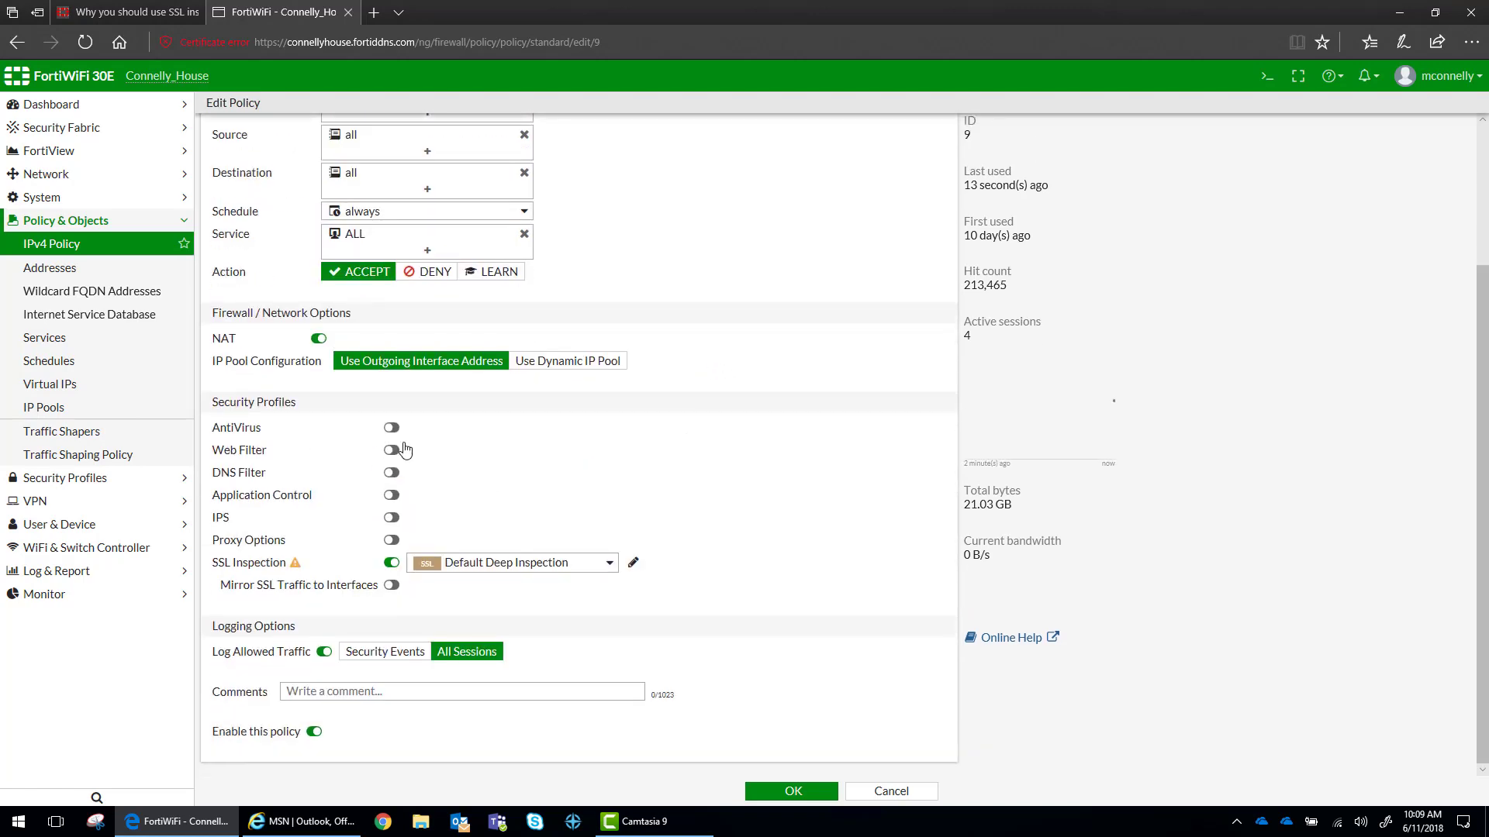
left_click(391, 428)
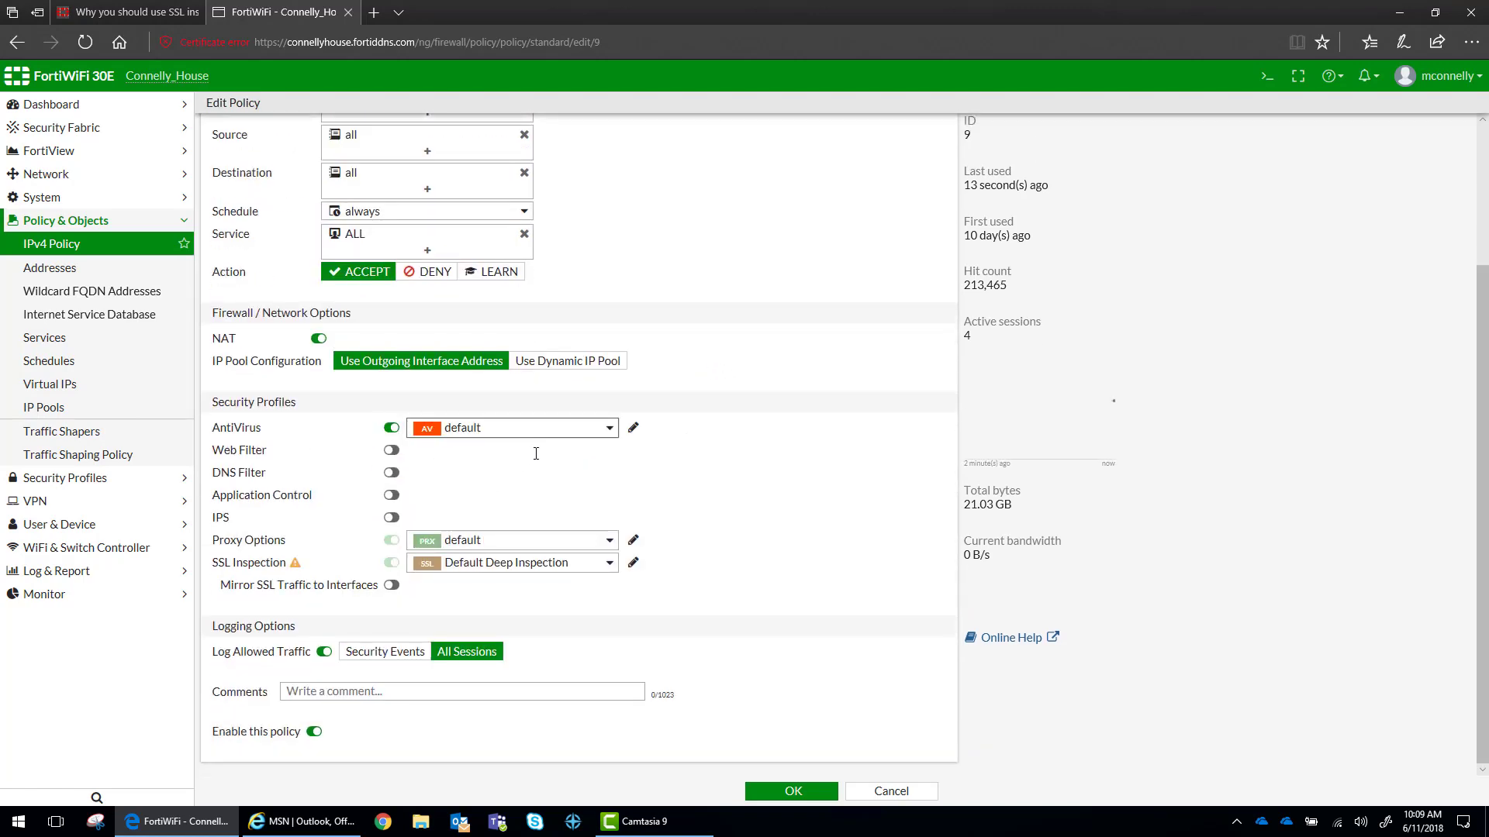
left_click(391, 450)
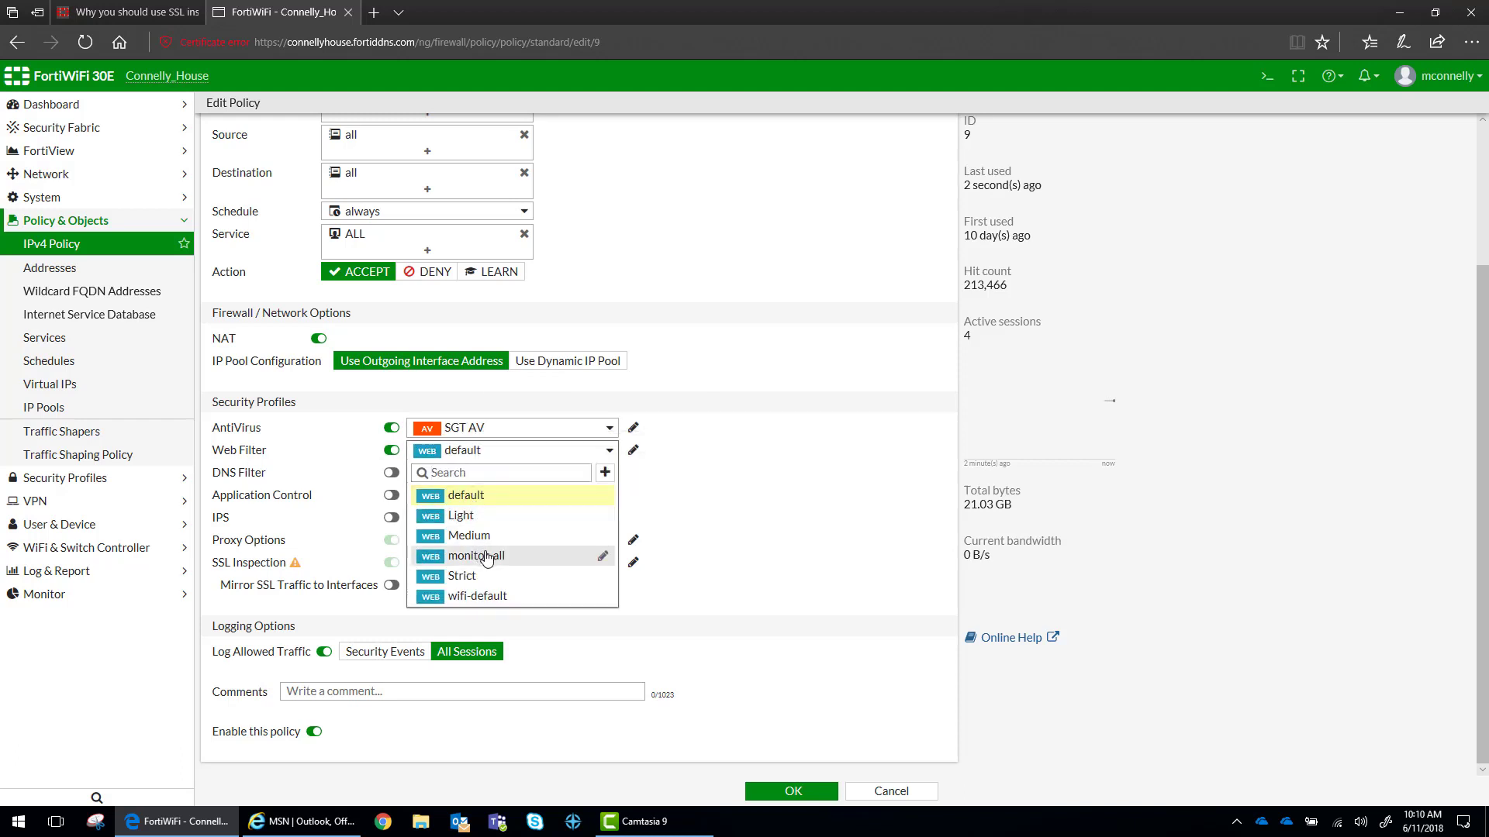
left_click(476, 555)
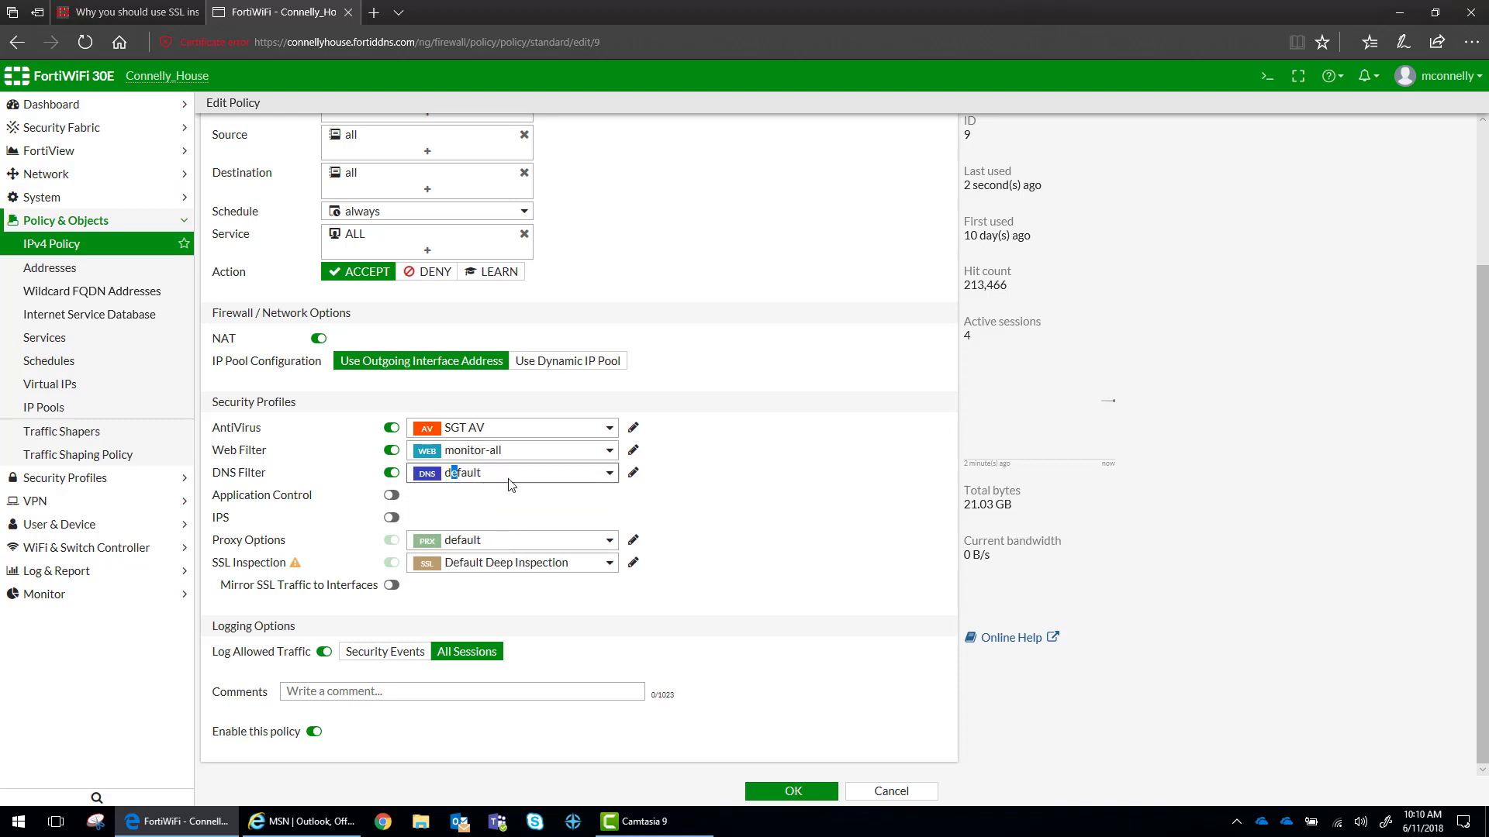
Enable DNS Filter with the default profile, leaving IPS off
left_click(510, 471)
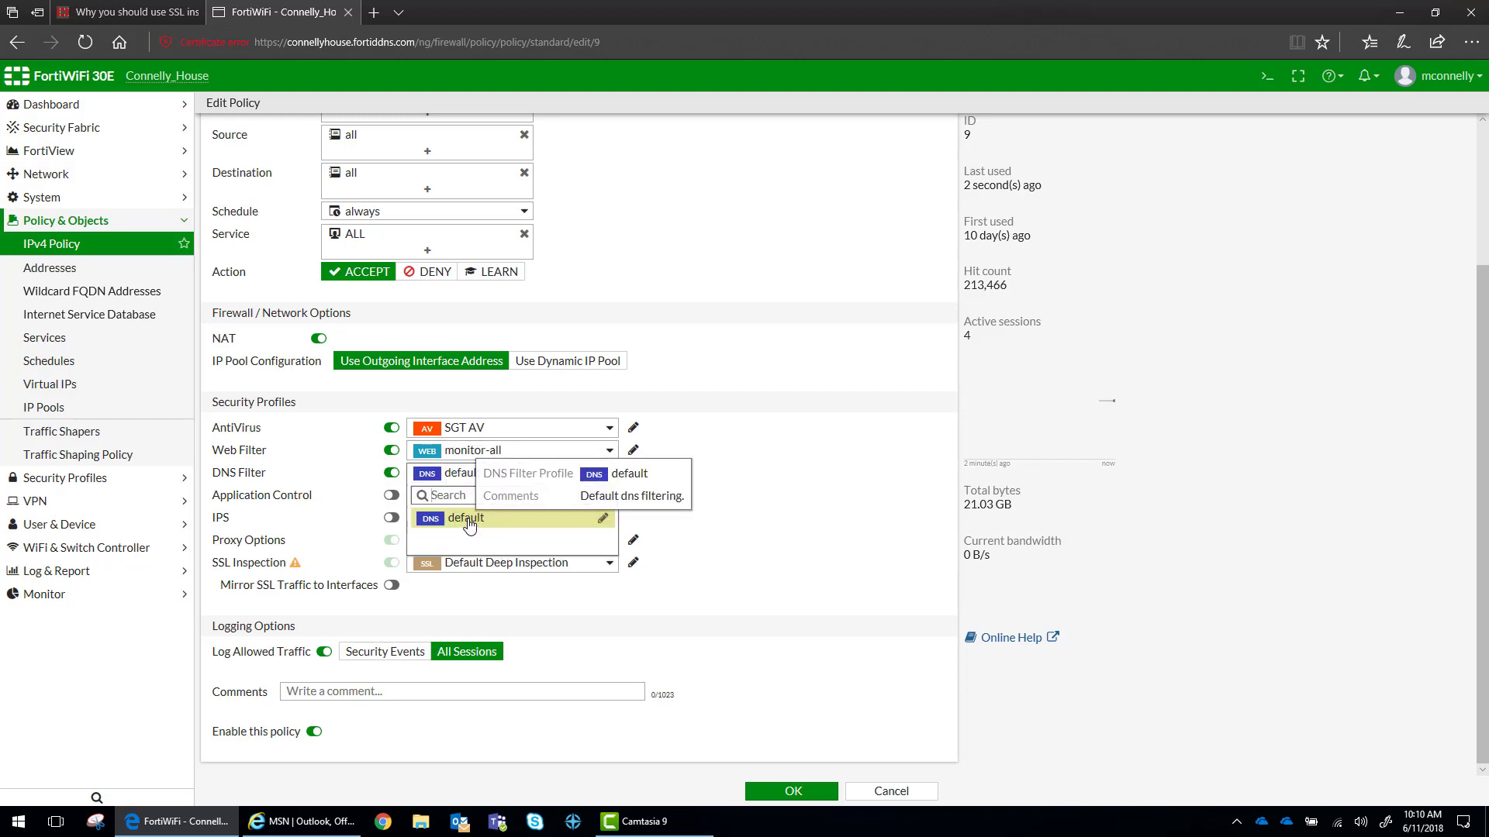
left_click(465, 518)
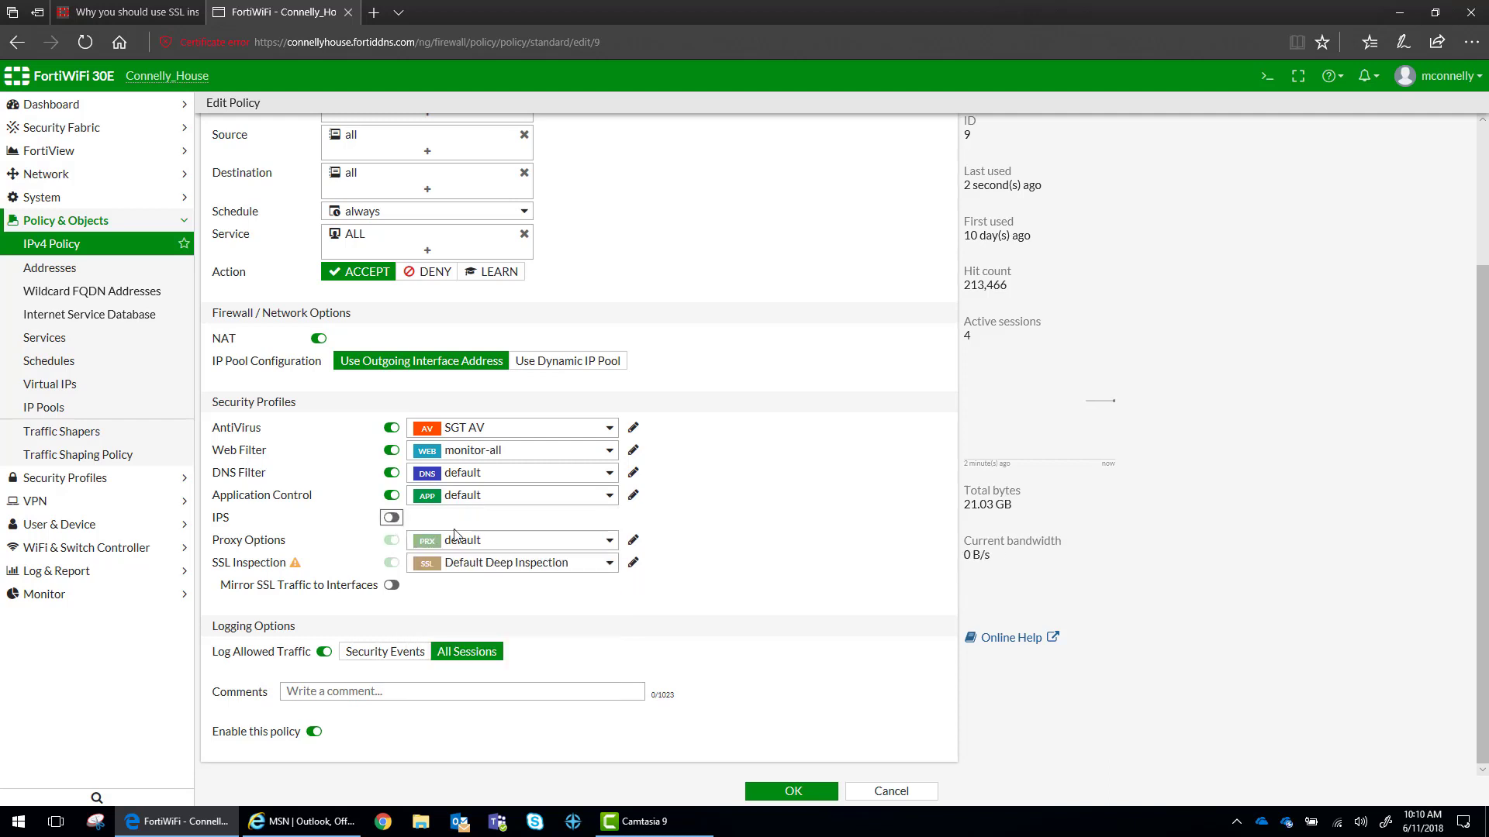
mouse_move(454, 549)
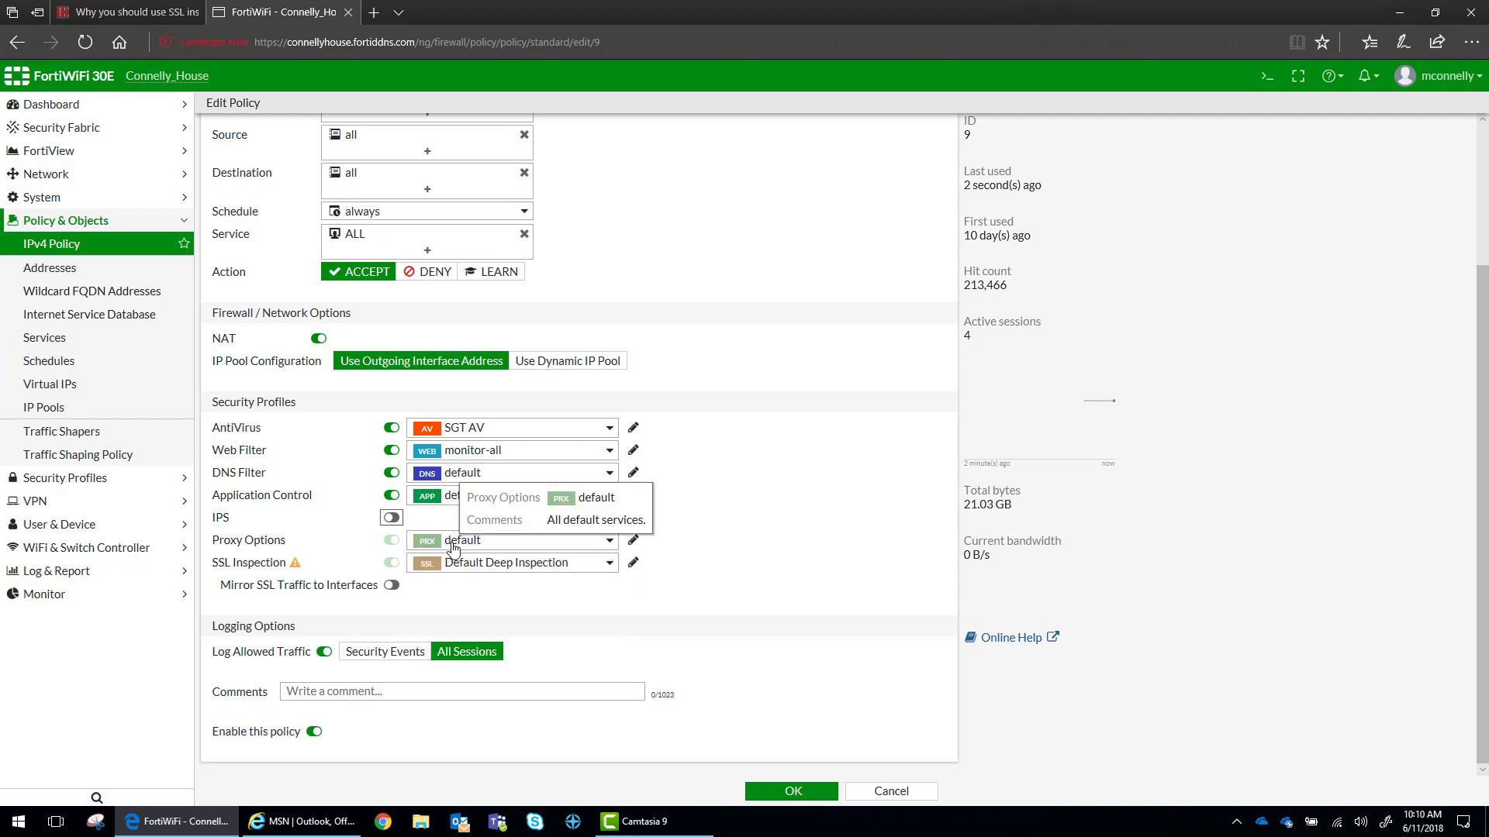
mouse_move(456, 599)
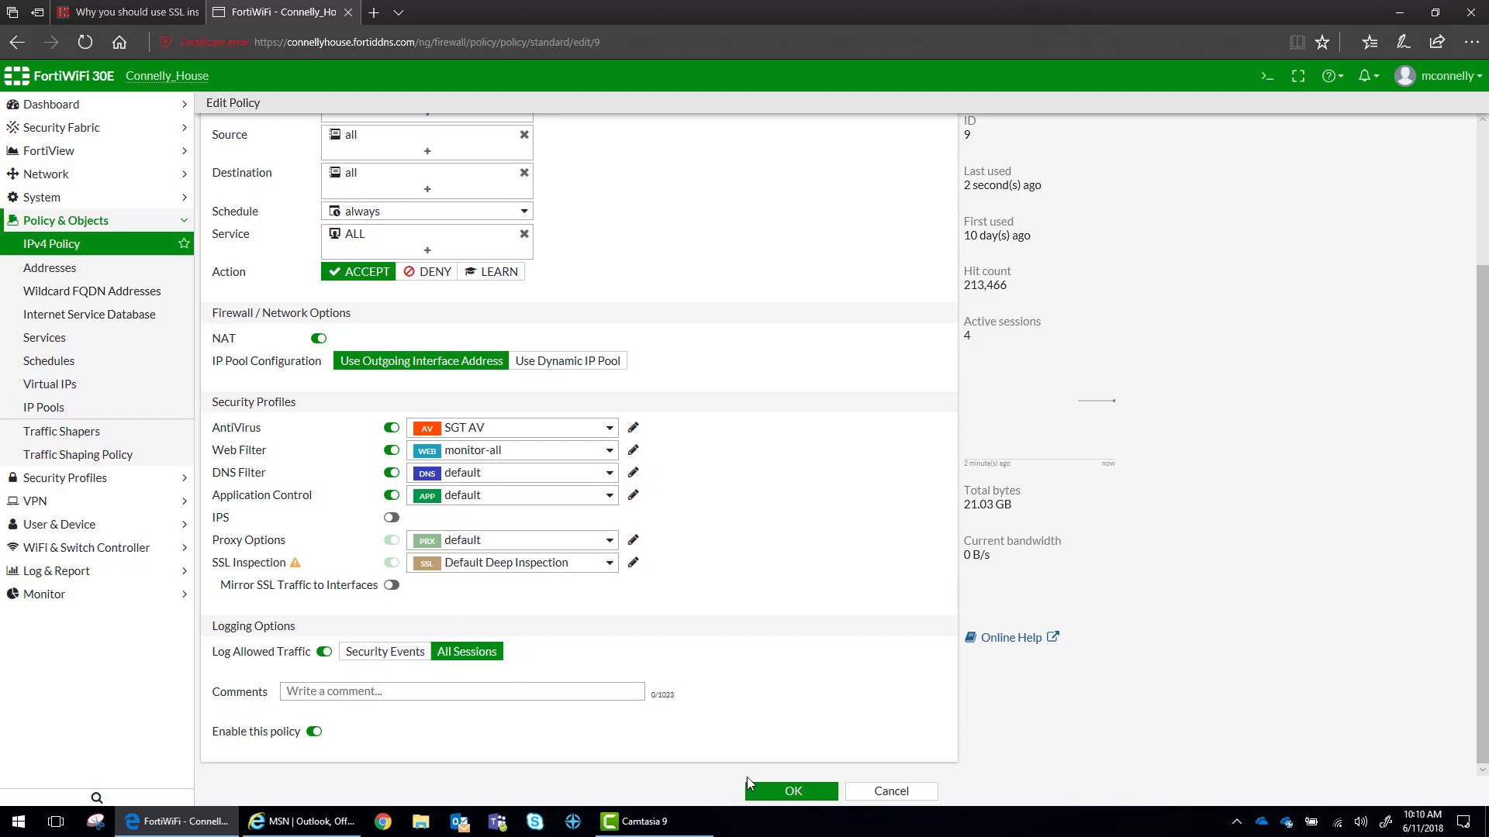
left_click(791, 791)
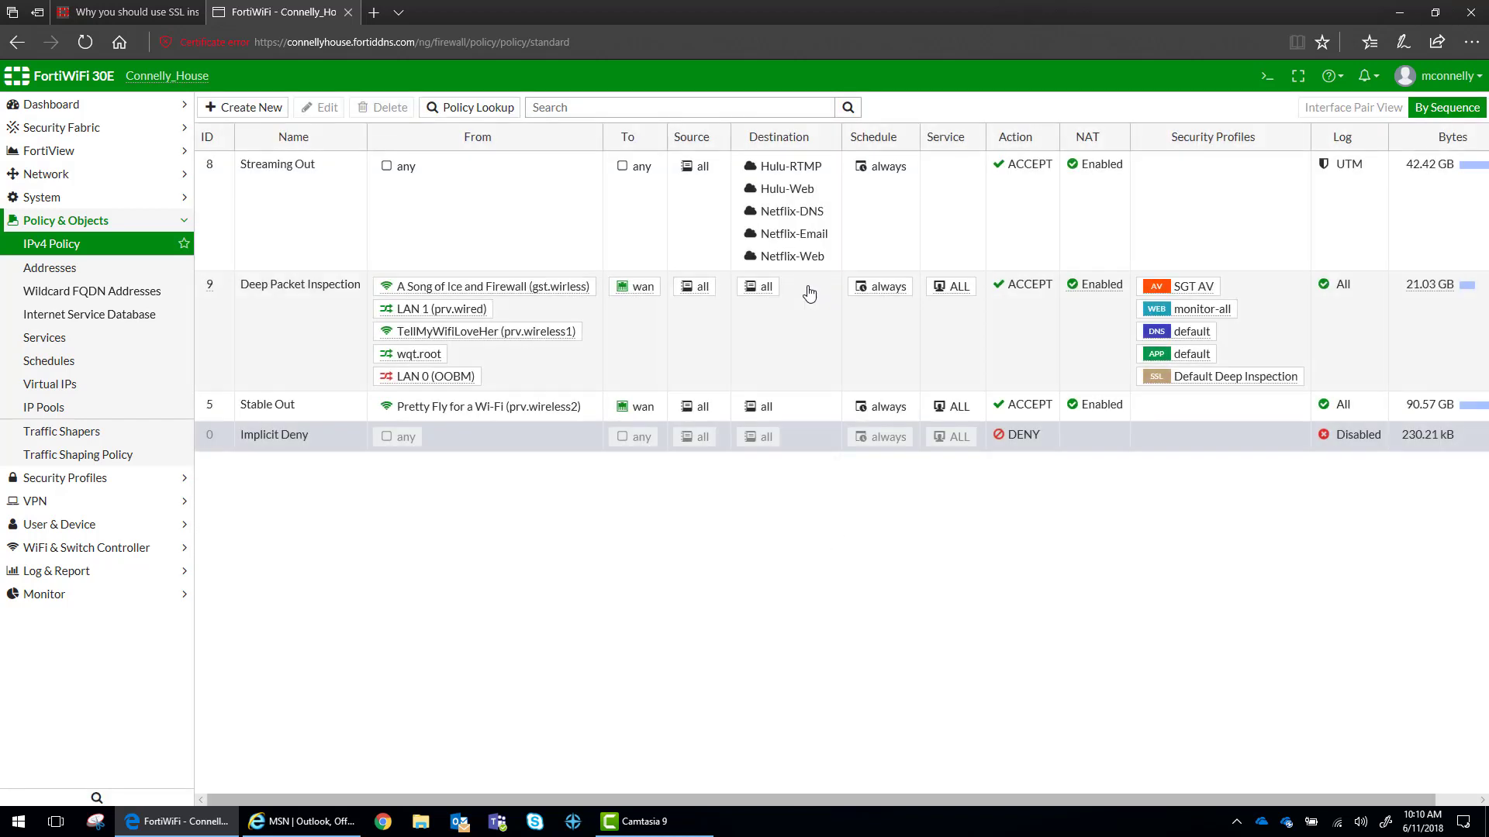
mouse_move(1444, 290)
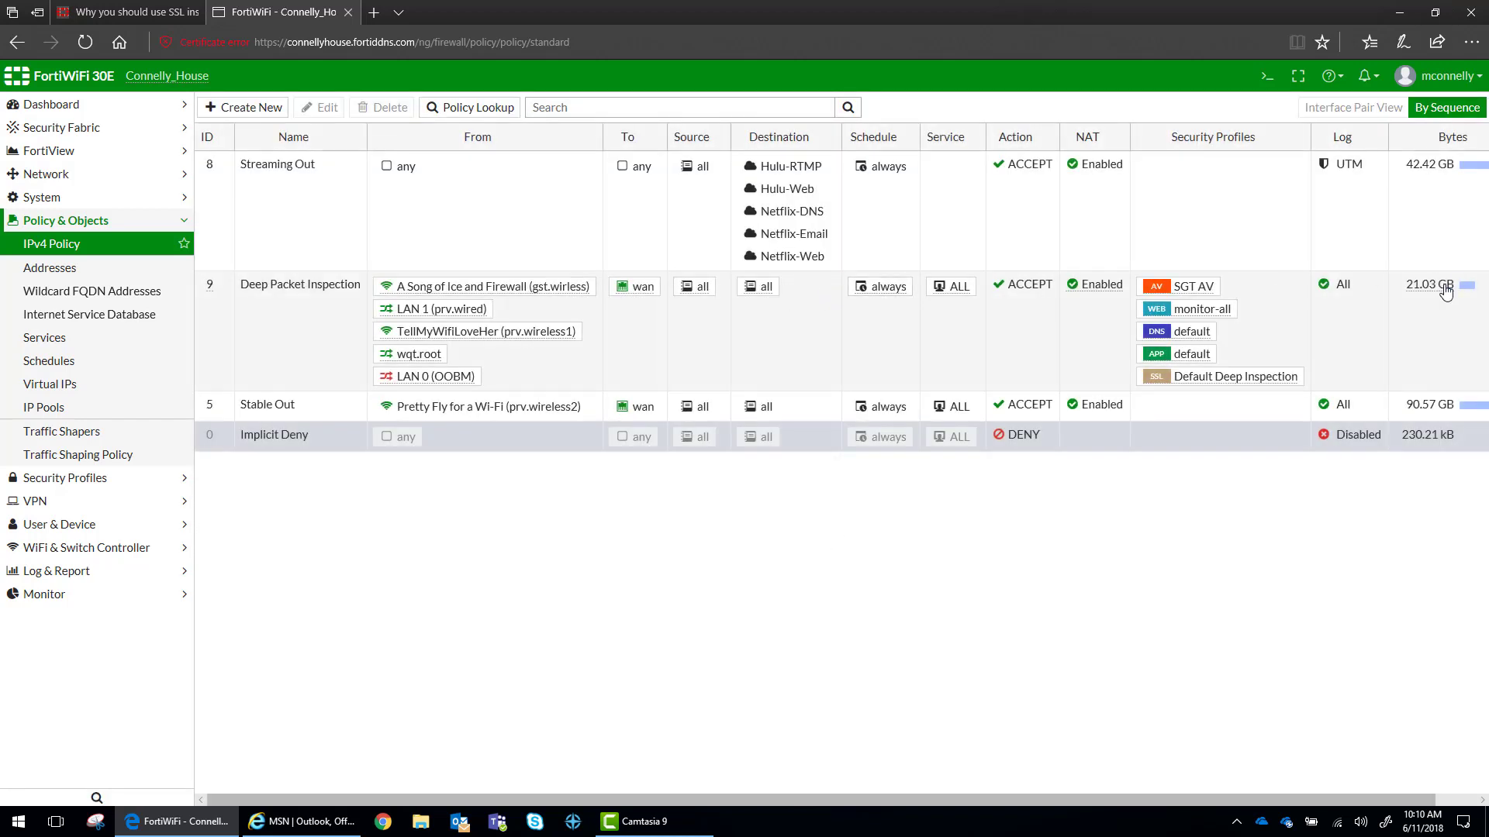
mouse_move(1191, 354)
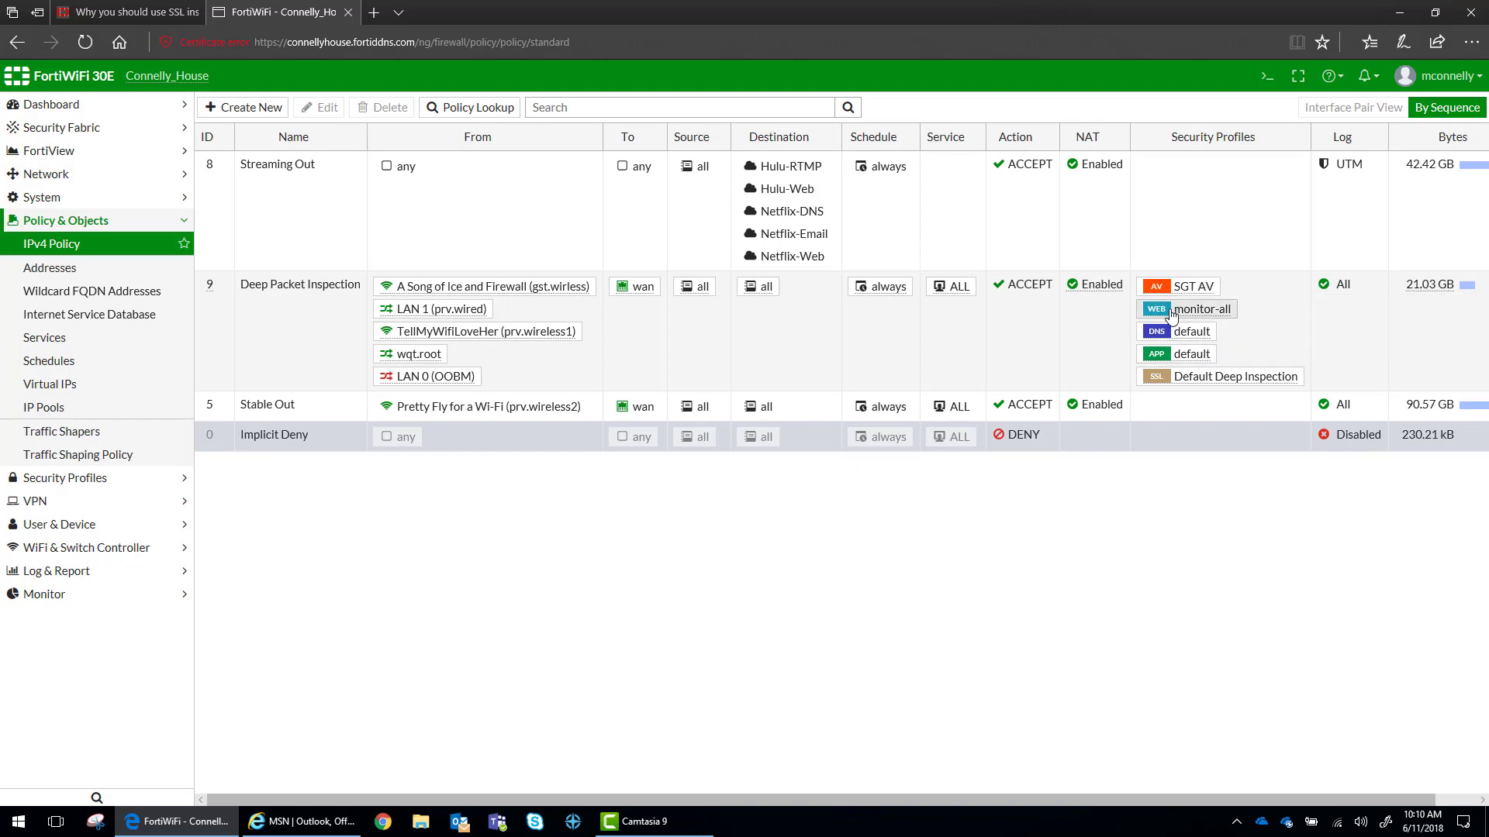
mouse_move(1281, 291)
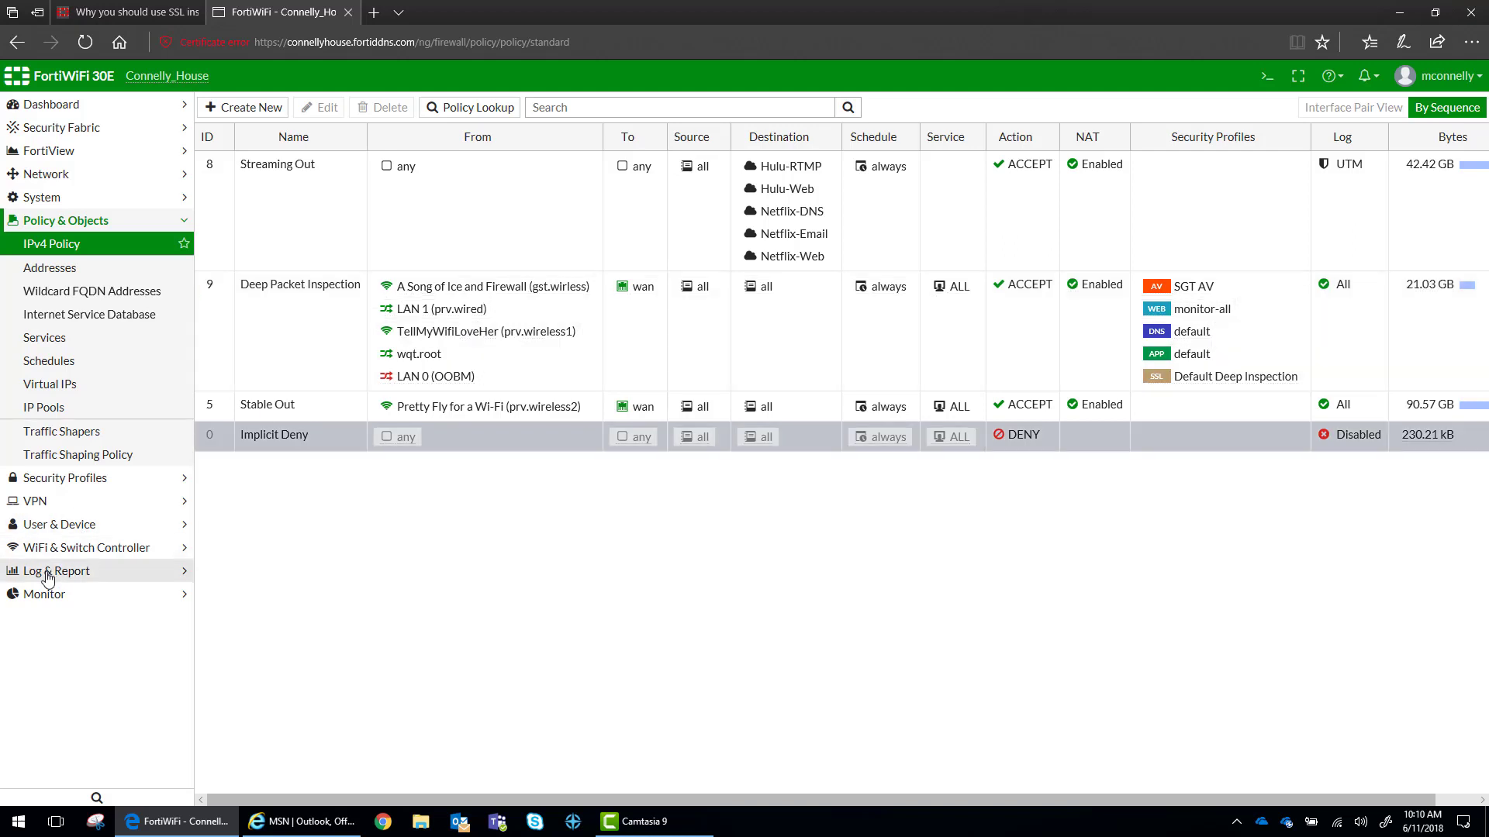
Under Log & Report > FortiCloud Reports, review the latest summary report's threats and top applications
left_click(58, 571)
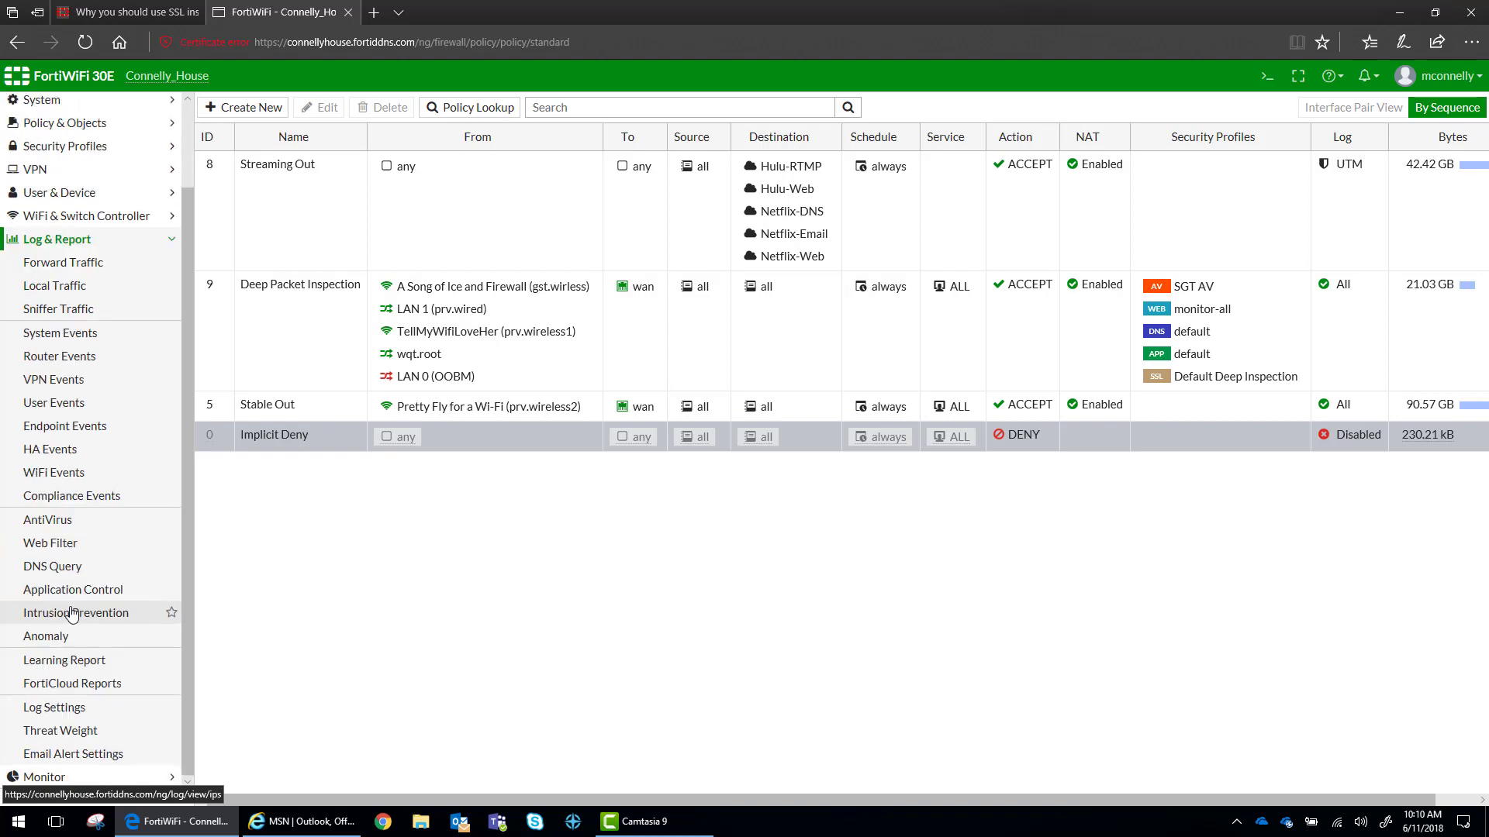
left_click(72, 683)
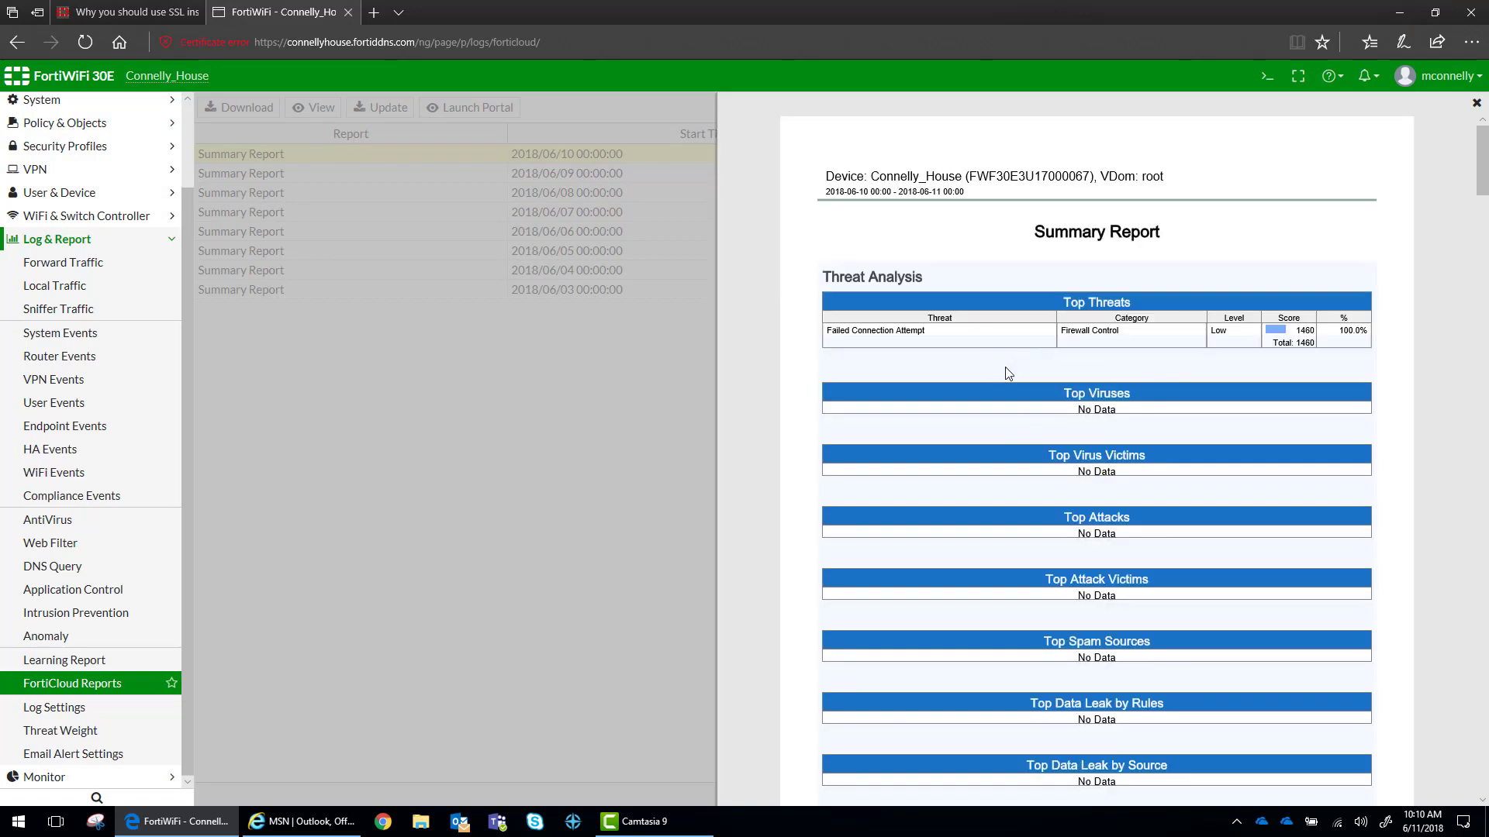
scroll("down", 3)
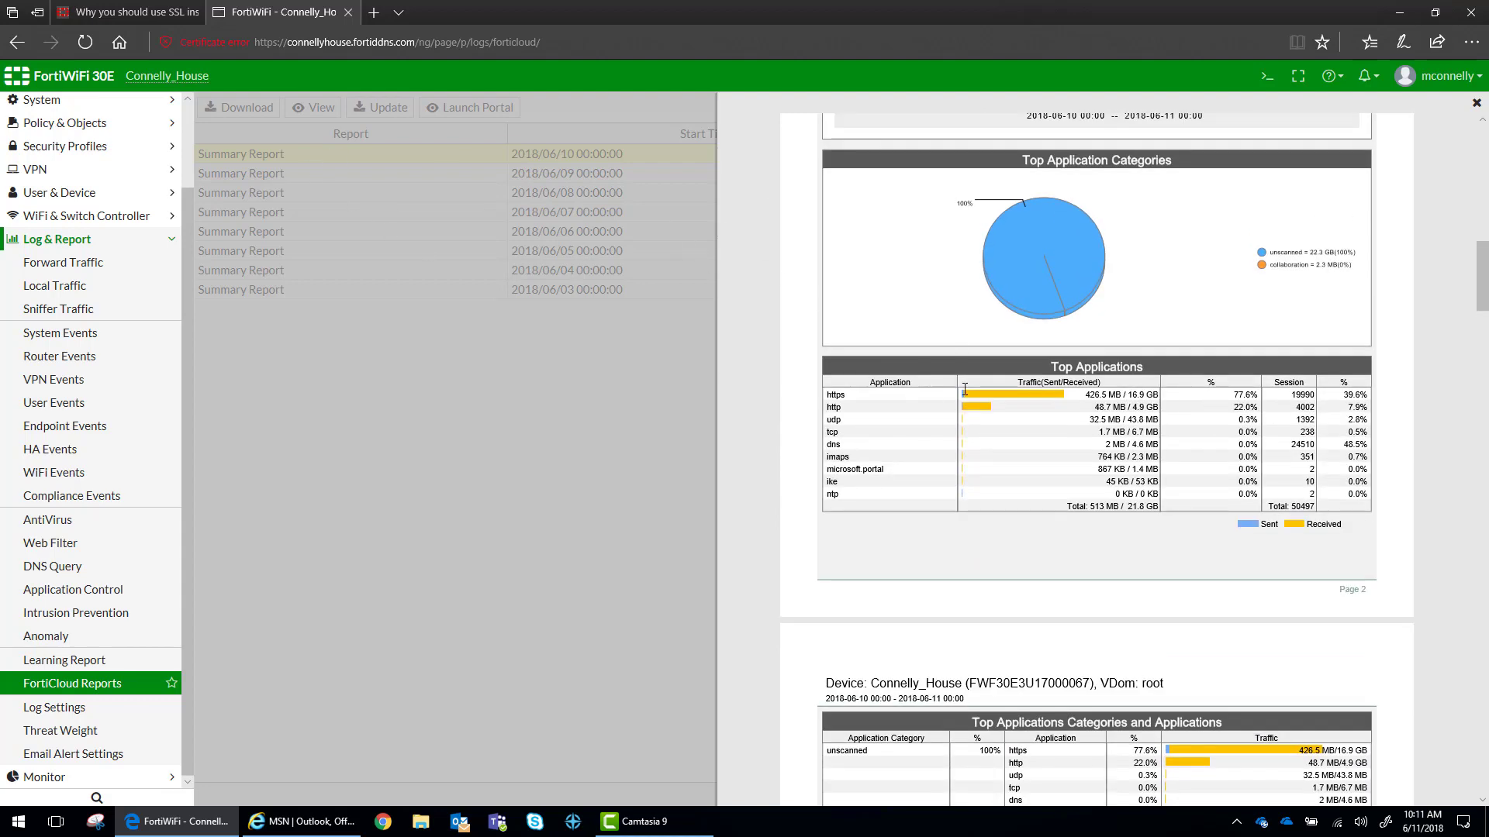
mouse_move(997, 400)
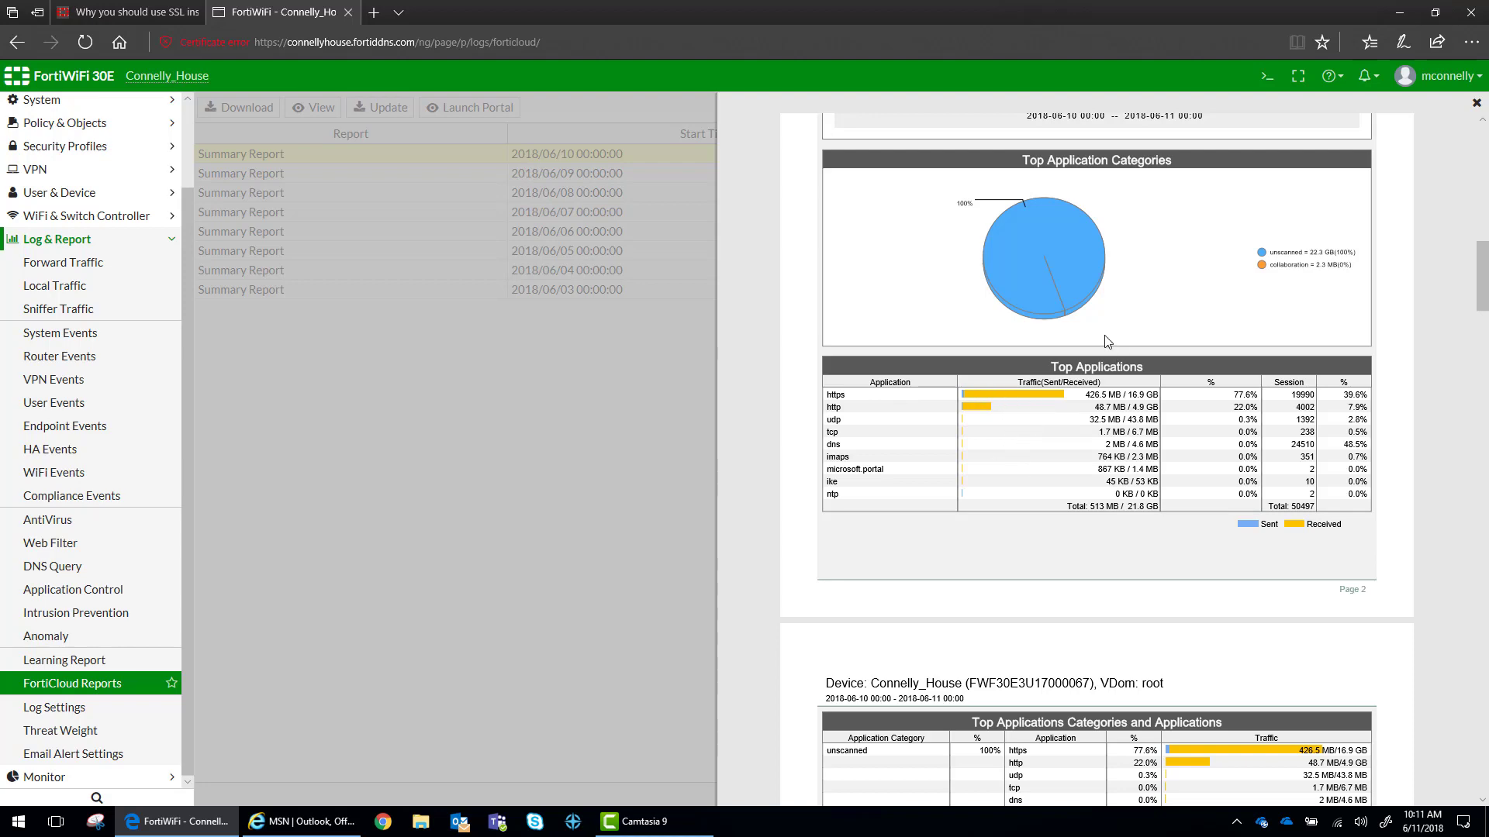
scroll("down", 3)
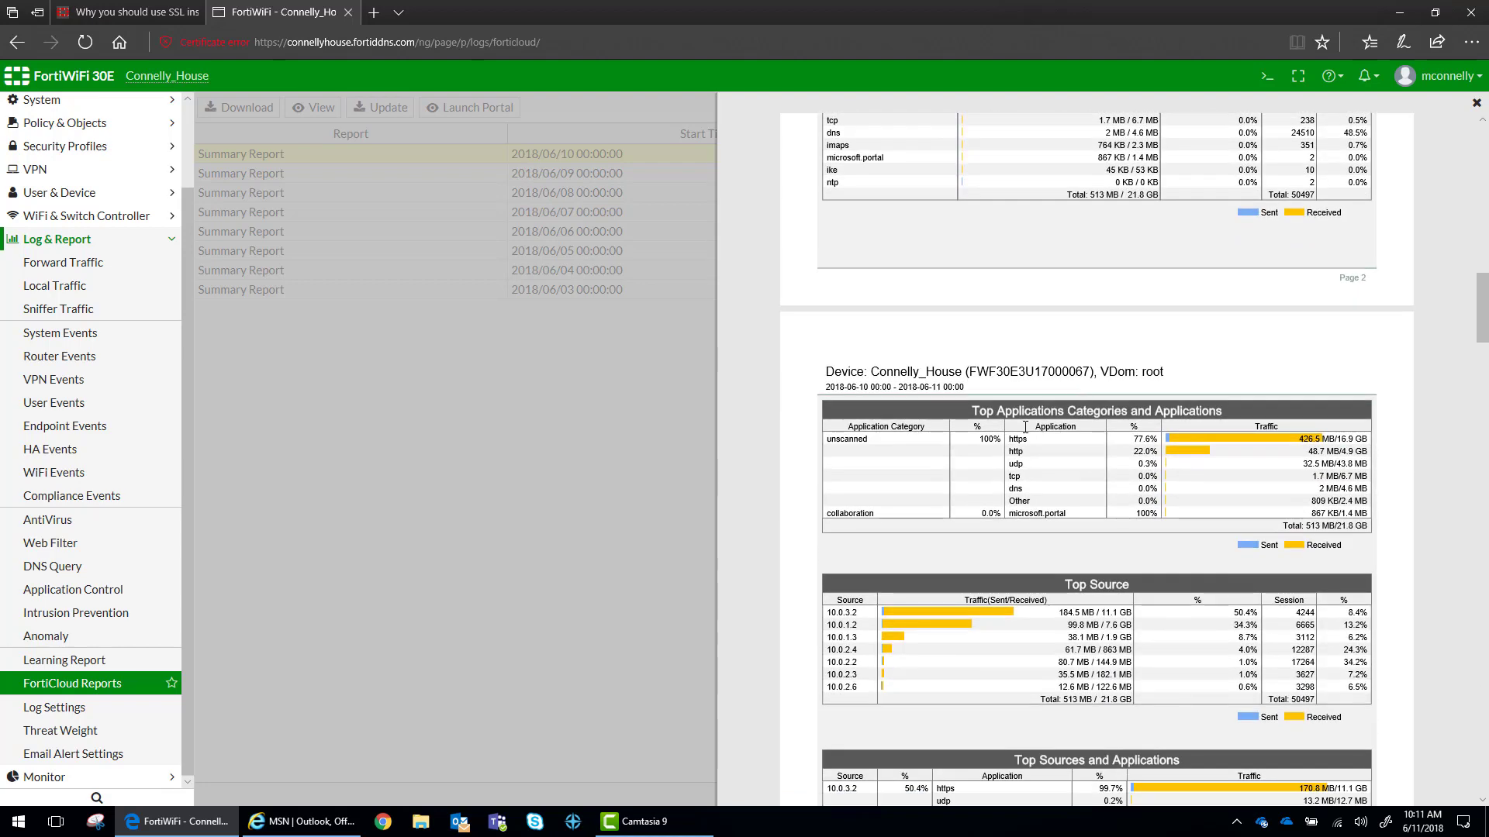
scroll("down", 3)
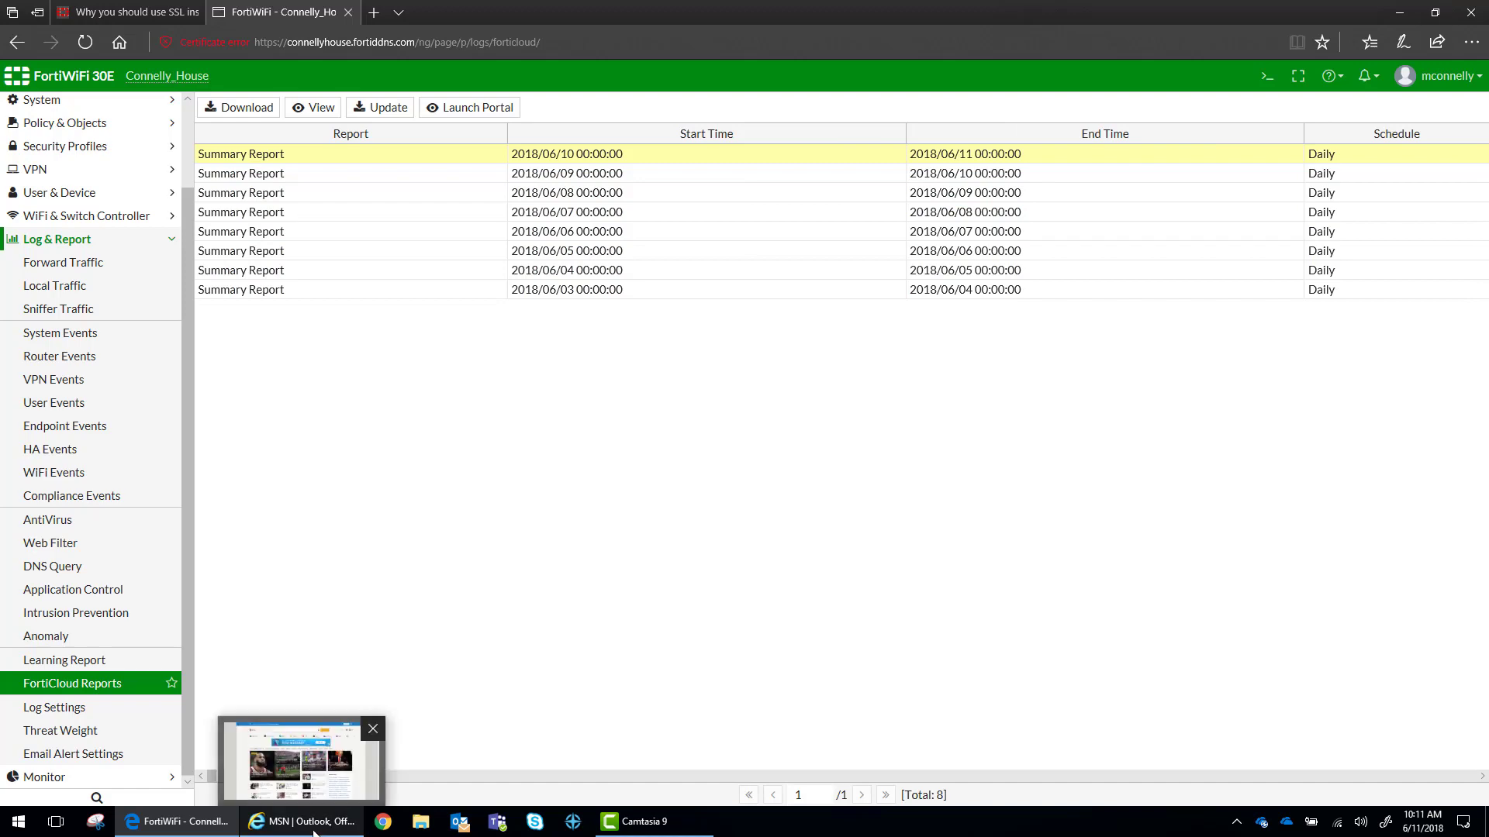
In Internet Explorer's Internet Options, show the Trusted Root Certification Authorities store
left_click(302, 822)
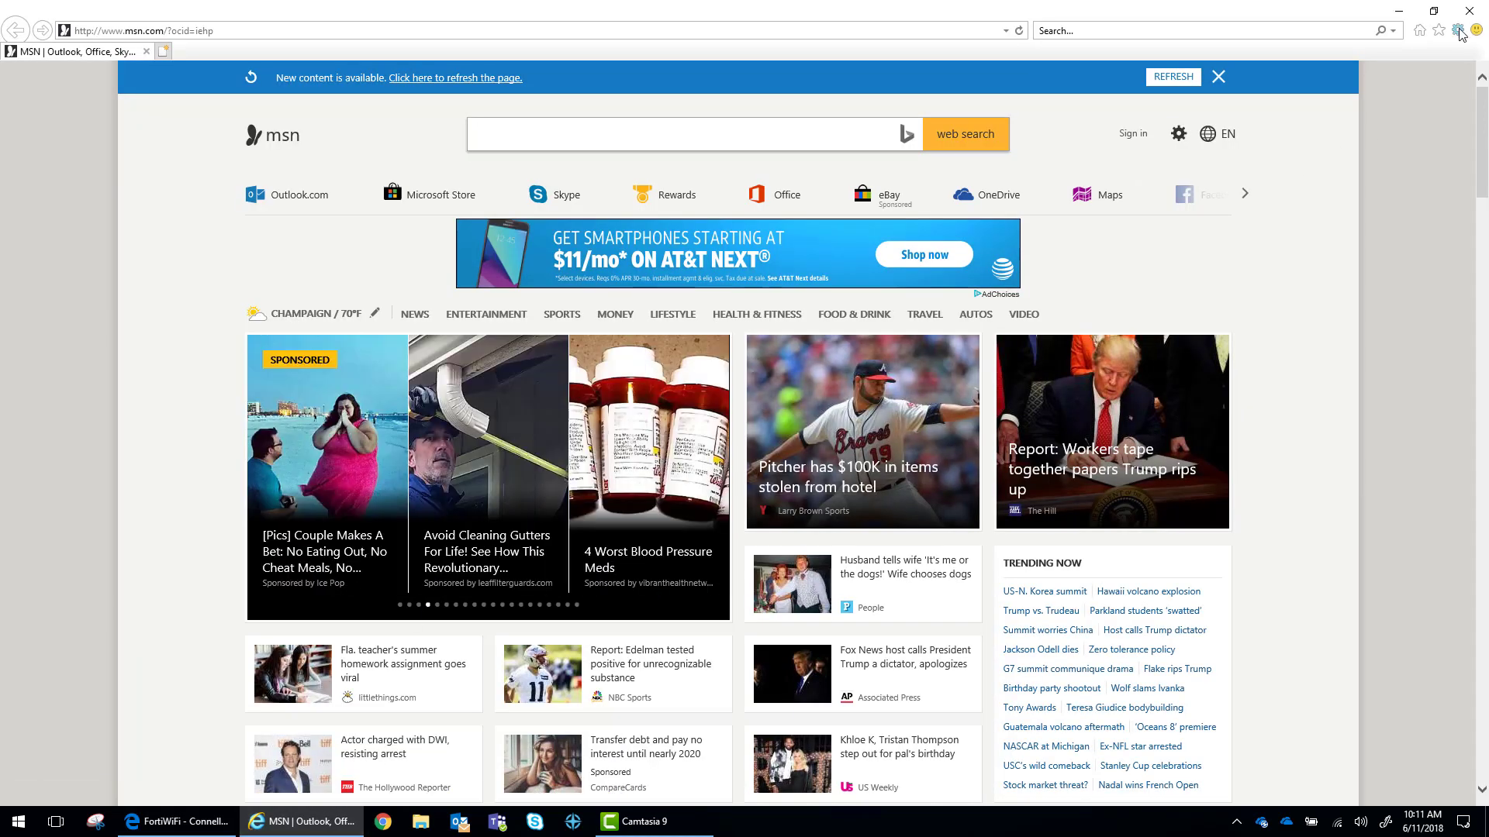
left_click(1457, 29)
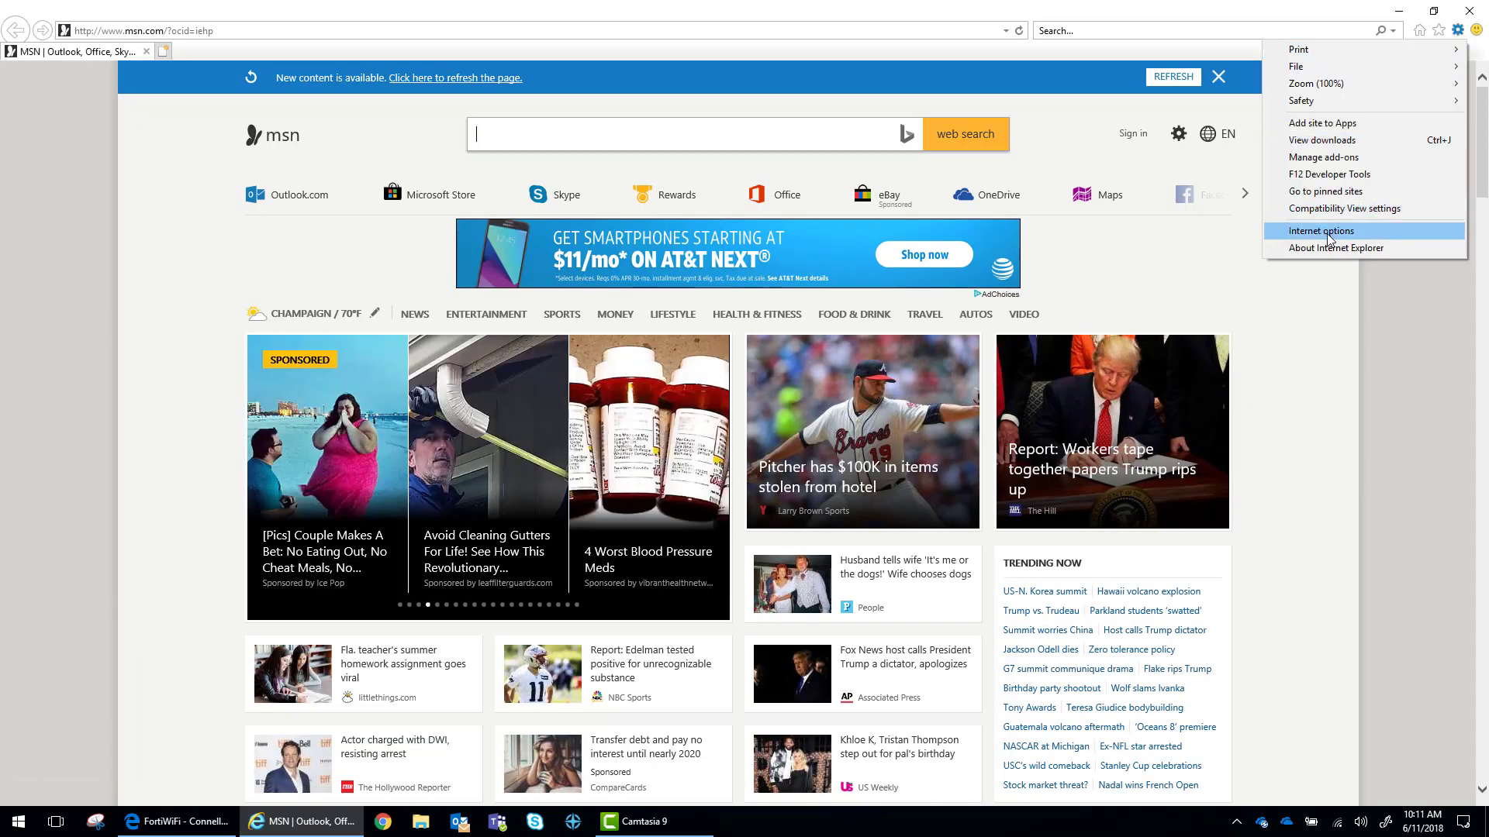
left_click(1318, 231)
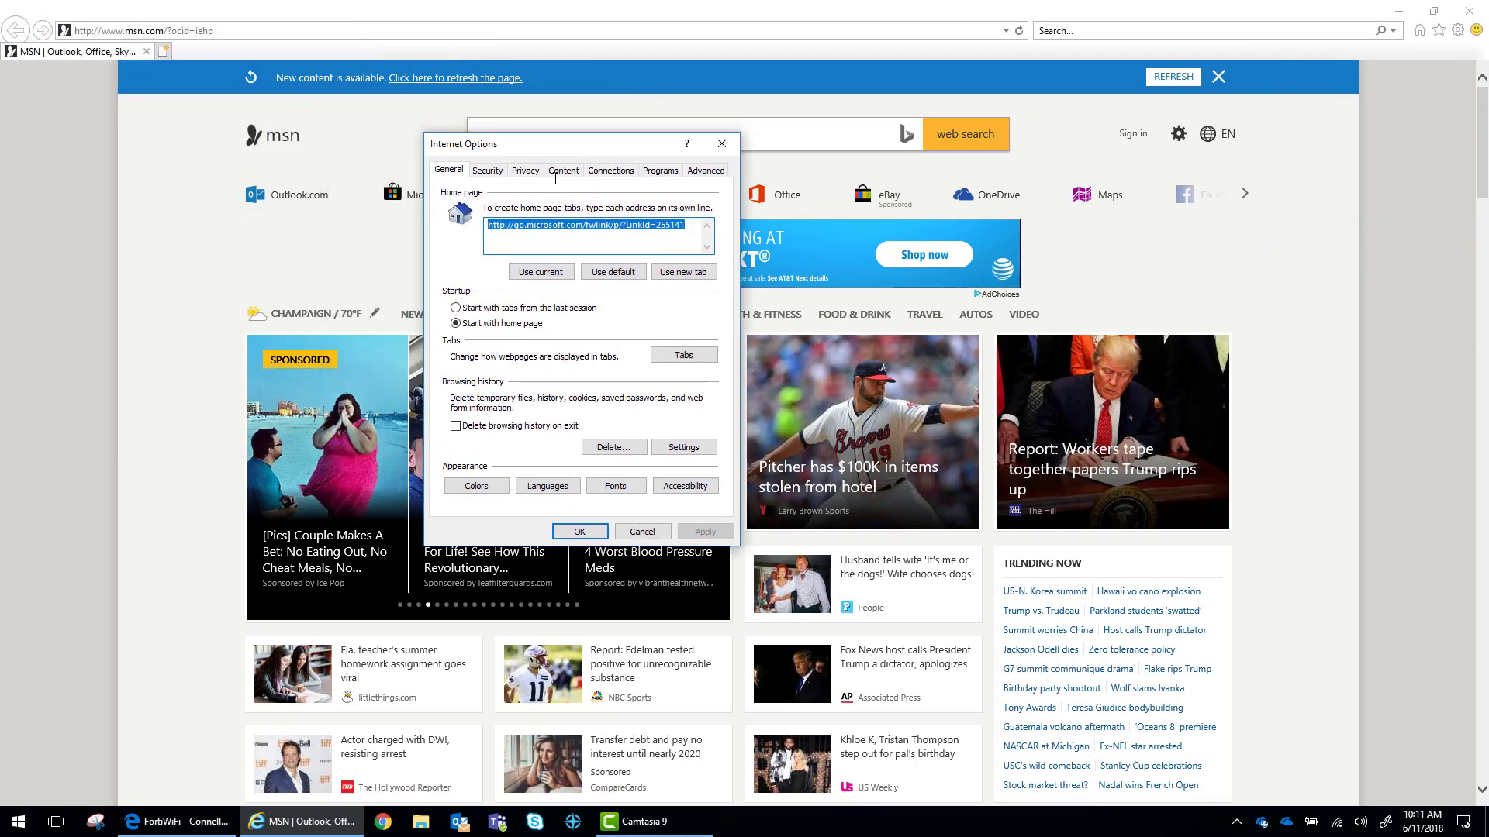
left_click(498, 239)
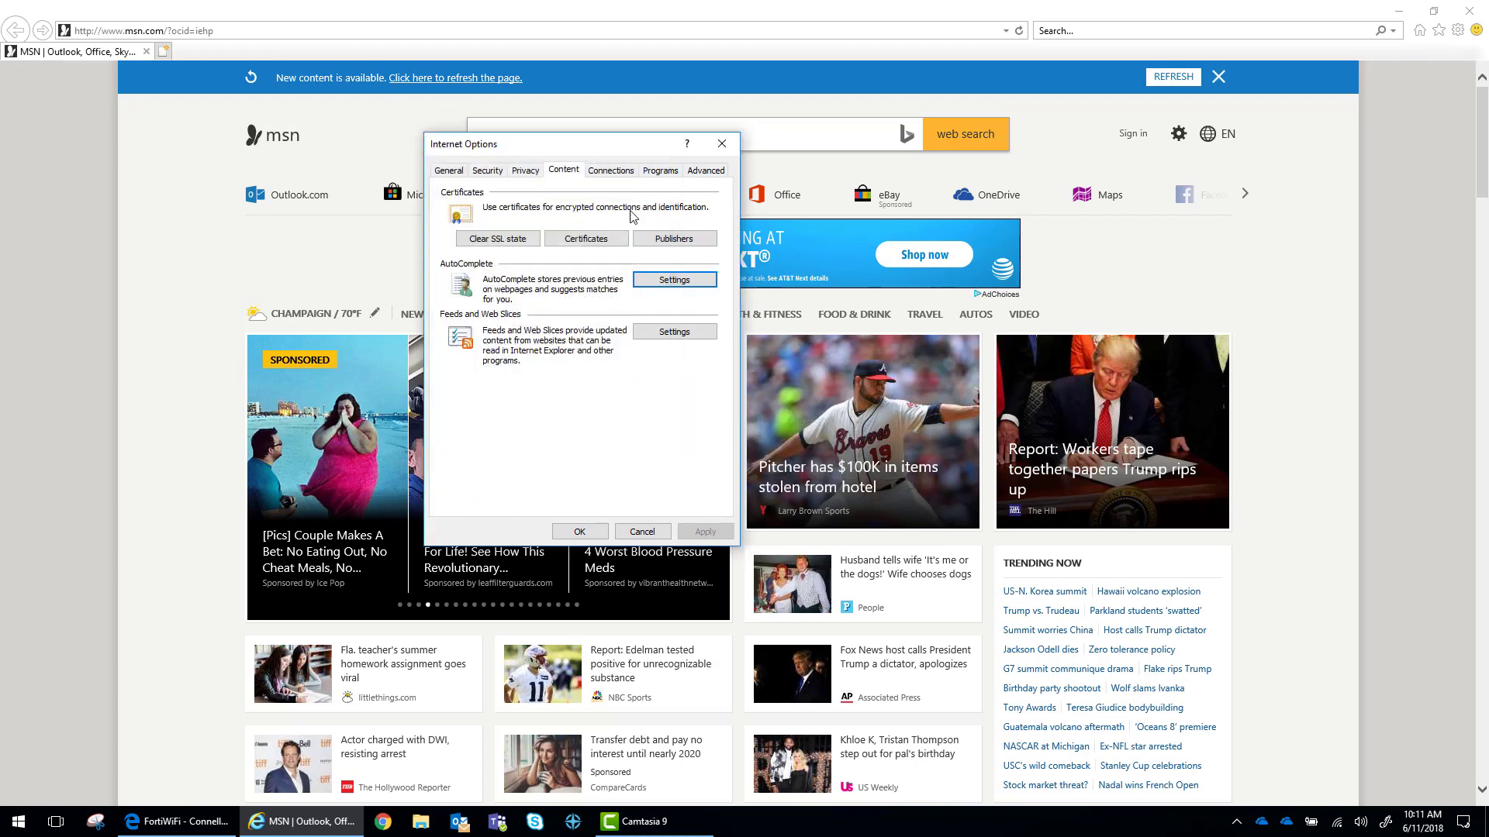
left_click(587, 239)
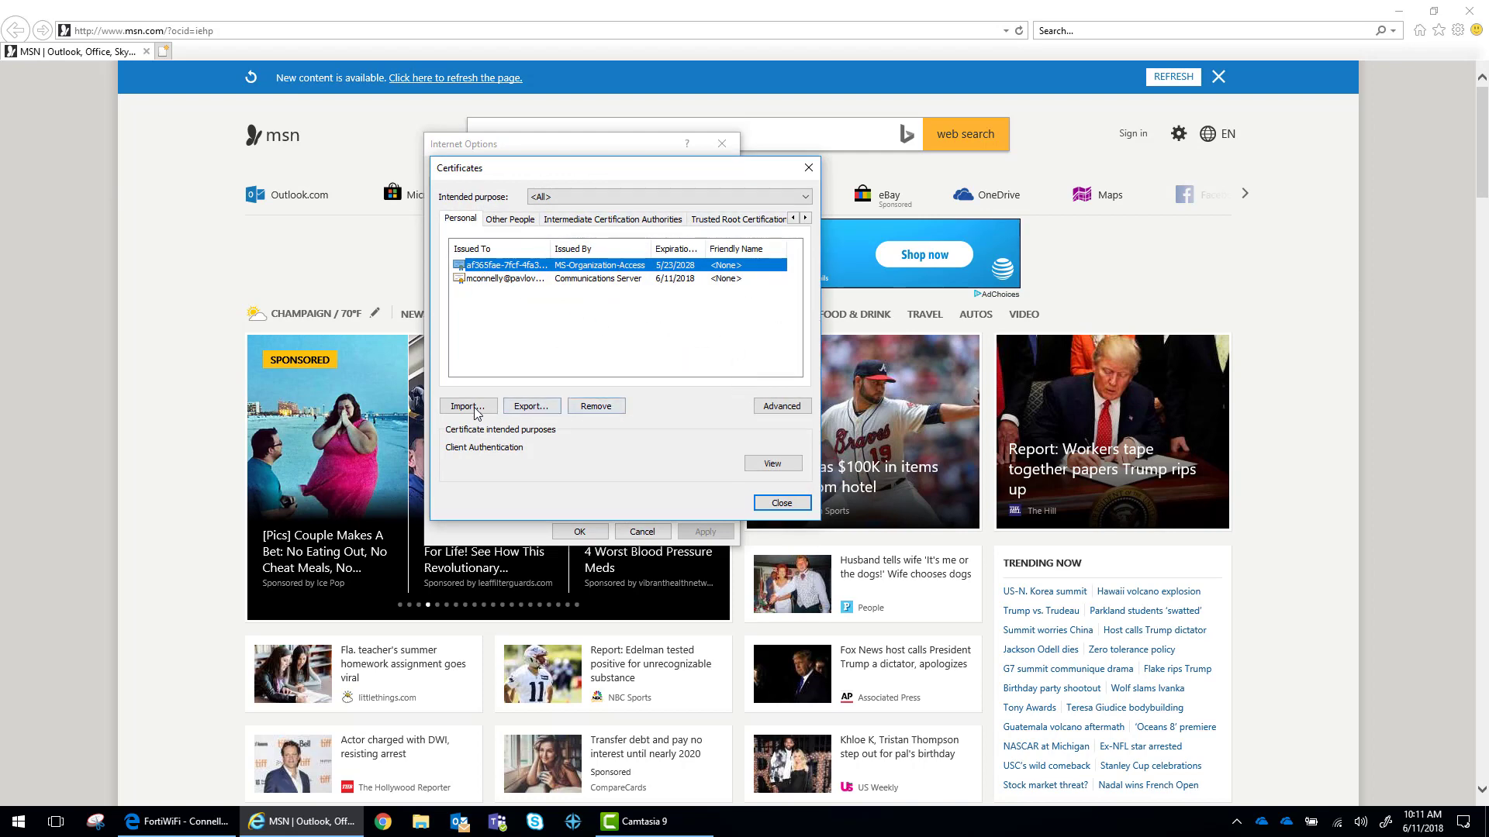
left_click(662, 219)
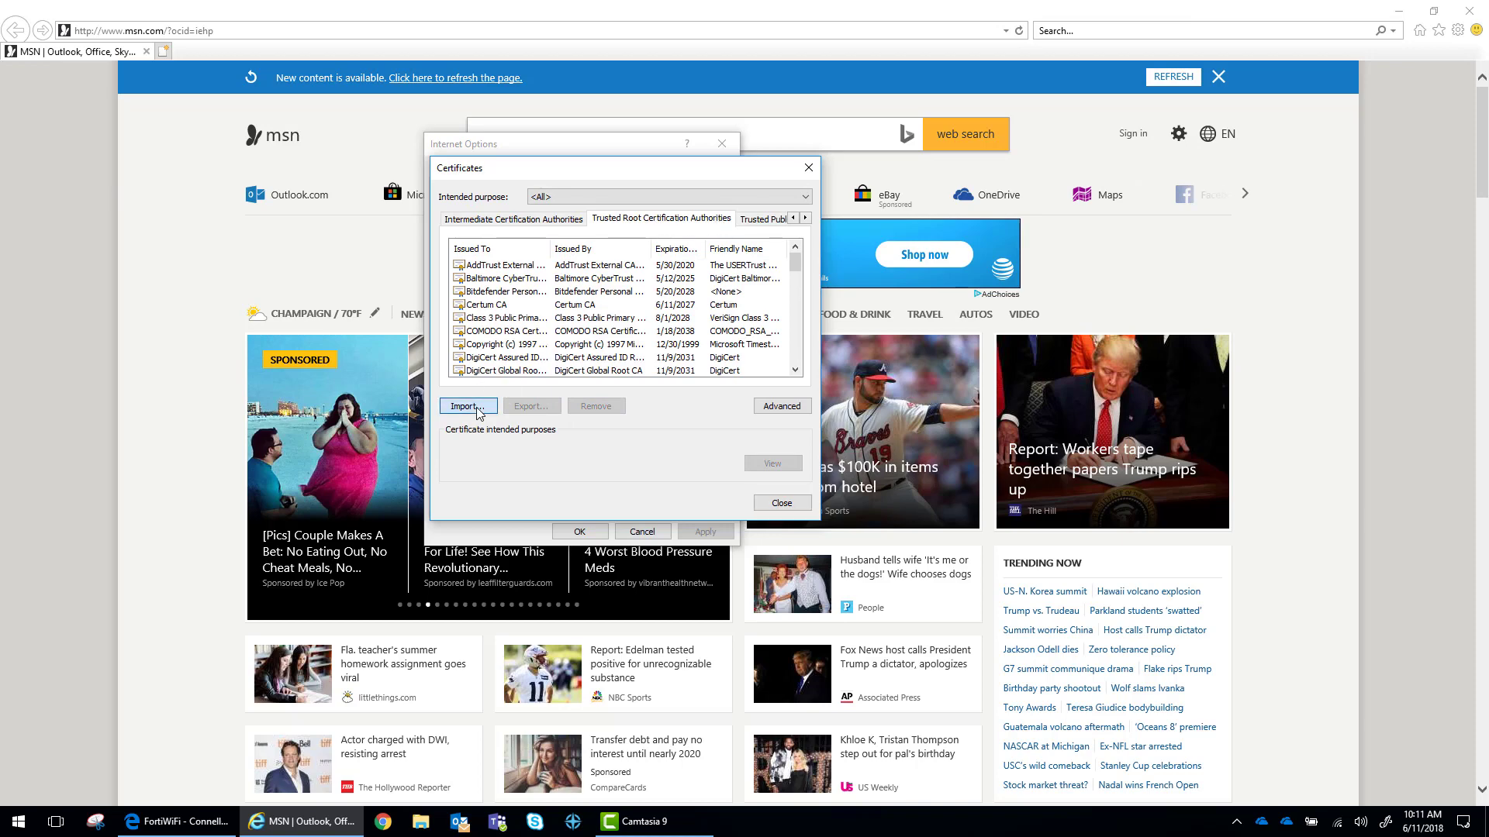
Import Fortinet_CA_SSL from Downloads so the FWF30E3U17000067 entry appears among trusted roots
left_click(467, 405)
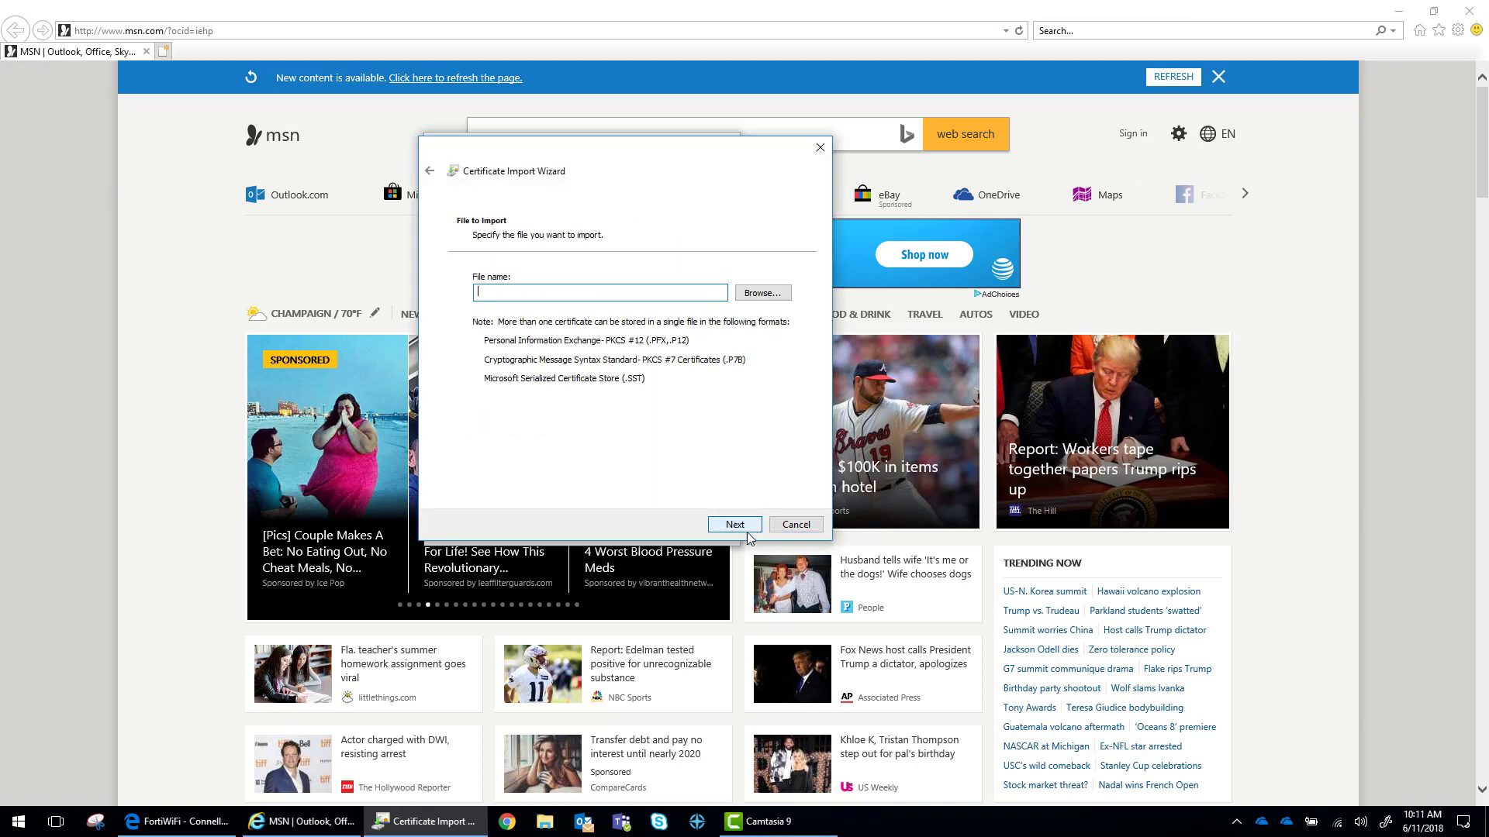
left_click(763, 293)
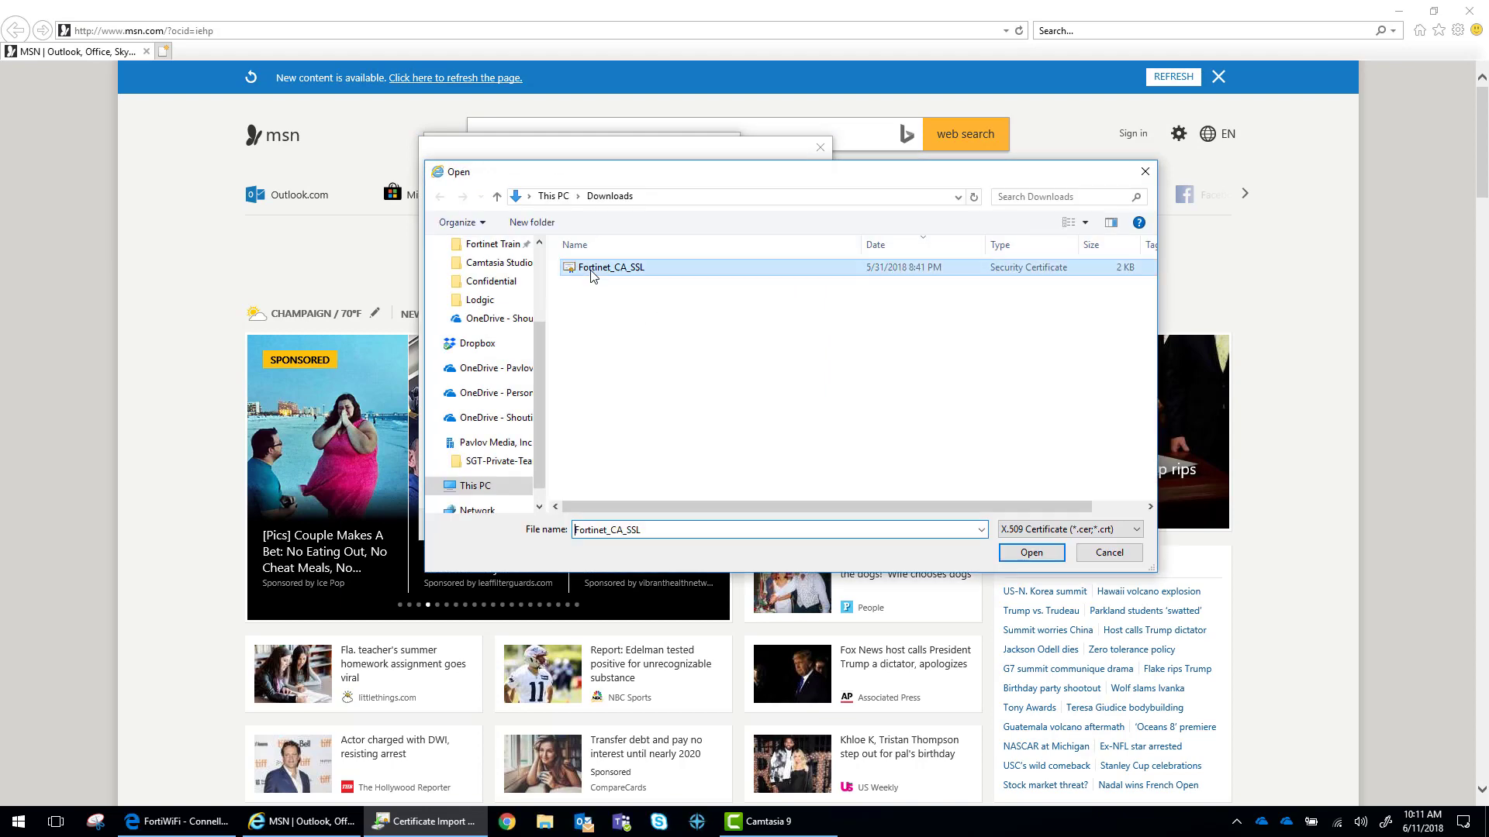
left_click(1029, 552)
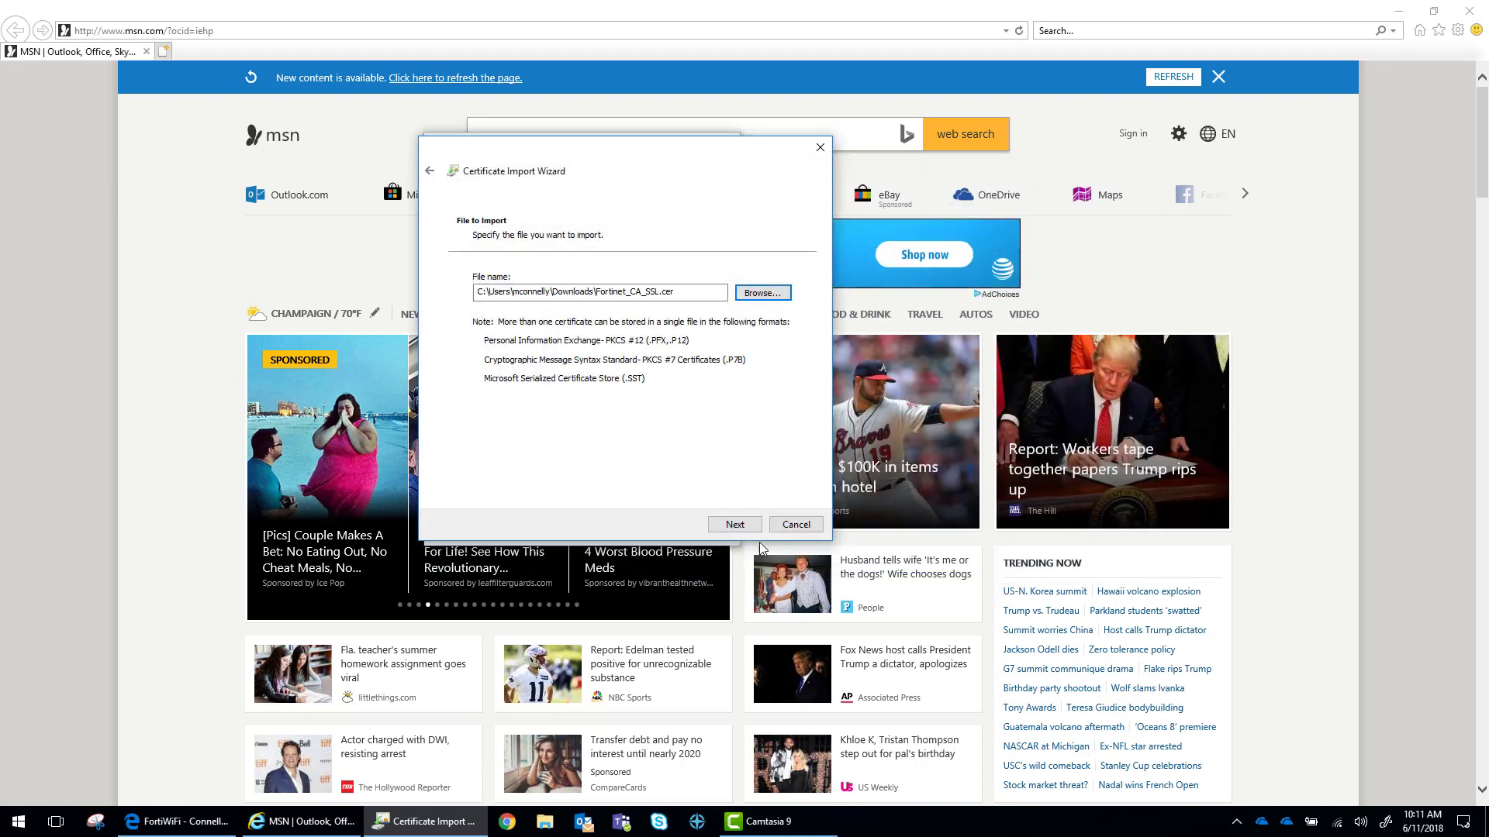
left_click(733, 524)
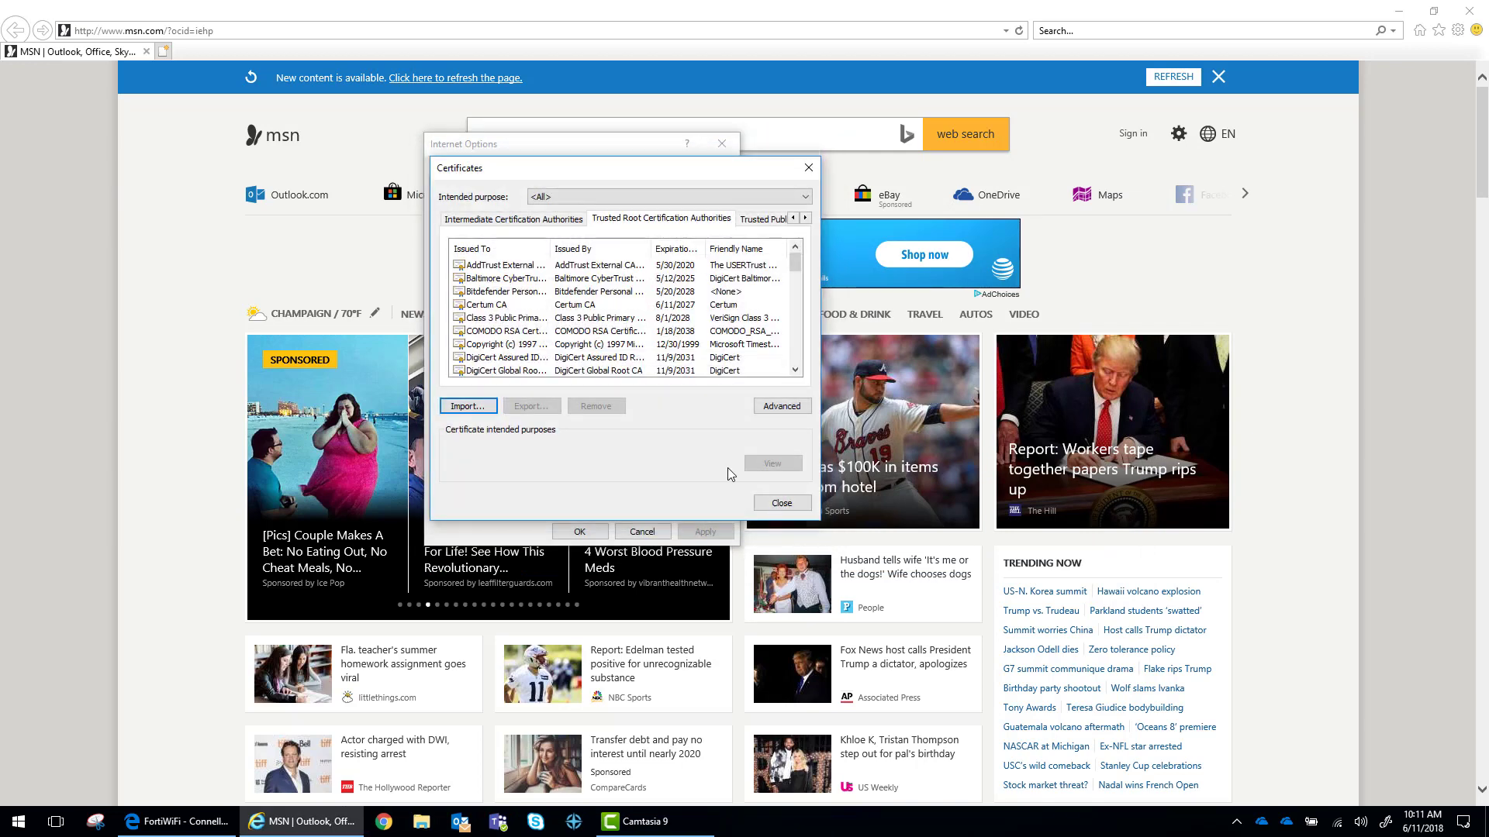
left_click(501, 278)
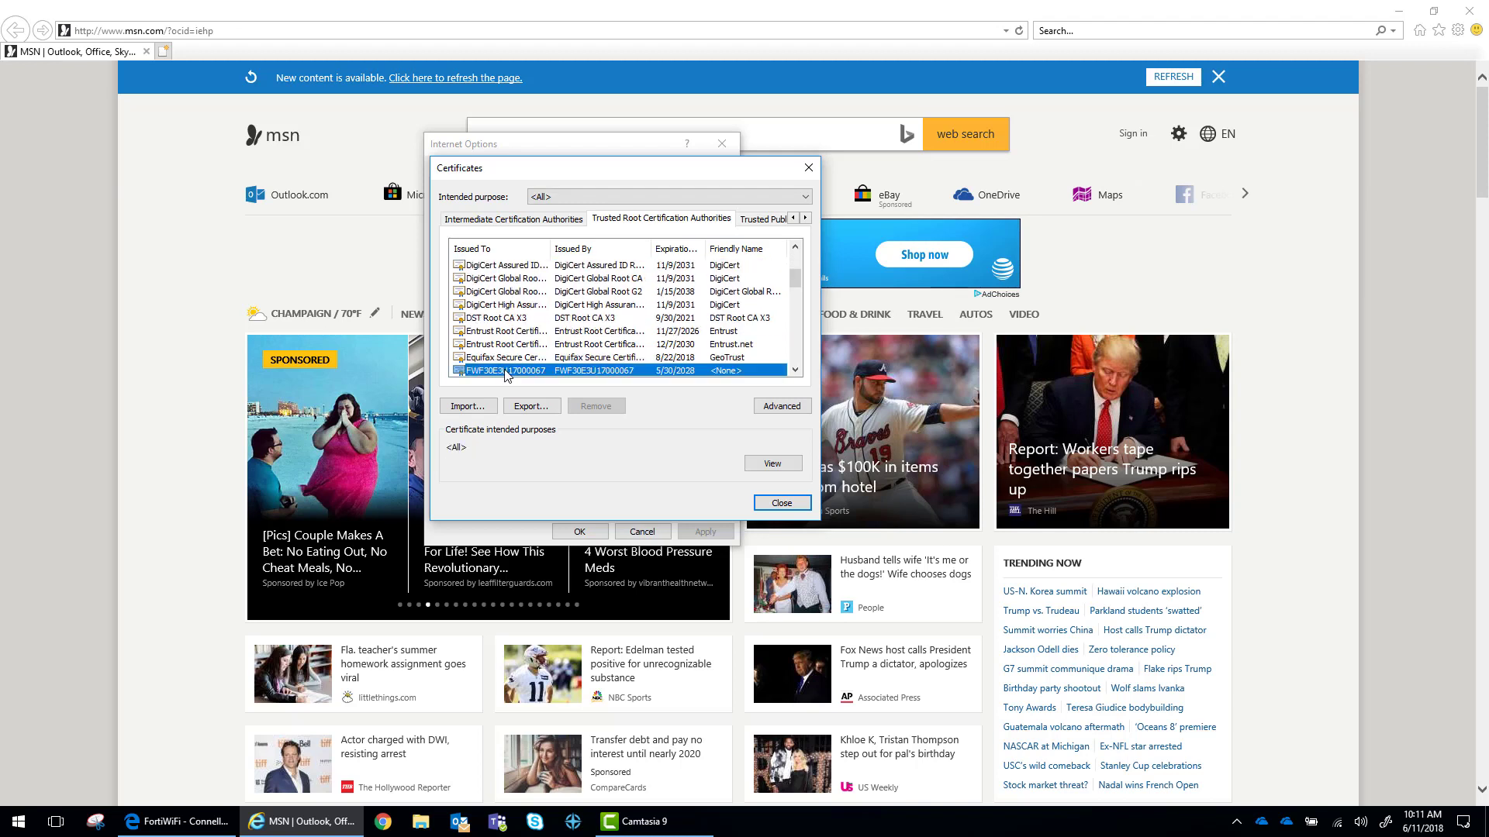
scroll("down", 3)
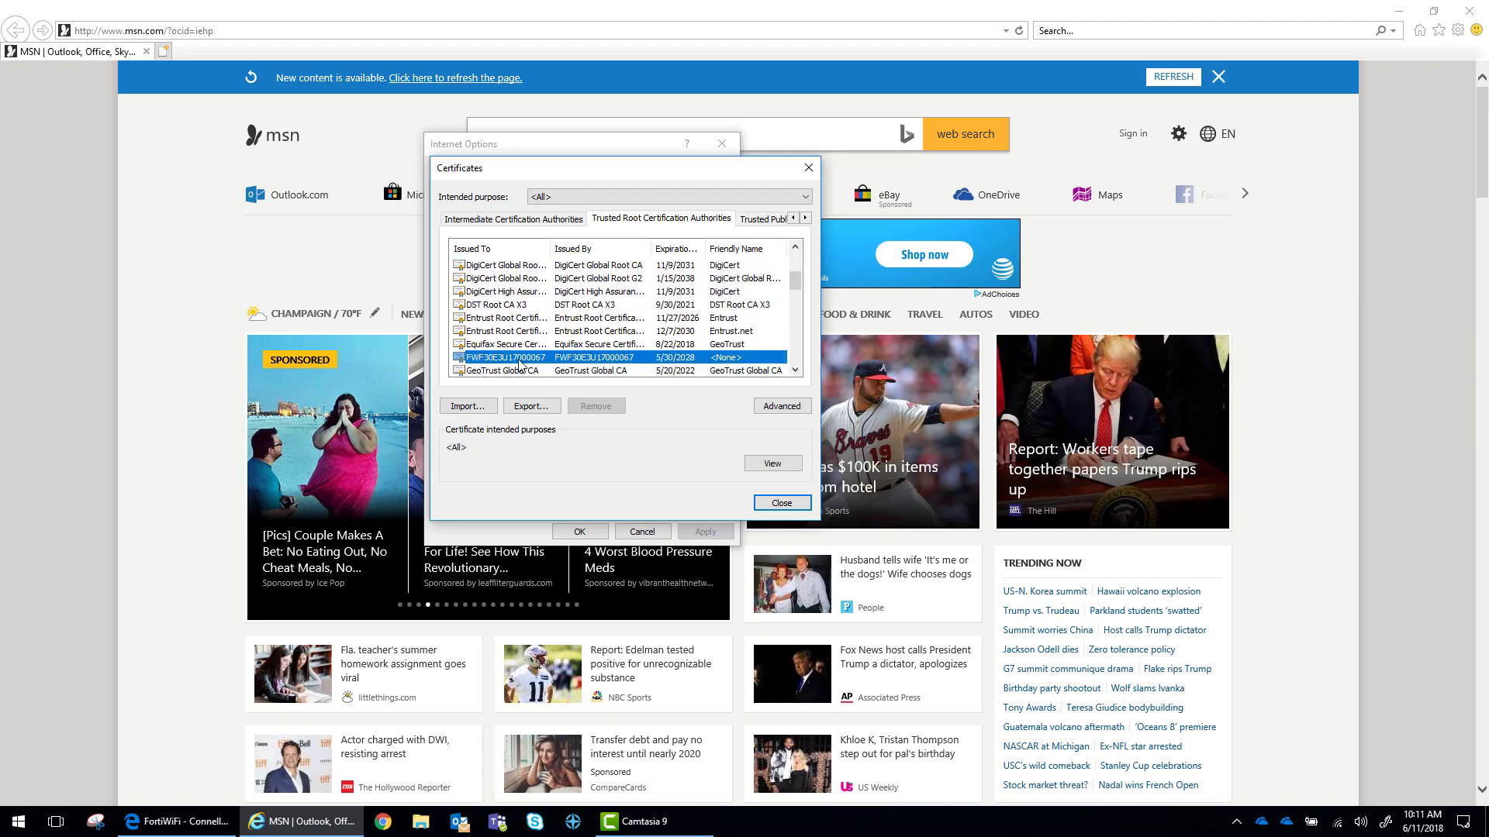
mouse_move(735, 368)
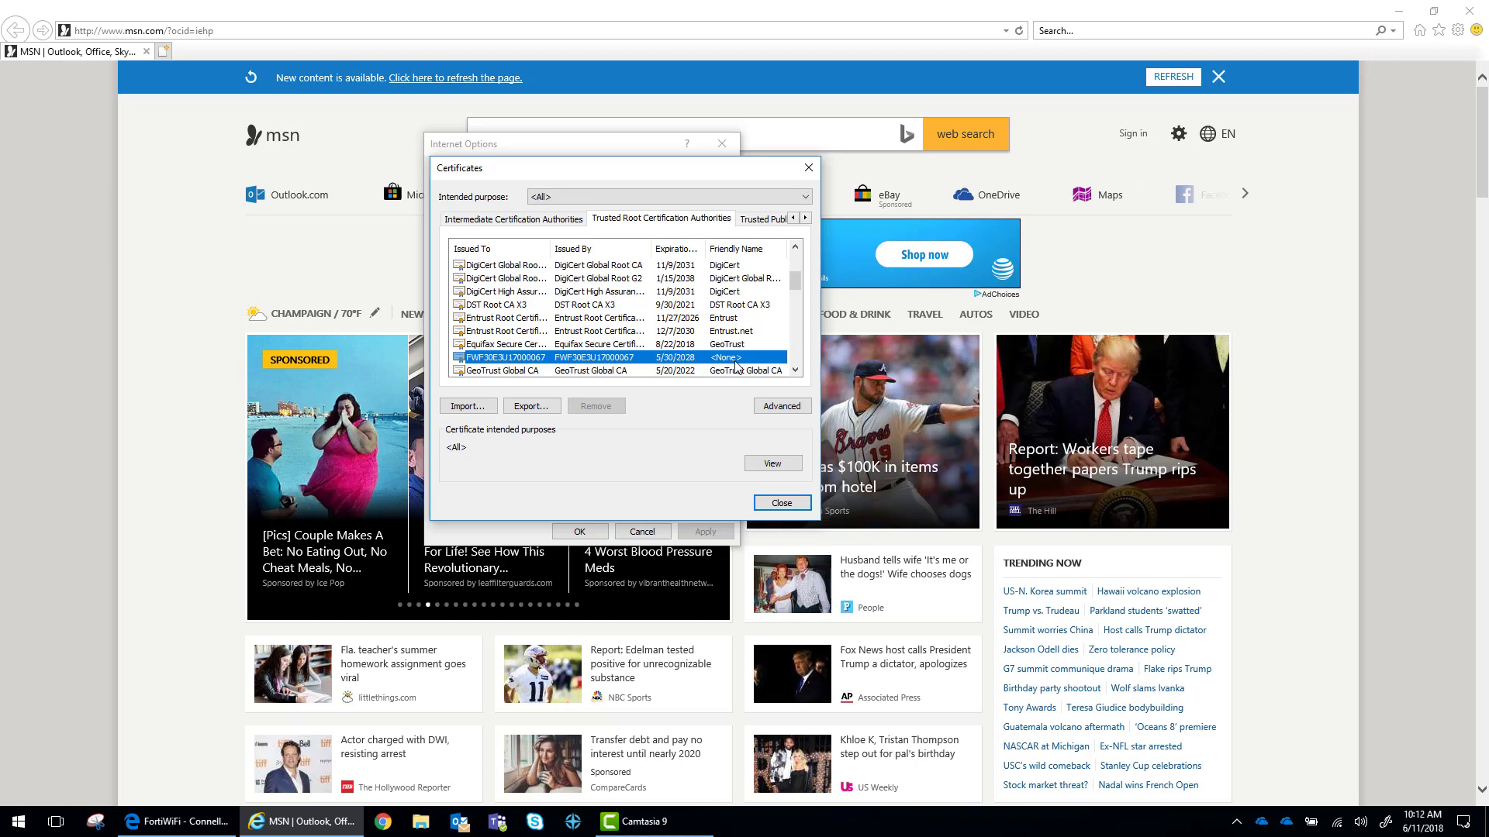
left_click(780, 503)
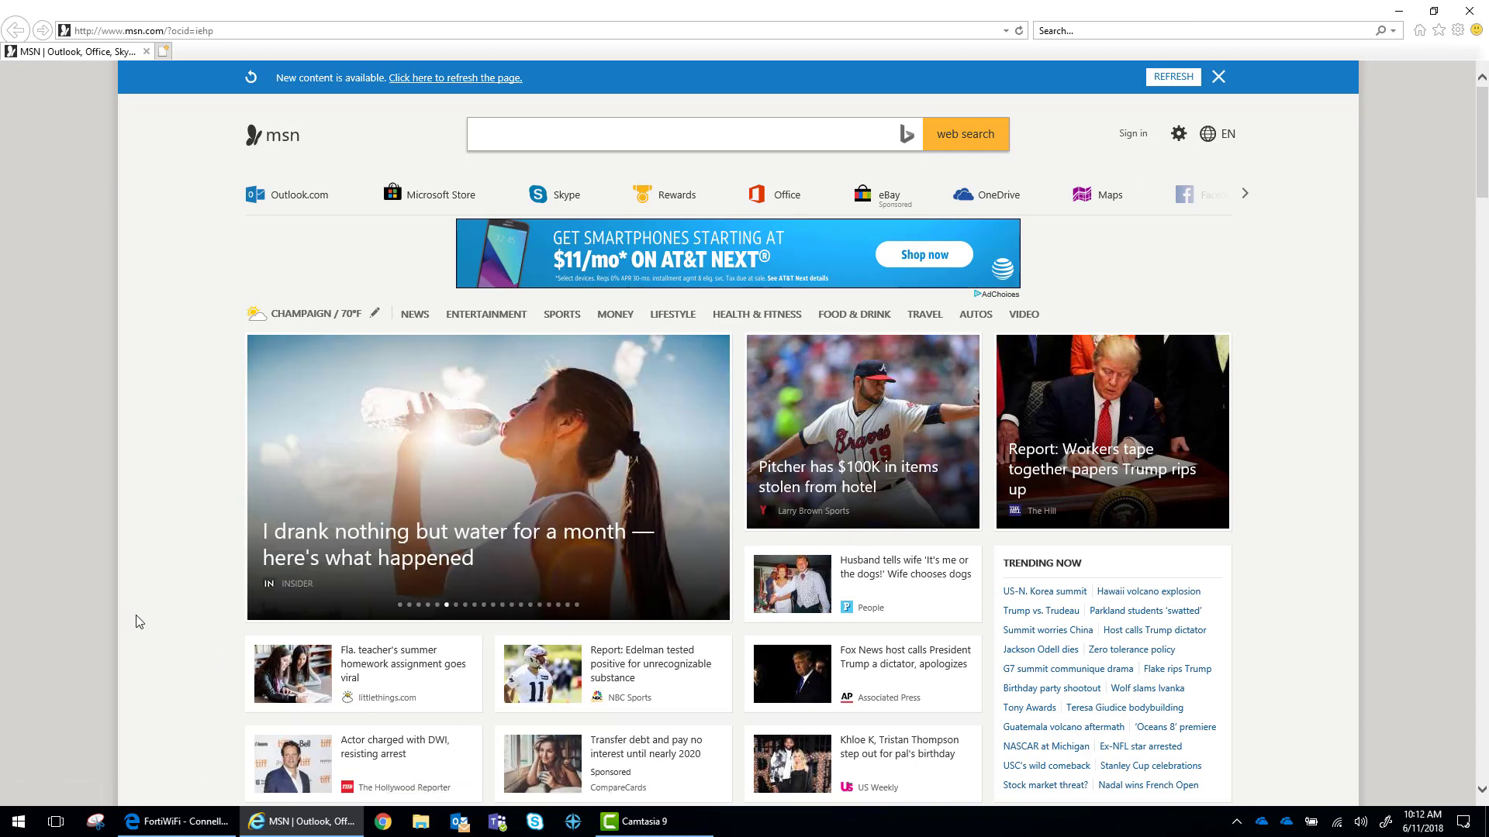
mouse_move(486, 543)
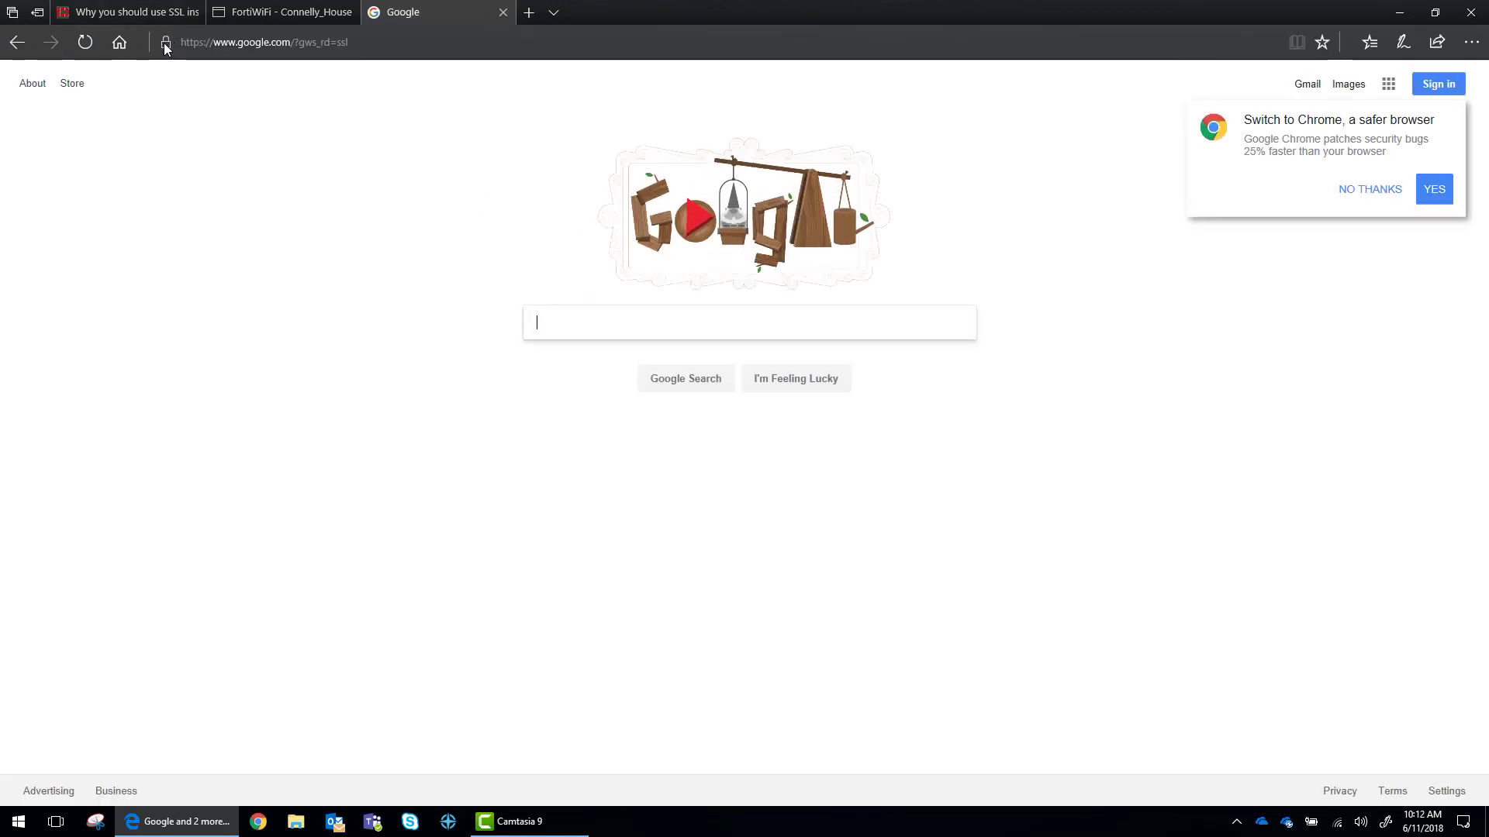
left_click(166, 42)
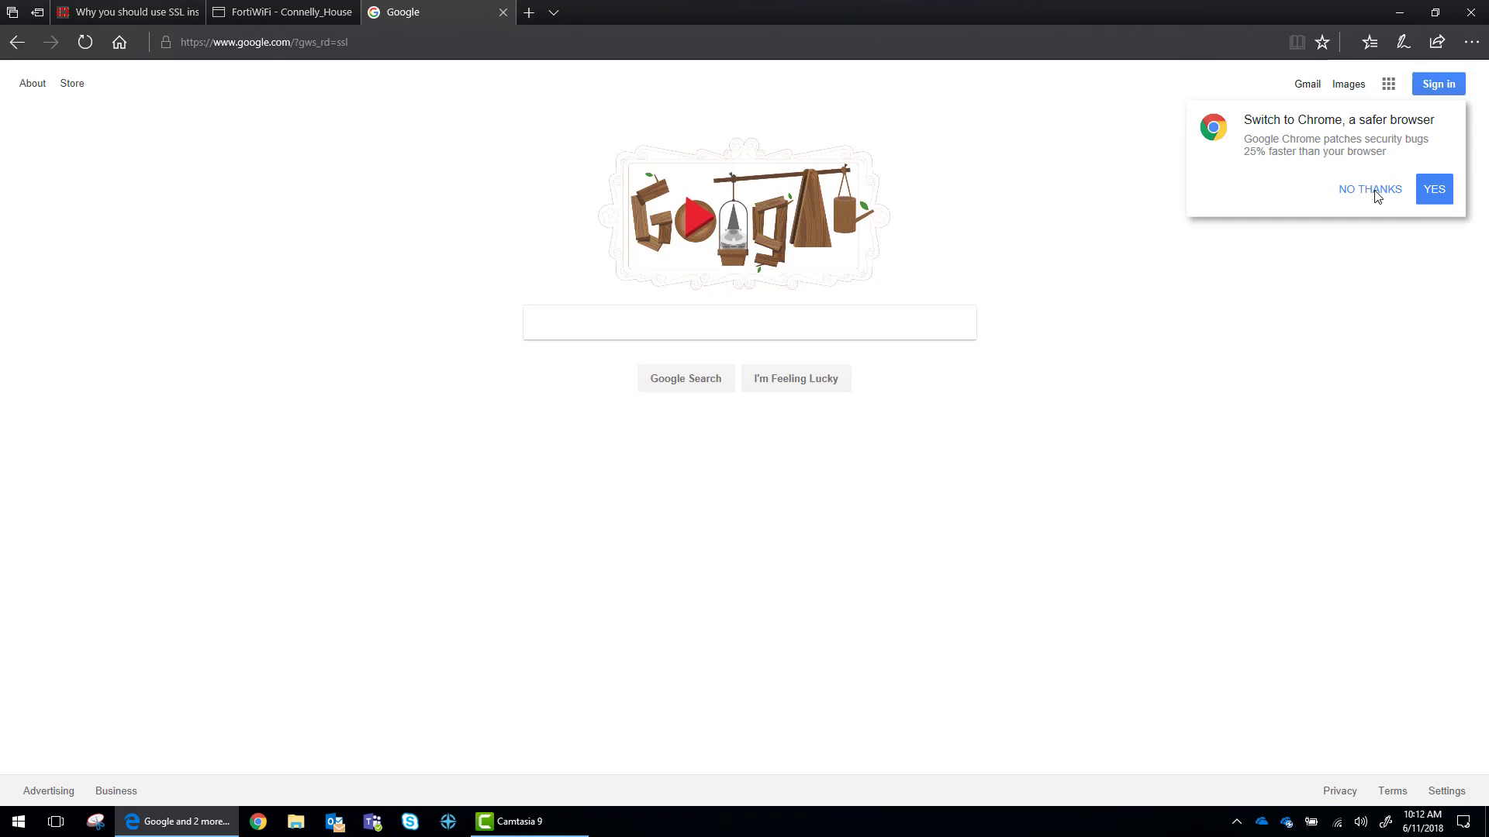
mouse_move(359, 135)
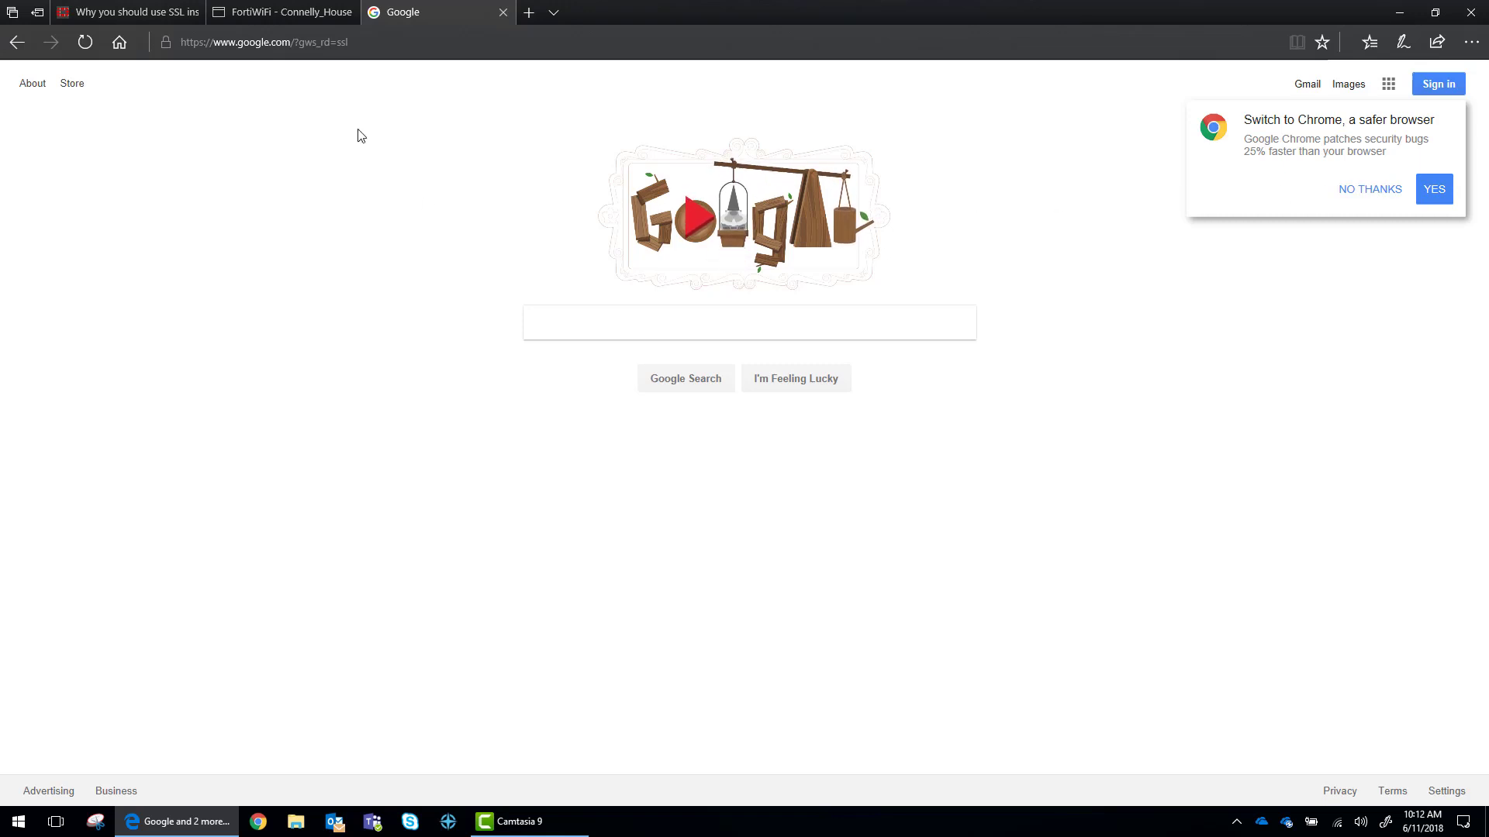
left_click(282, 11)
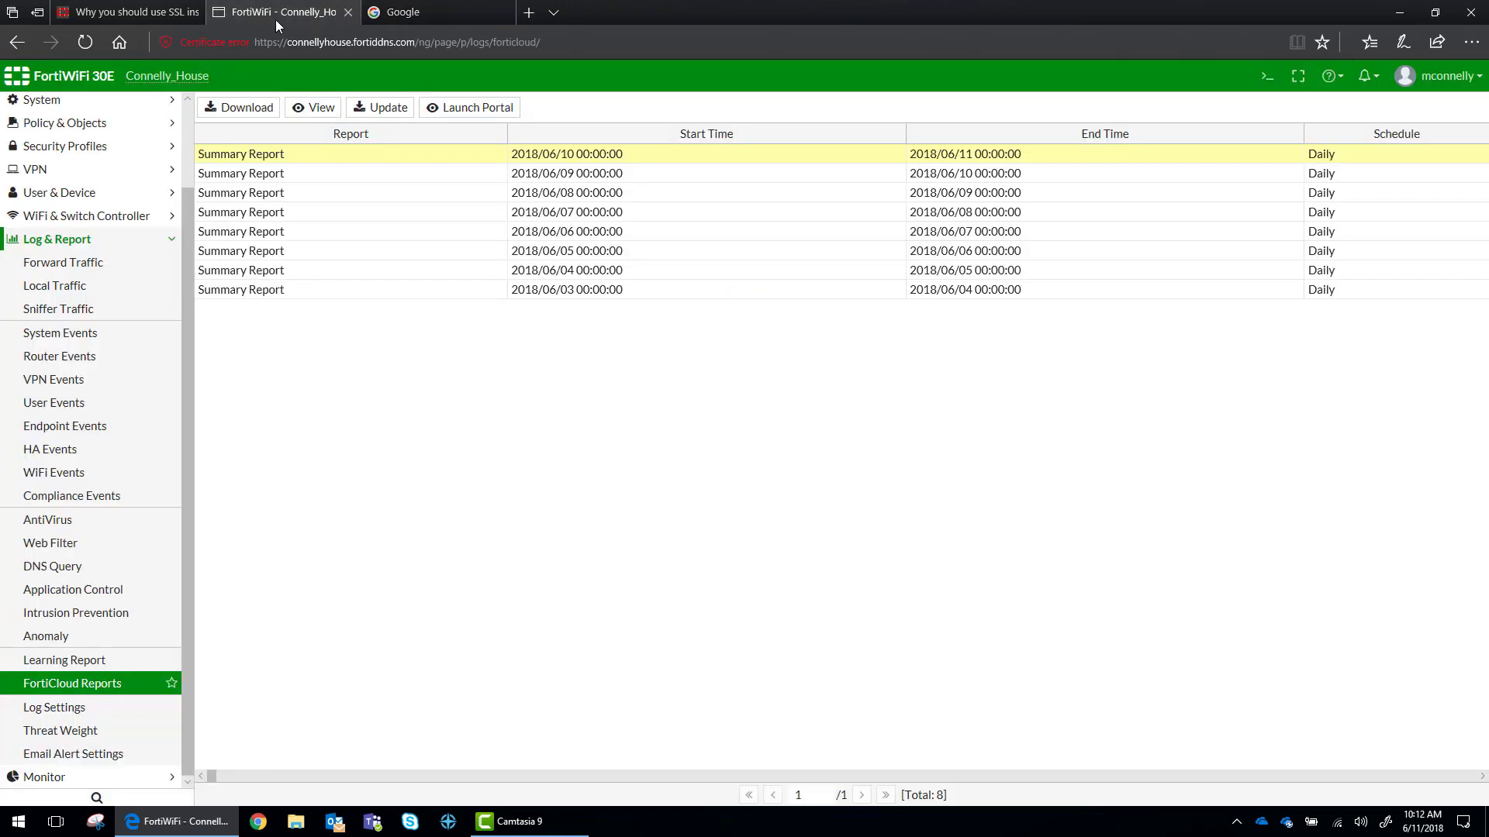
left_click(436, 11)
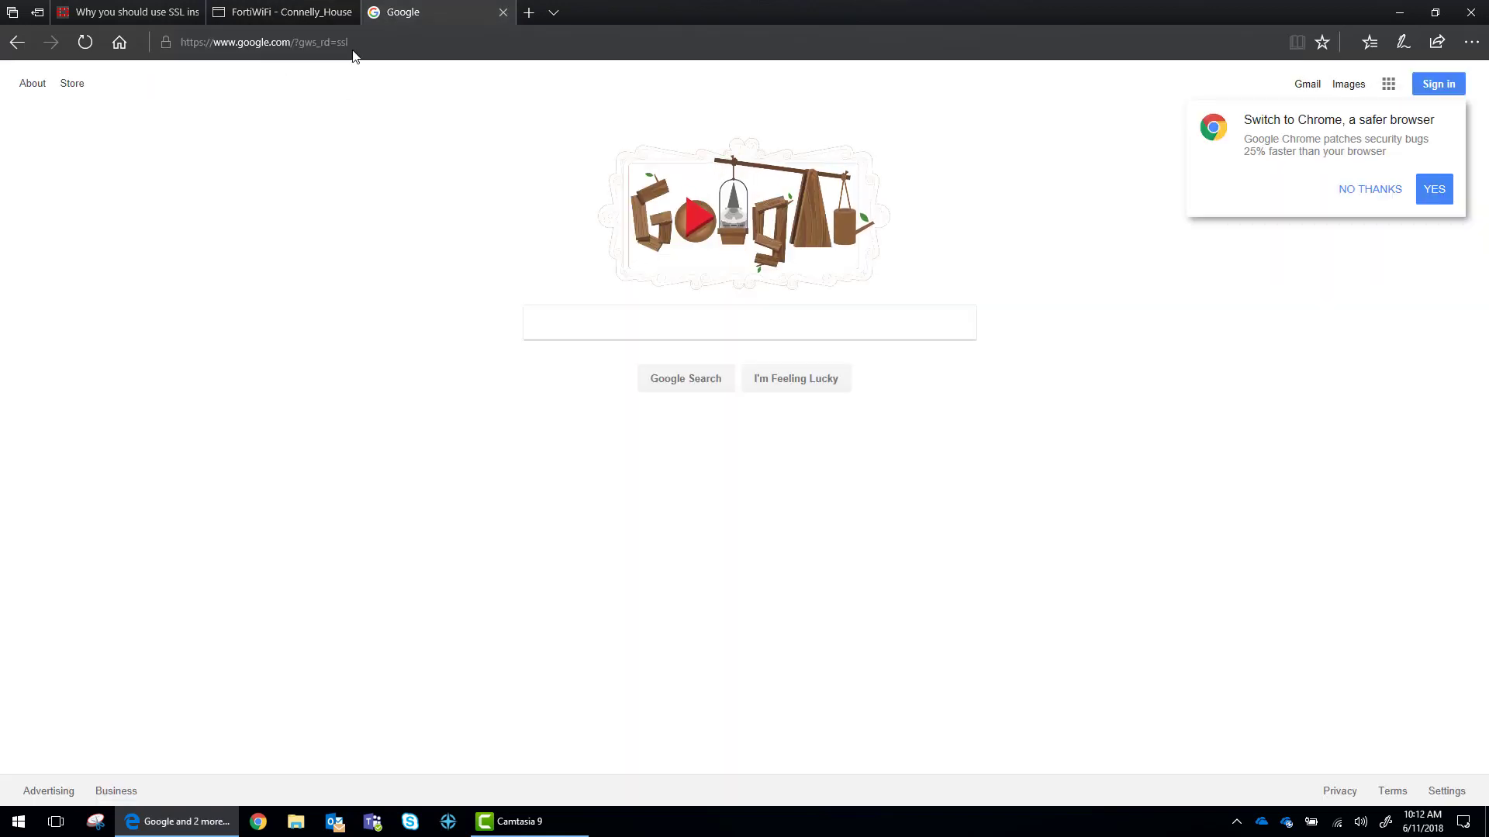